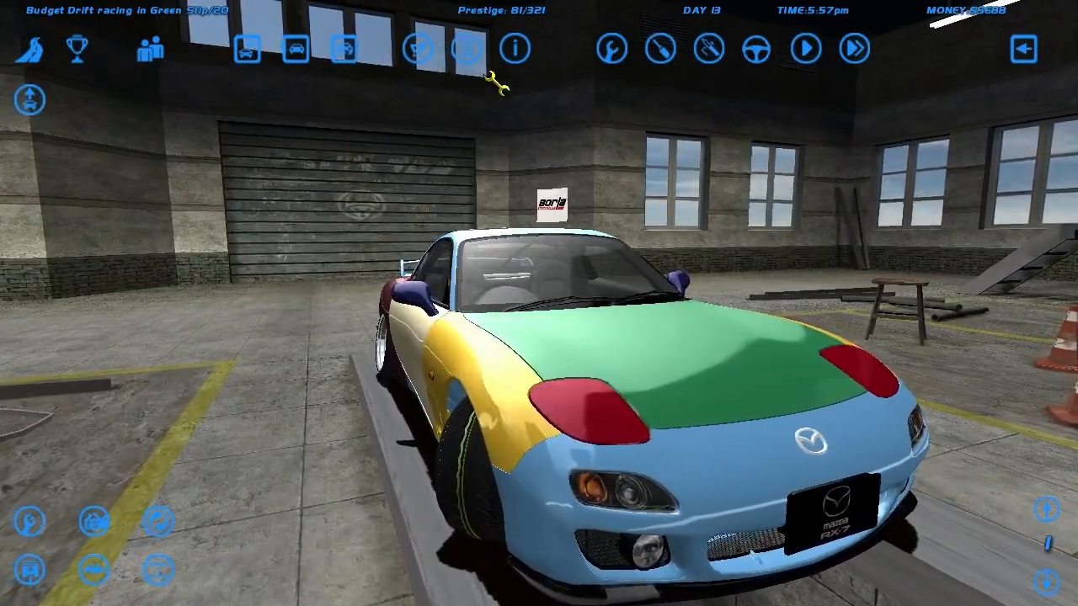
Detach the RX-7's front bumper, hood and fenders to expose the engine bay
{"action": "left_click", "coordinate": [515, 47]}
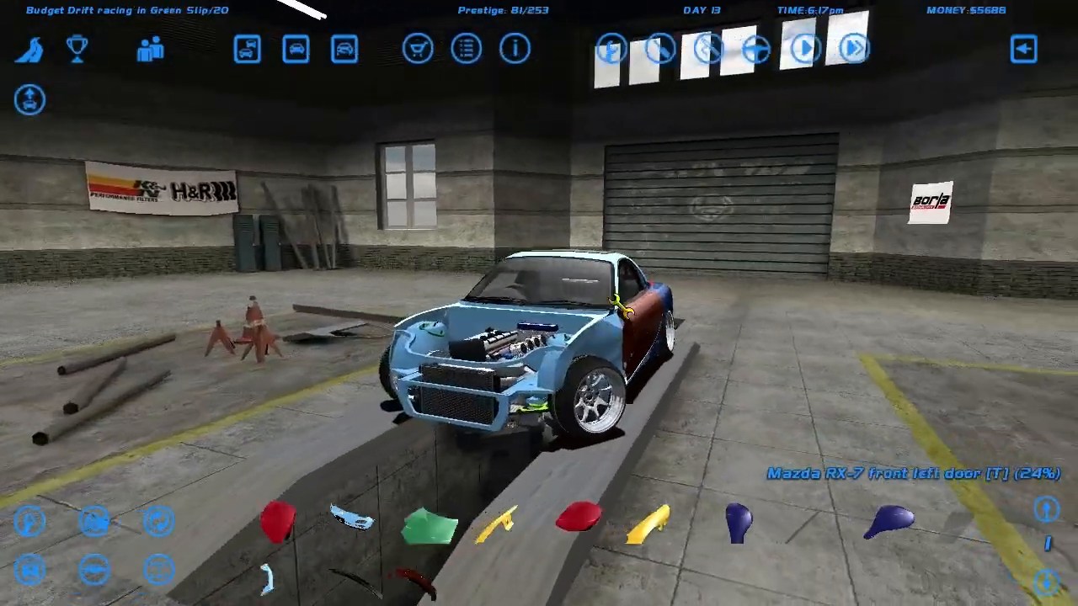
{"action": "left_click", "coordinate": [514, 47]}
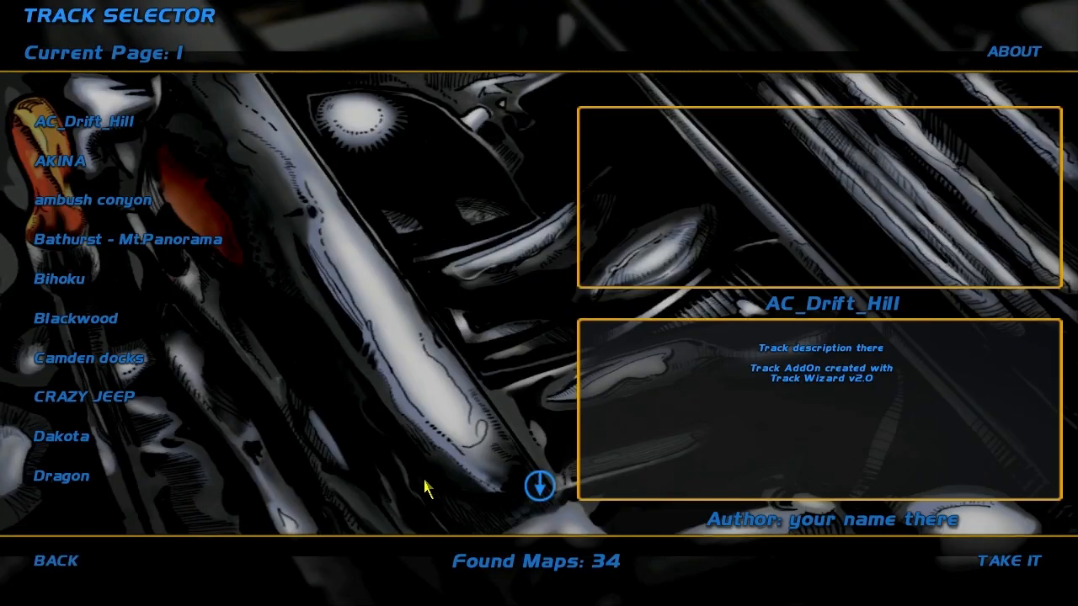
Leave the Track Selector for the parts shop listing engine part categories
{"action": "left_click", "coordinate": [539, 489]}
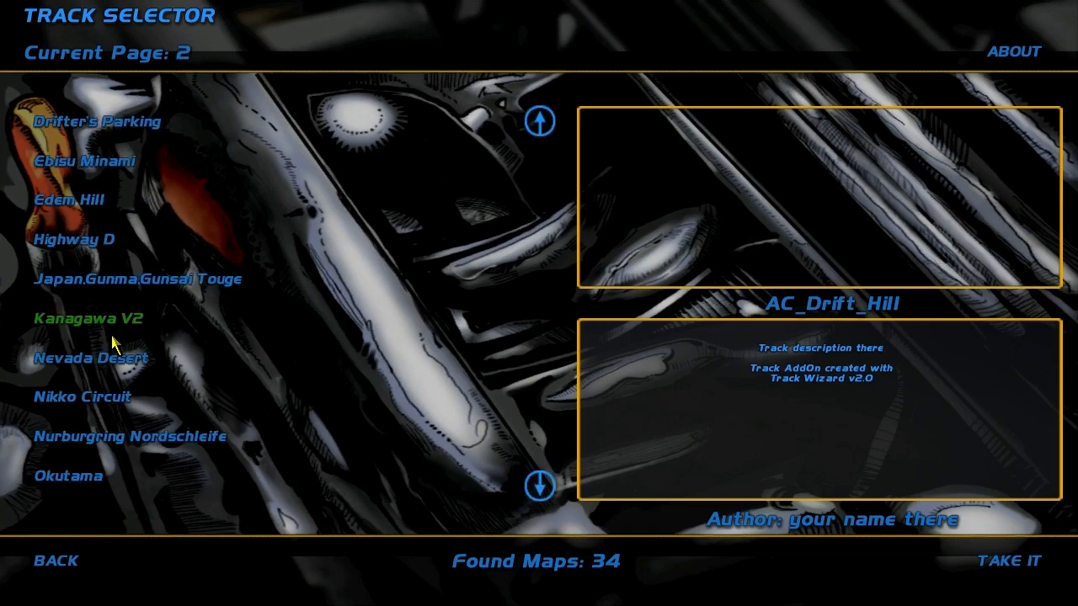
{"action": "left_click", "coordinate": [1007, 561]}
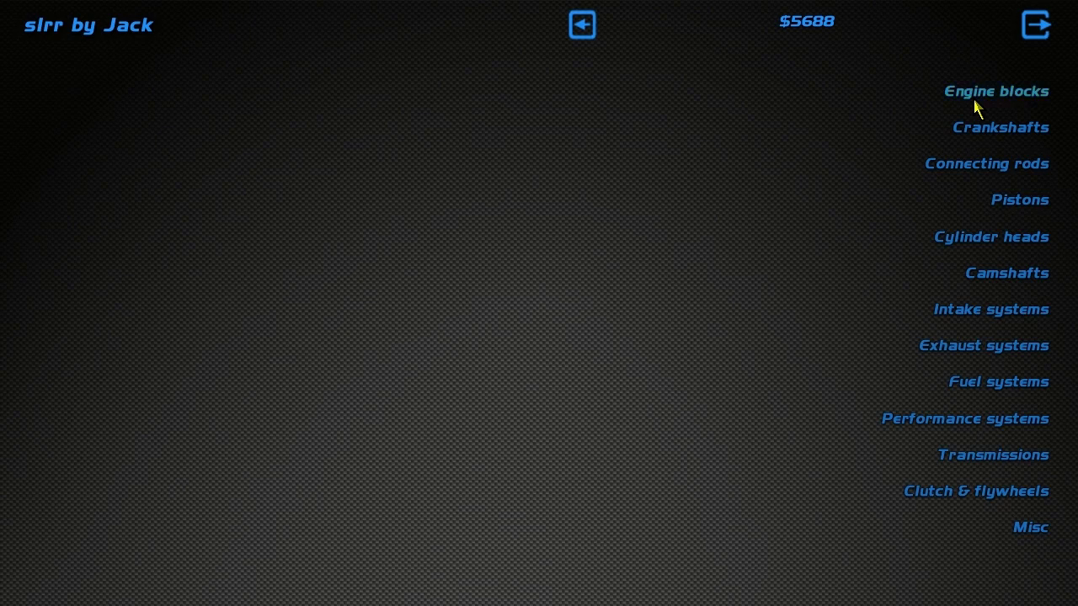
Buy the Mazda 13B-REW performance block from the Engine blocks pages
{"action": "left_click", "coordinate": [995, 91]}
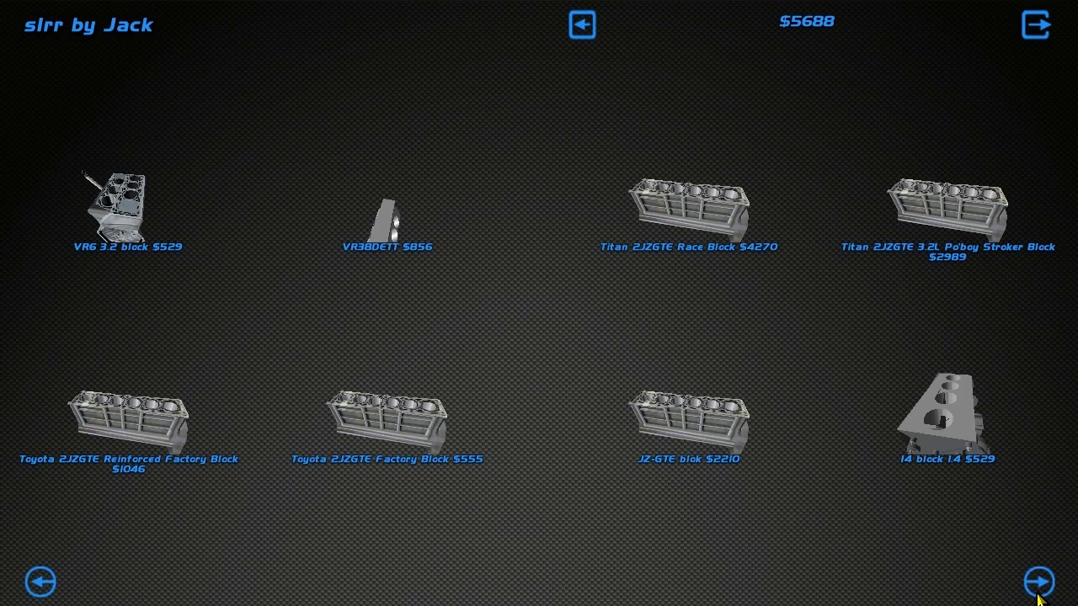
{"action": "left_click", "coordinate": [1037, 582]}
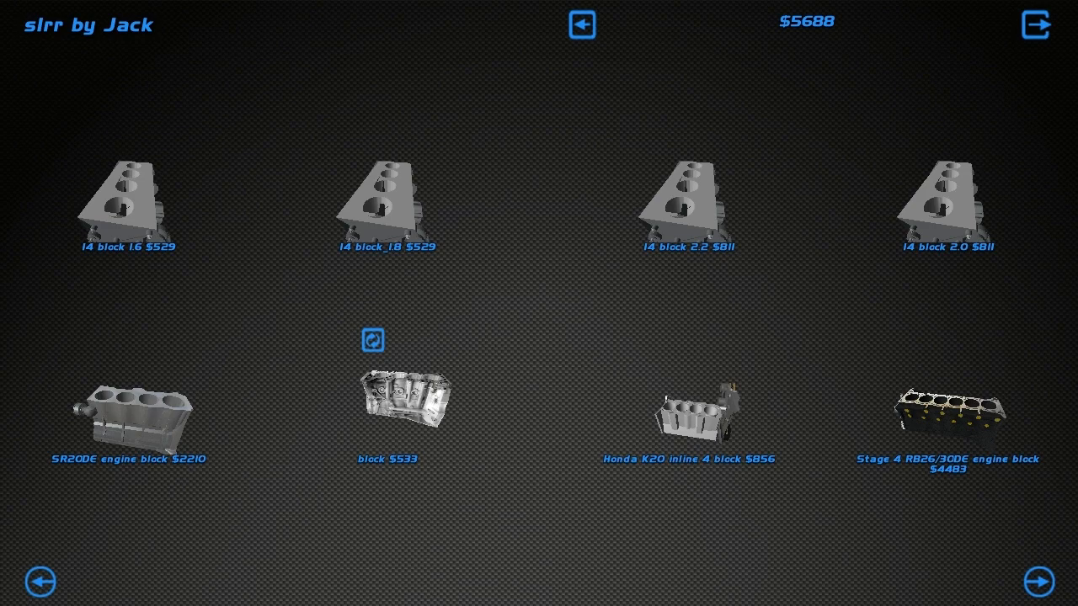
{"action": "left_click", "coordinate": [1037, 583]}
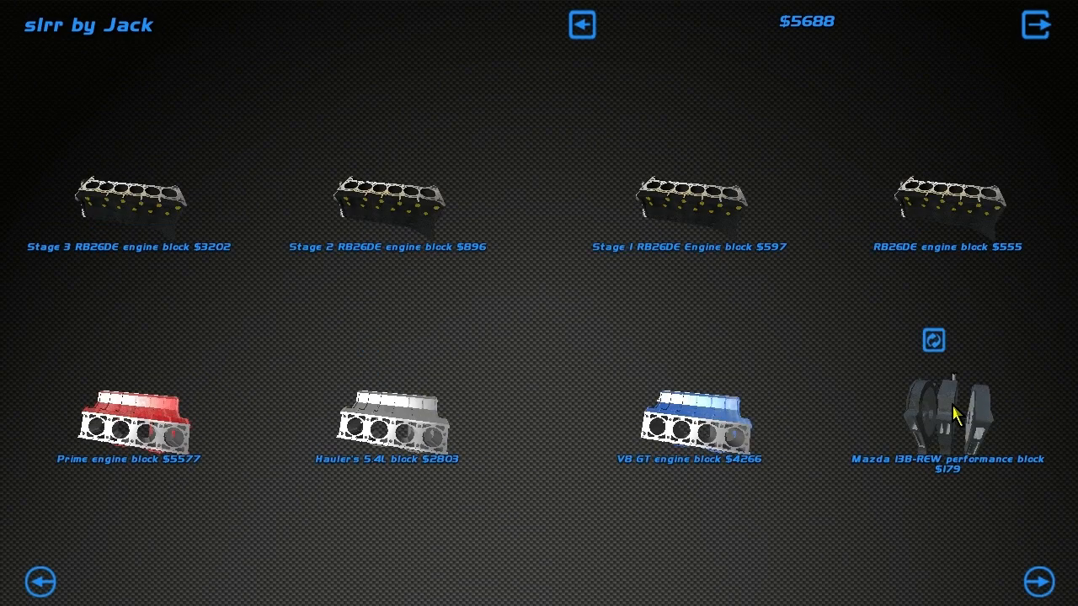
{"action": "left_click", "coordinate": [949, 417]}
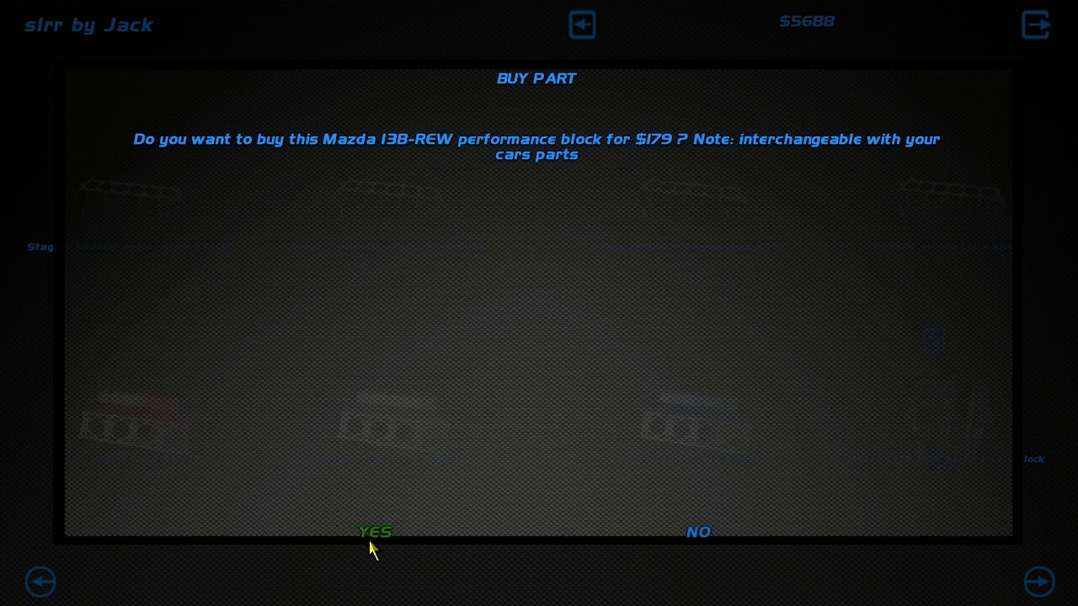
{"action": "left_click", "coordinate": [374, 532]}
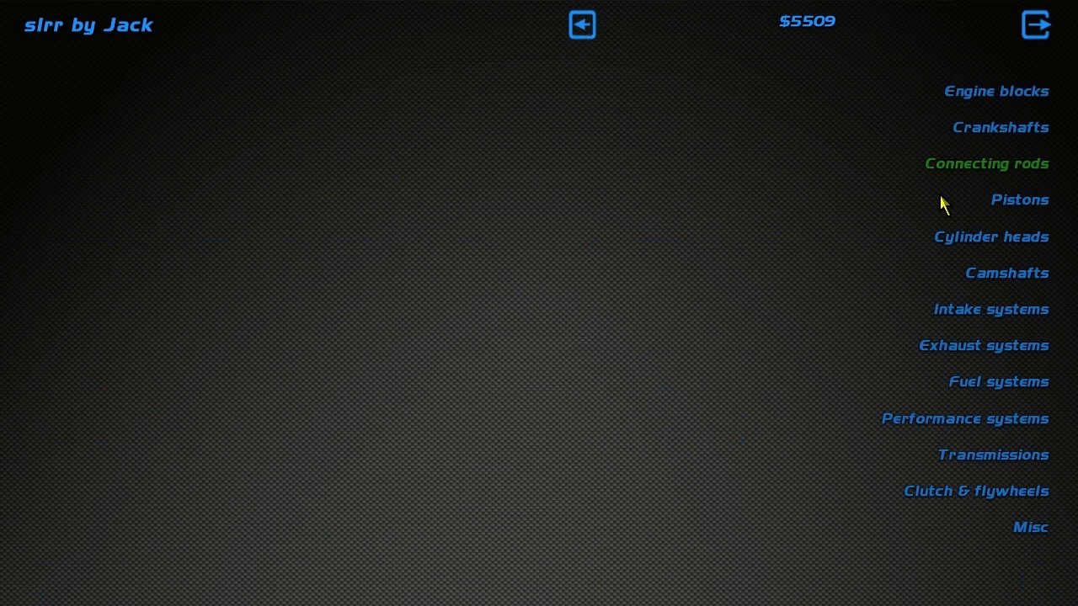
Buy the Mazda 13B crankshaft from the Crankshafts pages
{"action": "left_click", "coordinate": [1000, 128]}
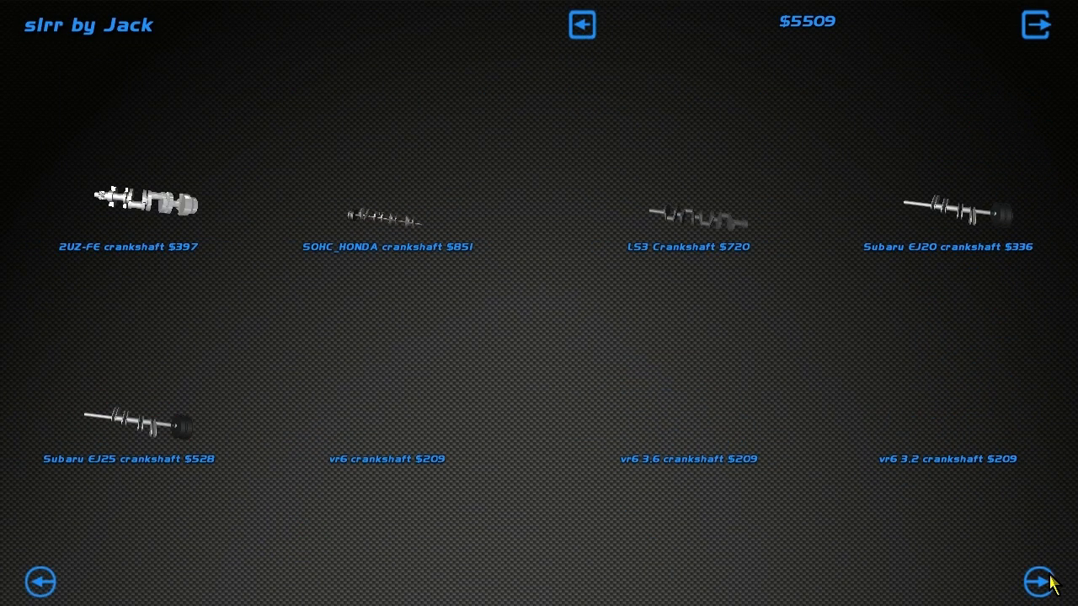
{"action": "left_click", "coordinate": [1037, 583]}
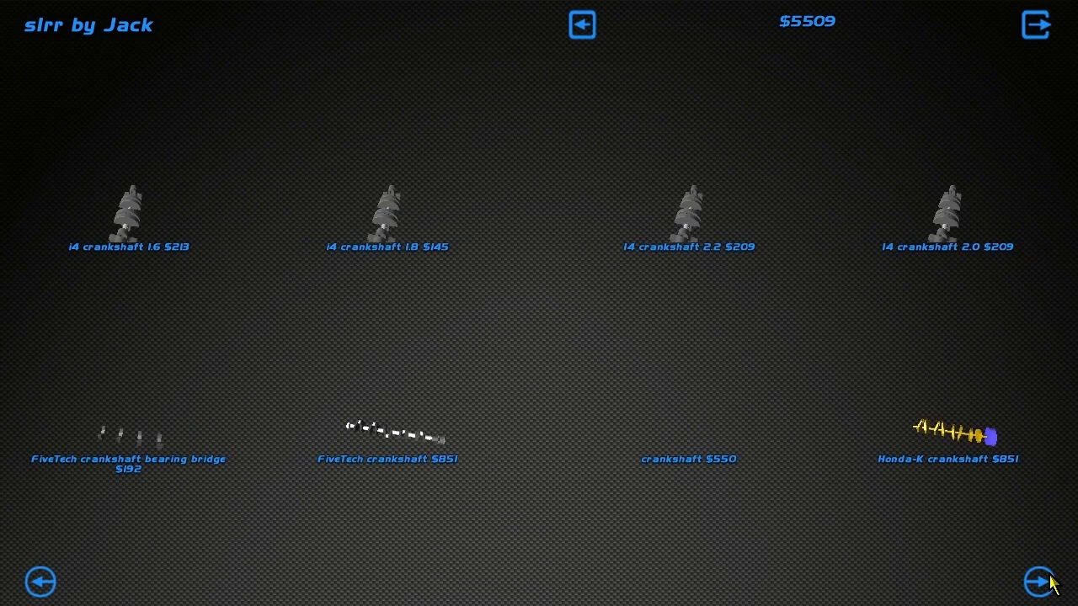
{"action": "left_click", "coordinate": [1037, 582]}
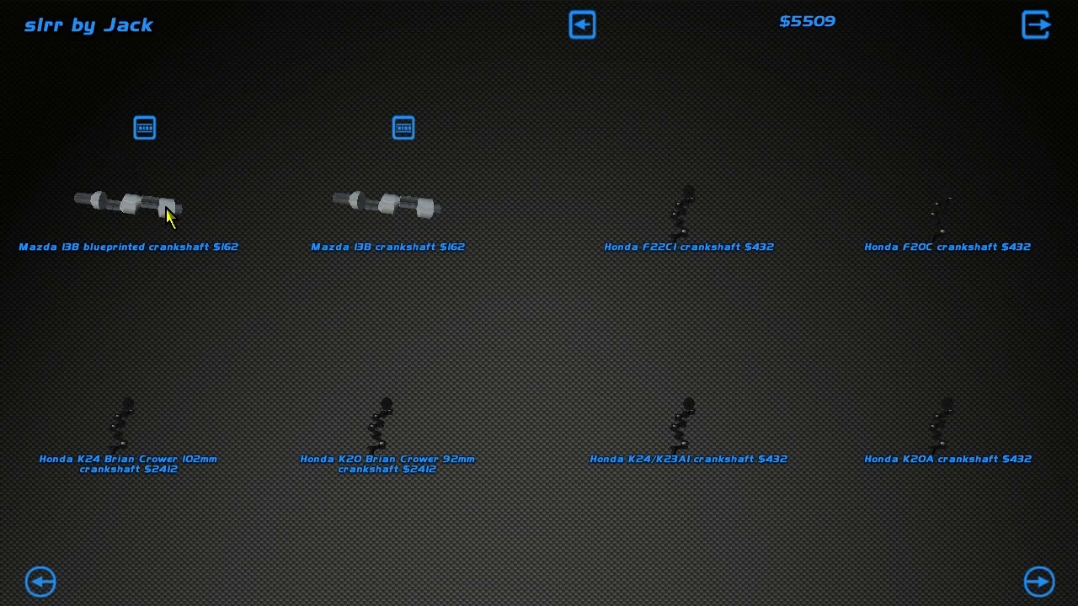
{"action": "mouse_move", "coordinate": [435, 227]}
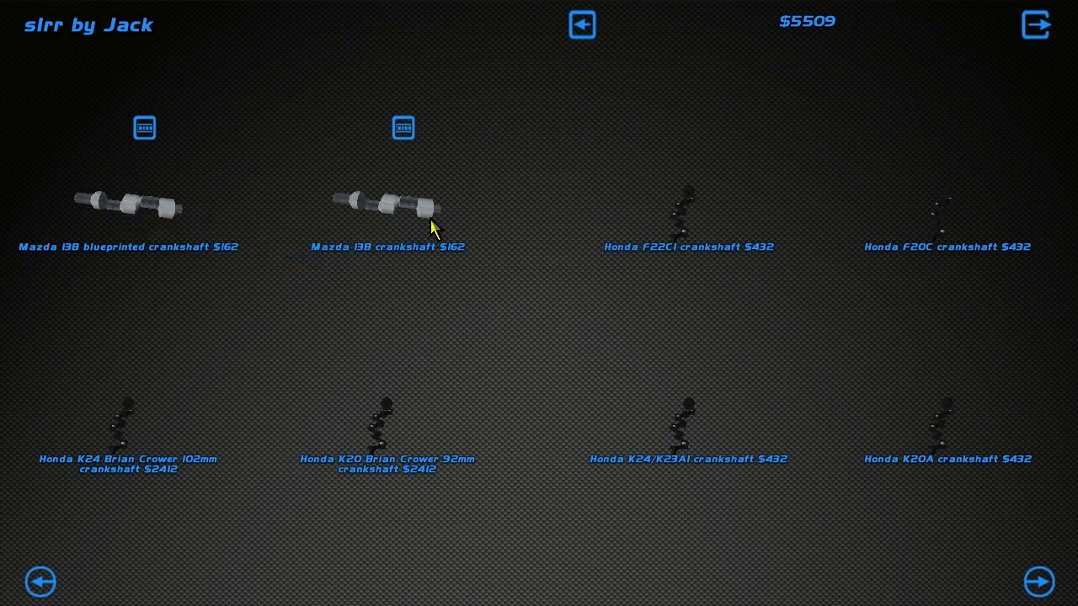
{"action": "mouse_move", "coordinate": [410, 232]}
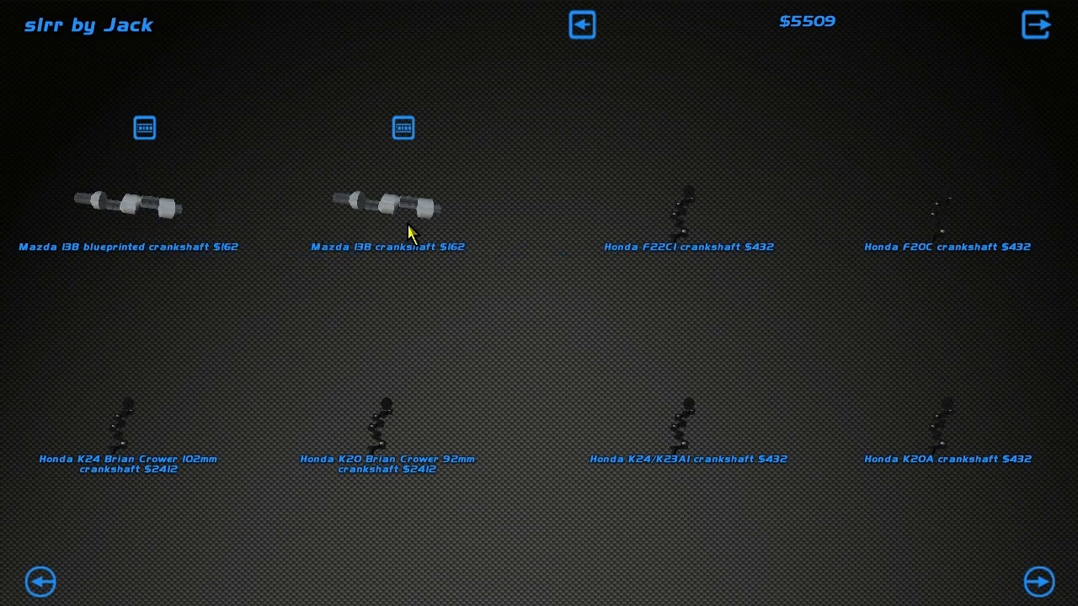
{"action": "left_click", "coordinate": [402, 202]}
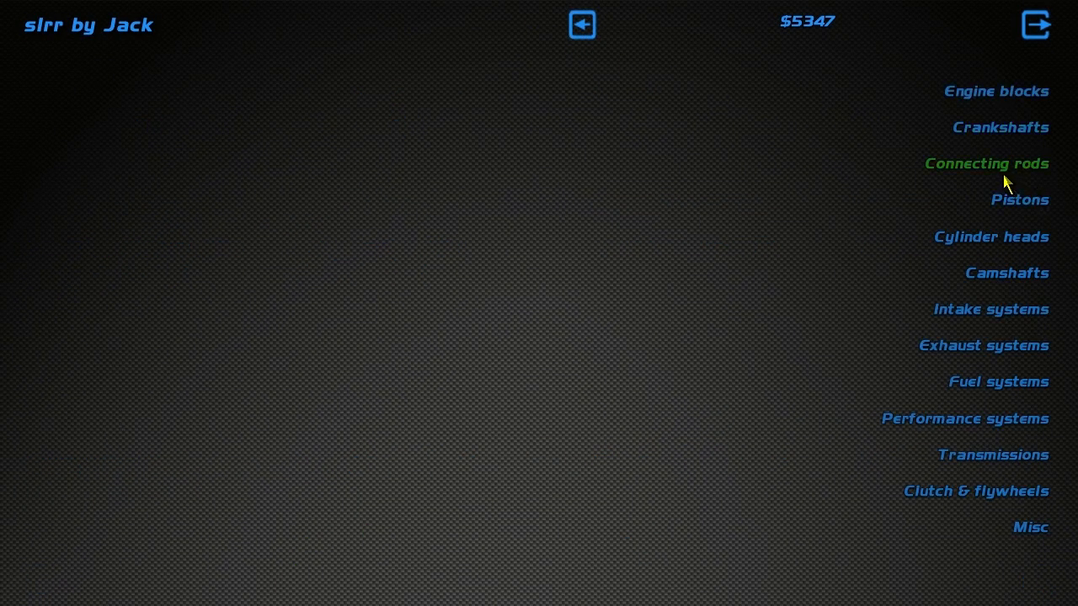
Buy the Mazda 13B engine lid under Connecting rods, leaving $5198, and return to categories
{"action": "left_click", "coordinate": [986, 164]}
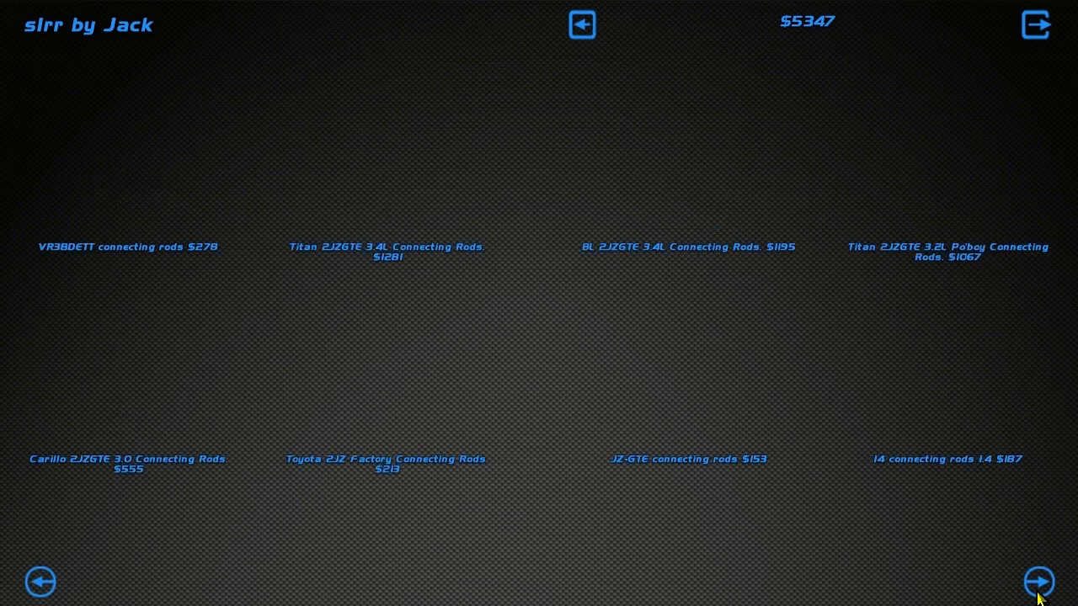
{"action": "left_click", "coordinate": [1037, 583]}
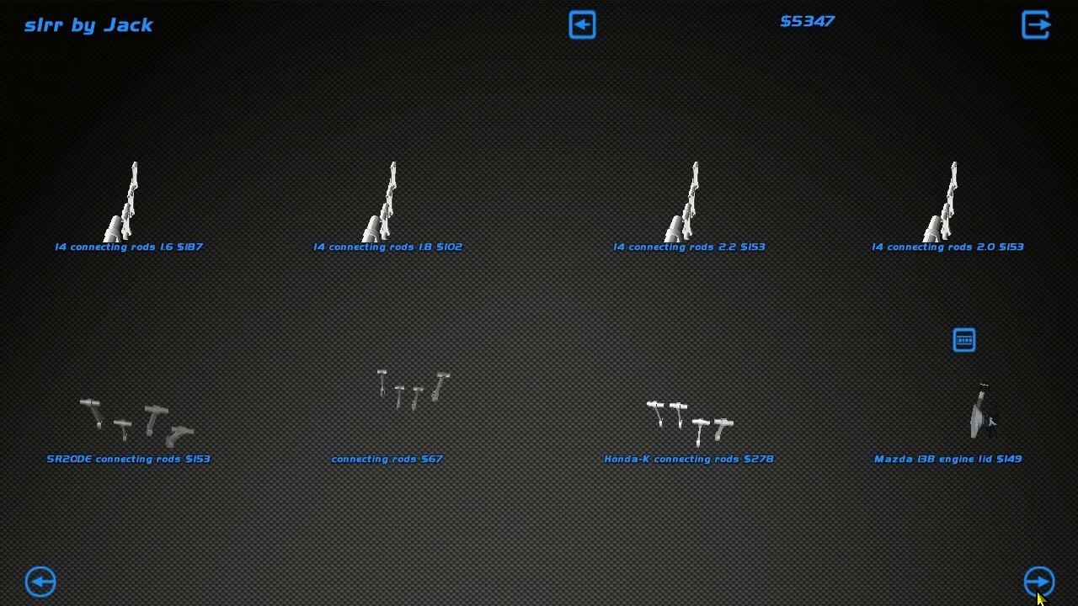
{"action": "left_click", "coordinate": [1037, 581]}
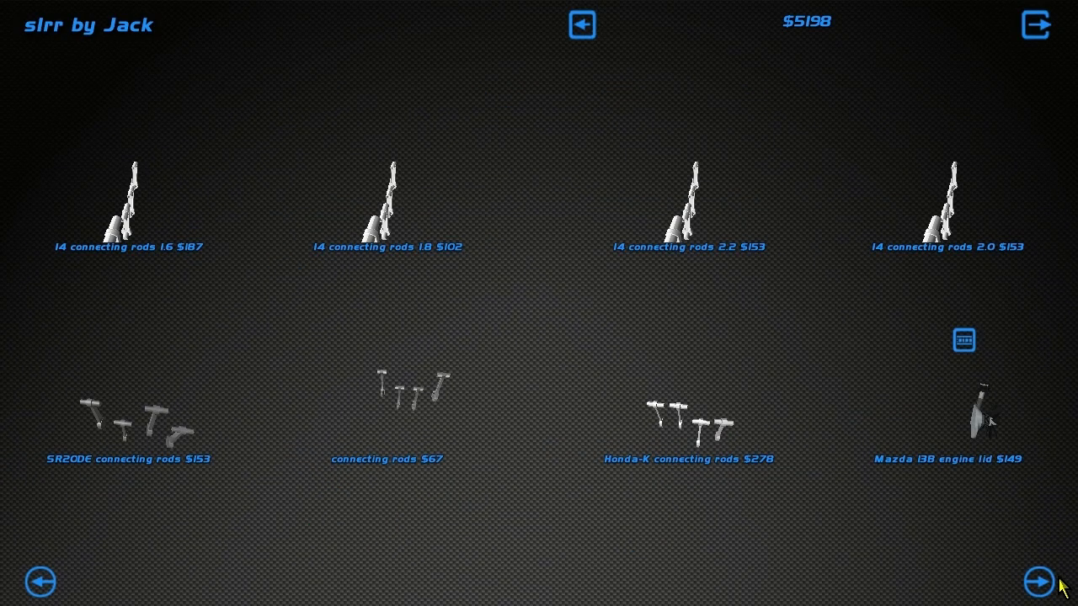
{"action": "left_click", "coordinate": [1038, 582]}
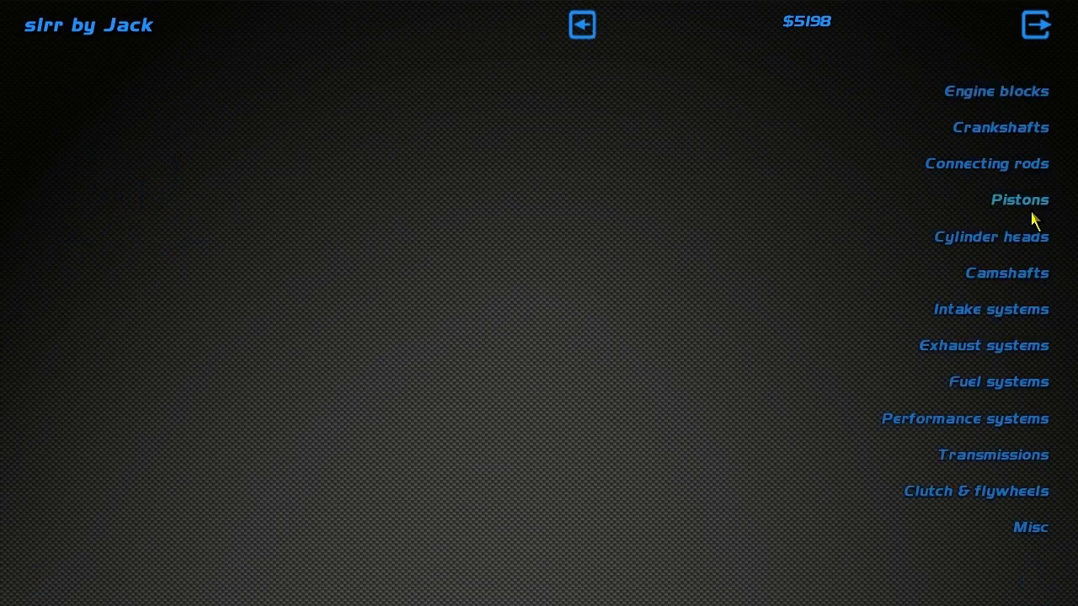
Buy the Mazda 13B peripheral ported rotor housings from the cylinder heads pages
{"action": "left_click", "coordinate": [1021, 199]}
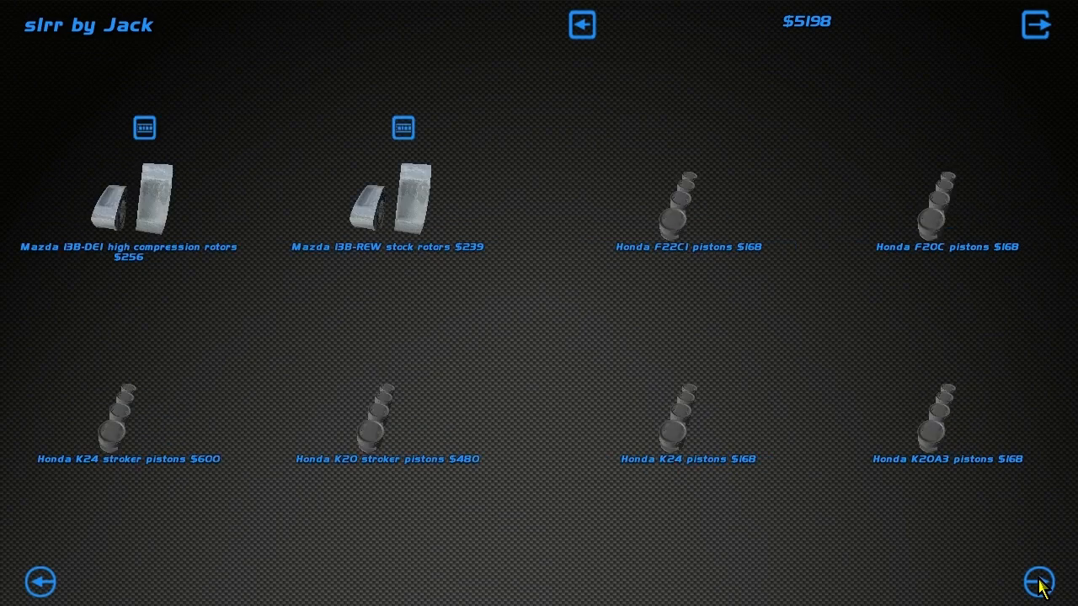
{"action": "mouse_move", "coordinate": [169, 192]}
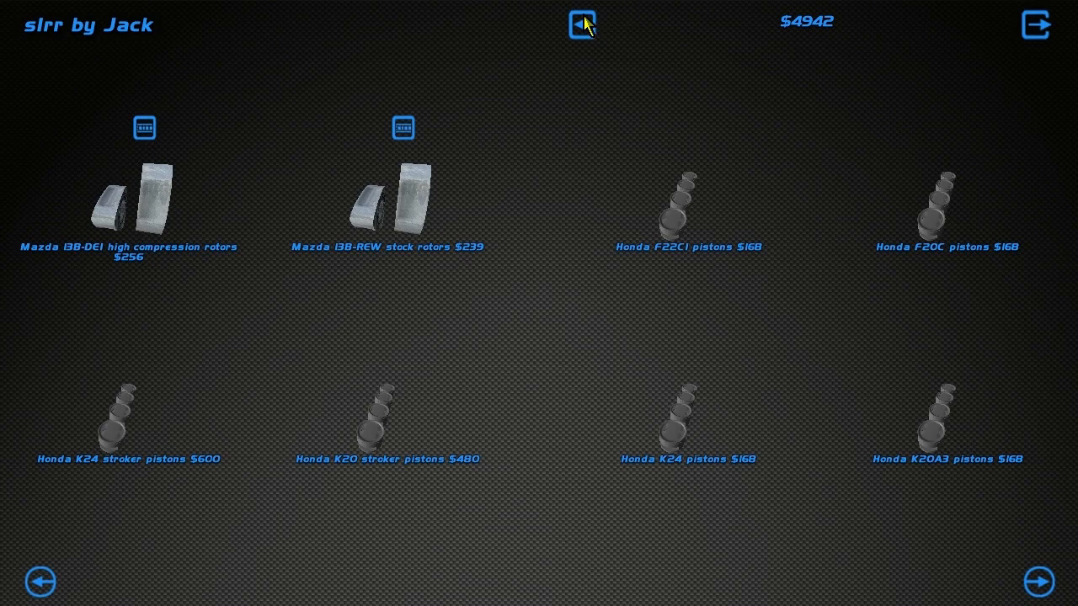
{"action": "left_click", "coordinate": [579, 24]}
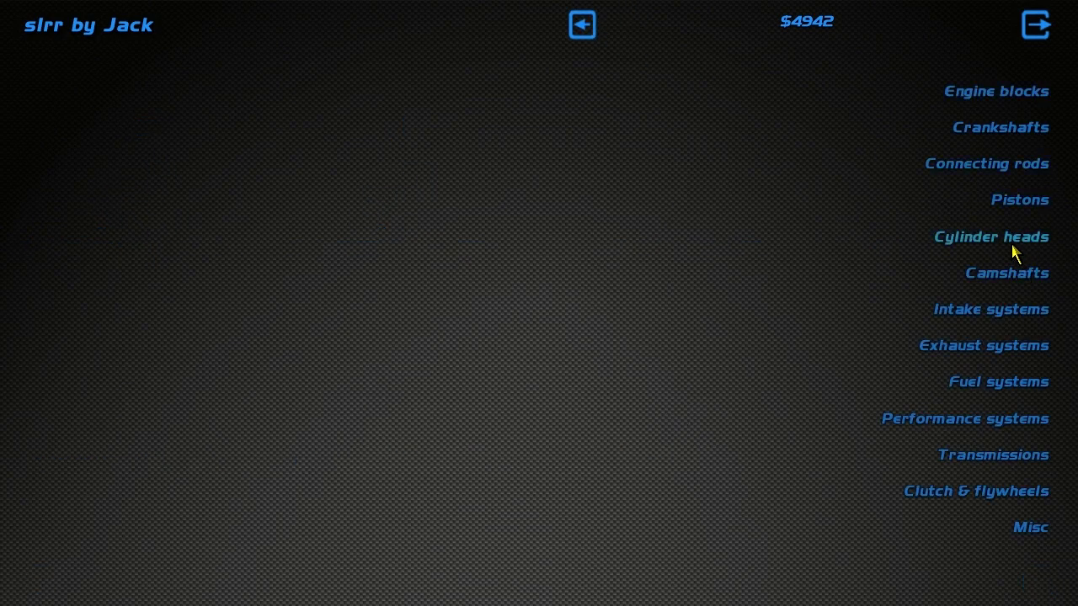
{"action": "left_click", "coordinate": [990, 236]}
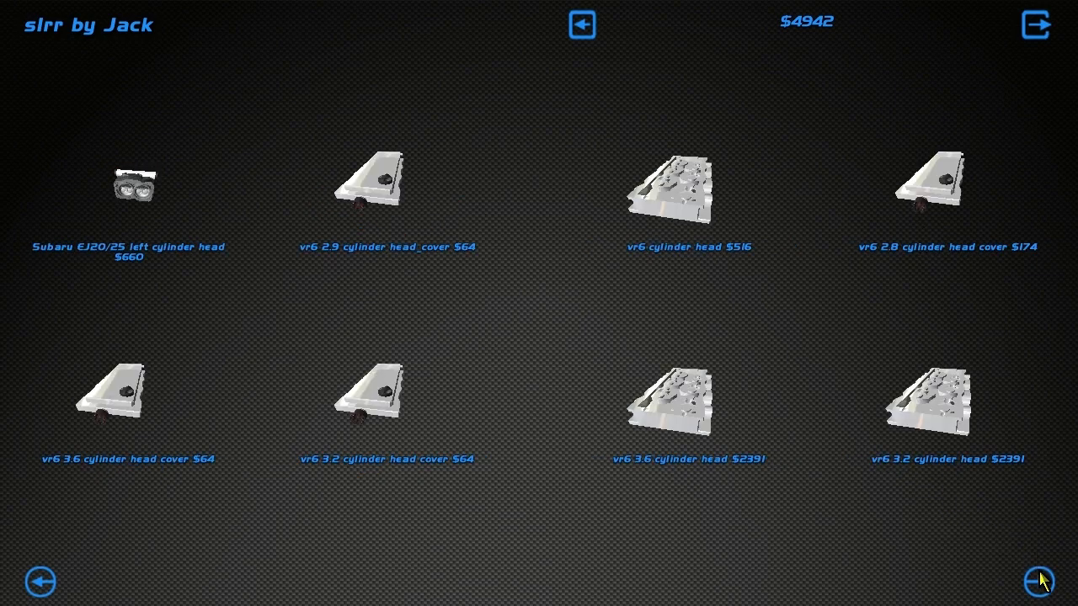
{"action": "left_click", "coordinate": [1037, 582]}
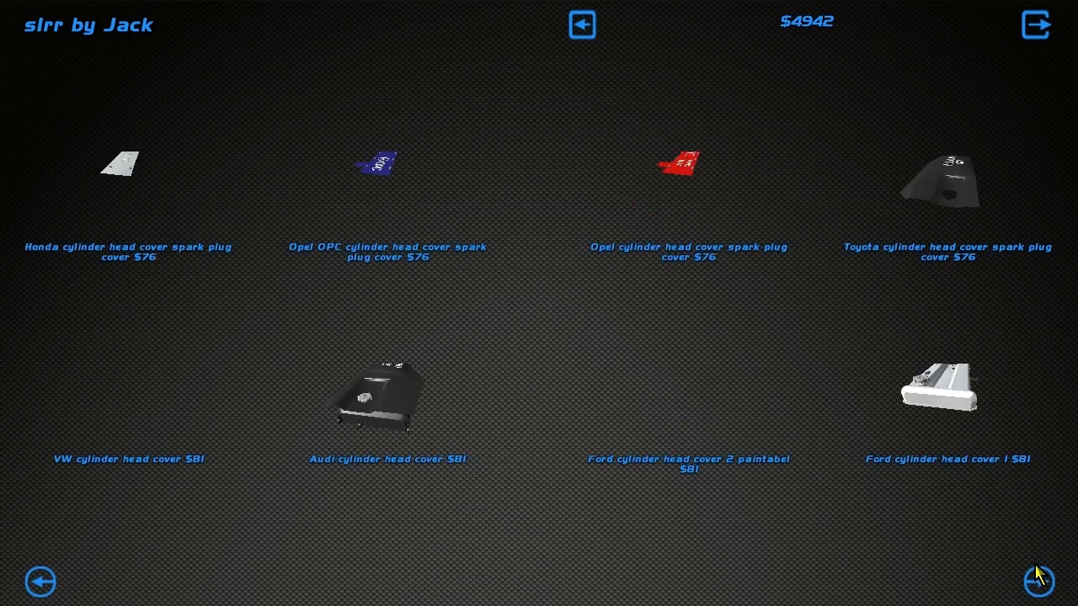
{"action": "left_click", "coordinate": [1037, 583]}
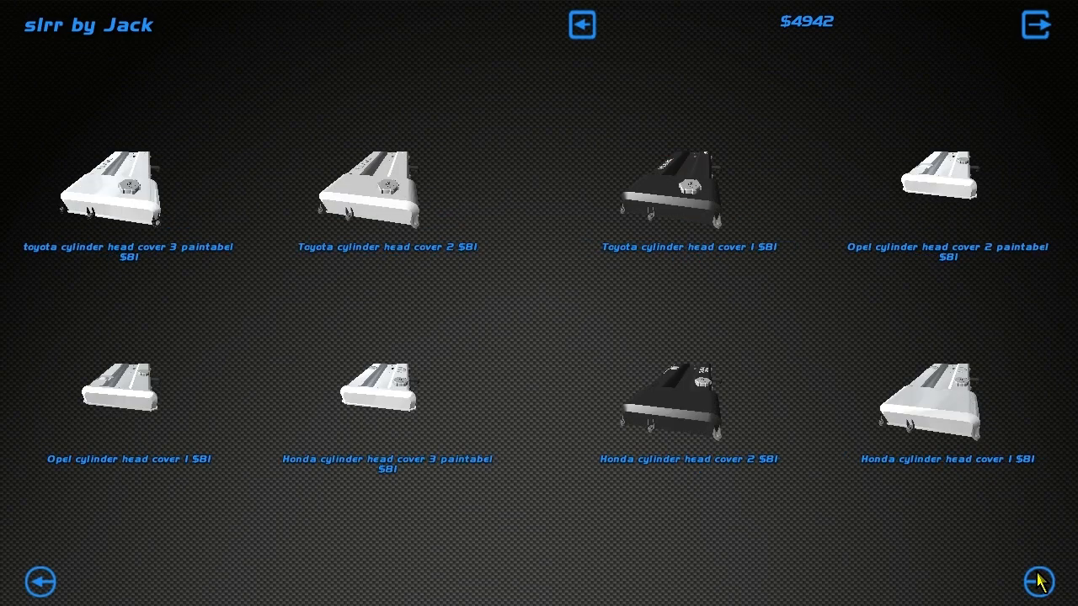
{"action": "left_click", "coordinate": [1038, 583]}
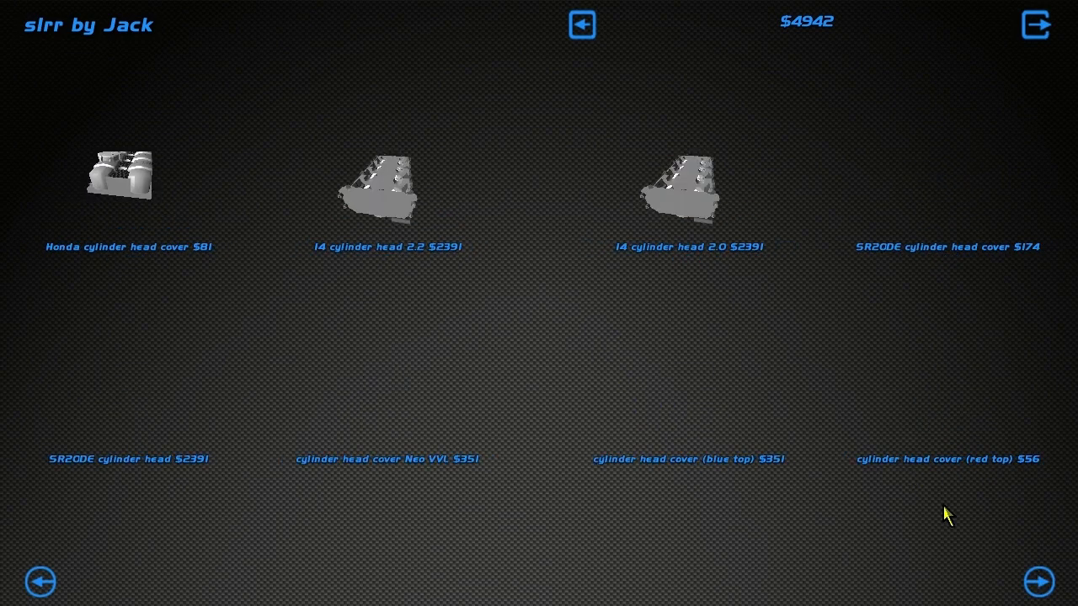
{"action": "left_click", "coordinate": [1037, 581]}
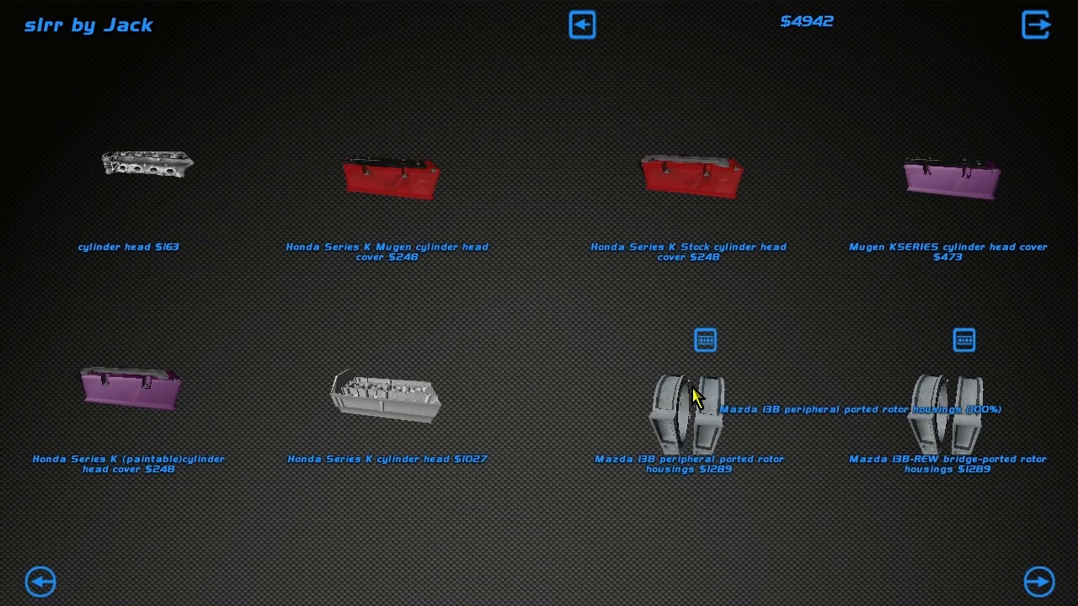
{"action": "mouse_move", "coordinate": [951, 488]}
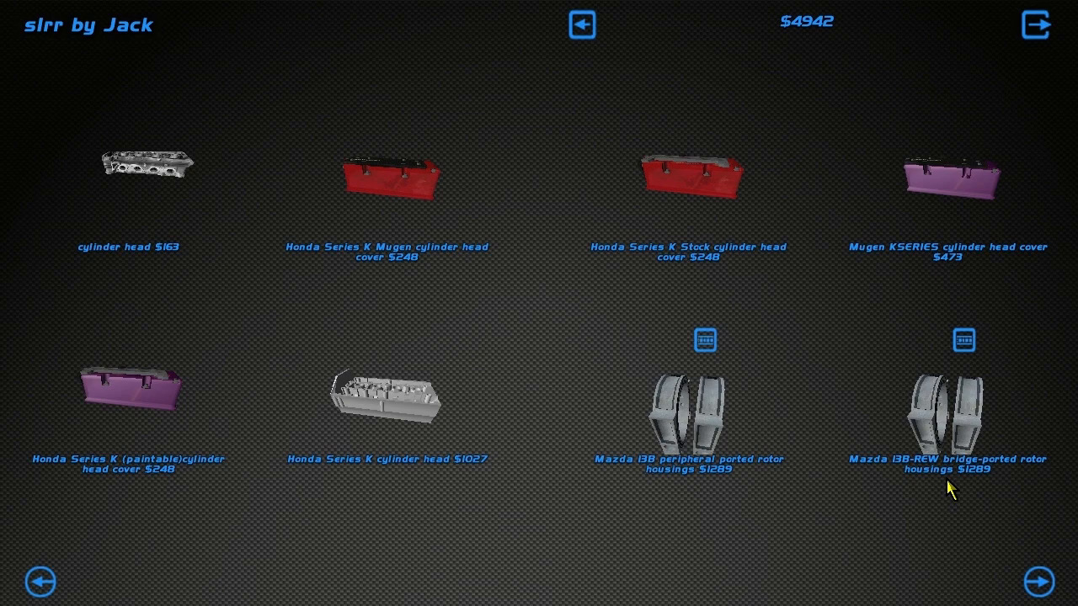
{"action": "mouse_move", "coordinate": [756, 521]}
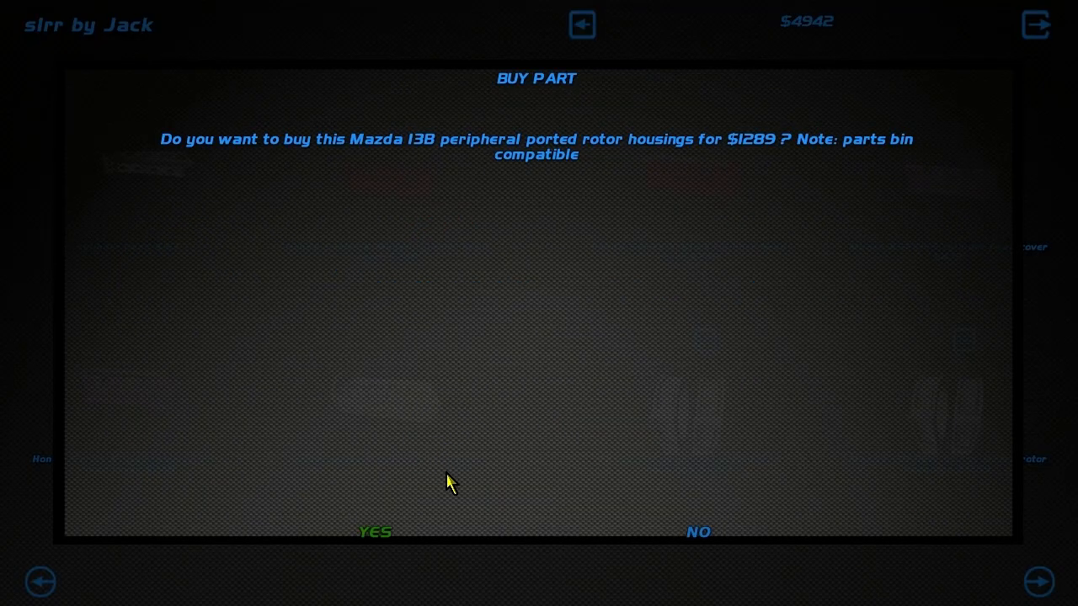
{"action": "left_click", "coordinate": [374, 532]}
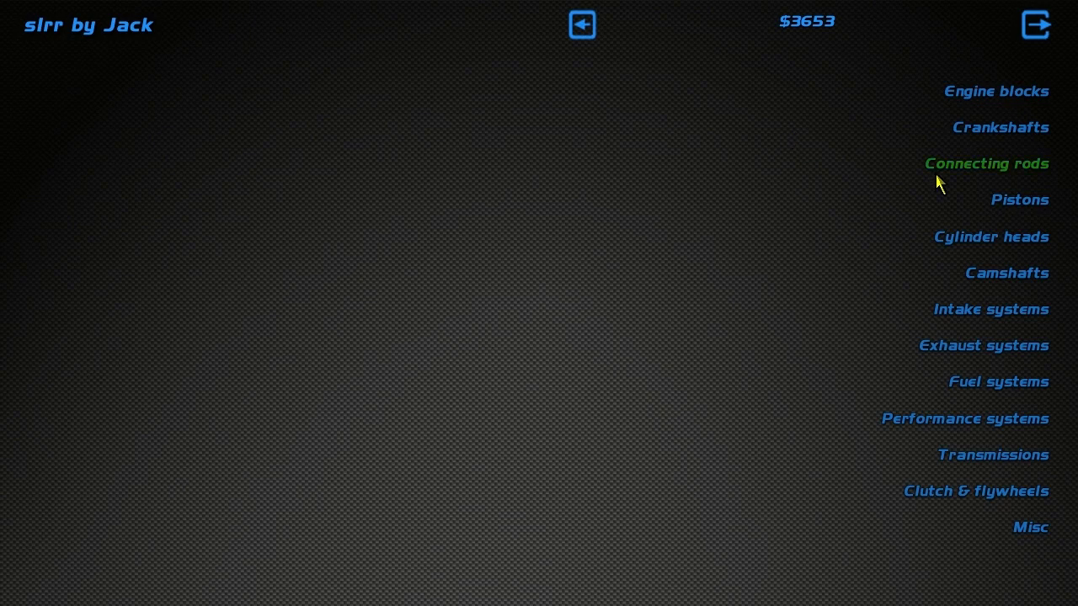
{"action": "mouse_move", "coordinate": [1006, 273]}
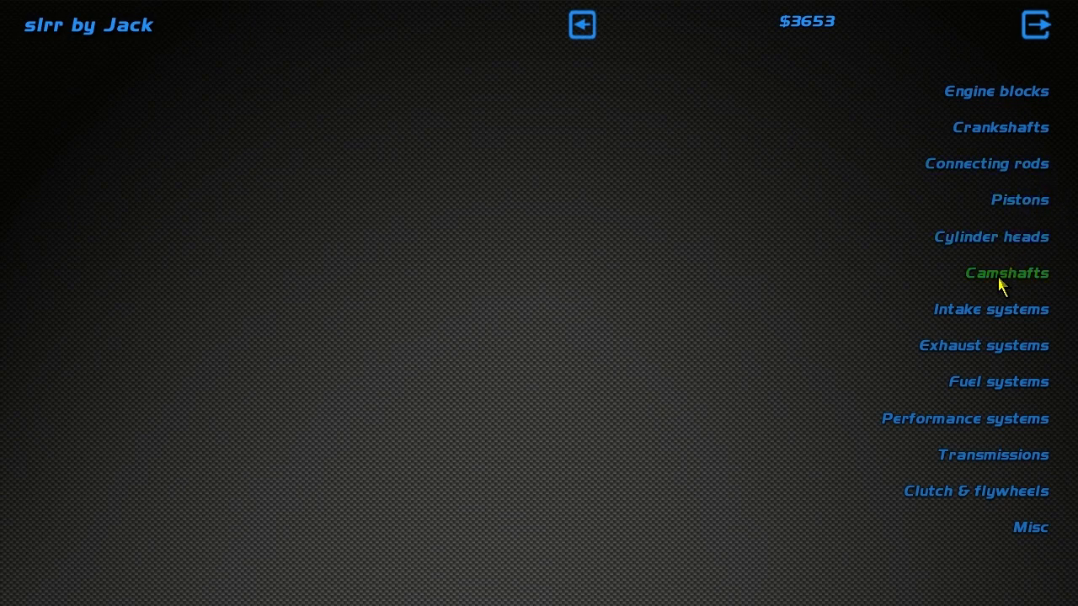
Under Camshafts, buy the Mazda Rotary engine bolts and rear and front spark plugs, leaving $2950
{"action": "left_click", "coordinate": [1007, 273]}
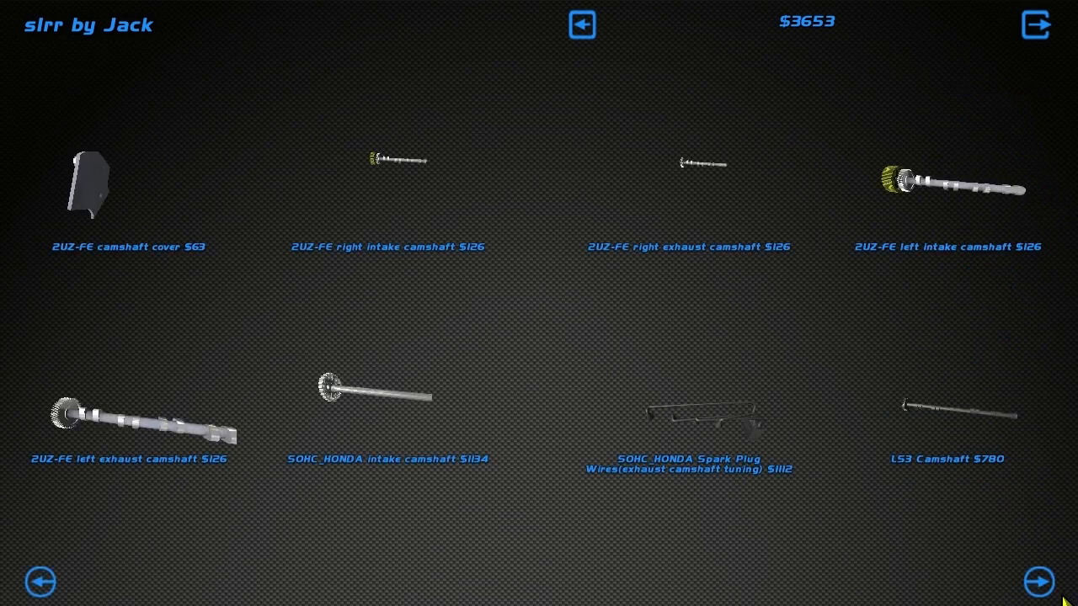
{"action": "left_click", "coordinate": [1037, 581]}
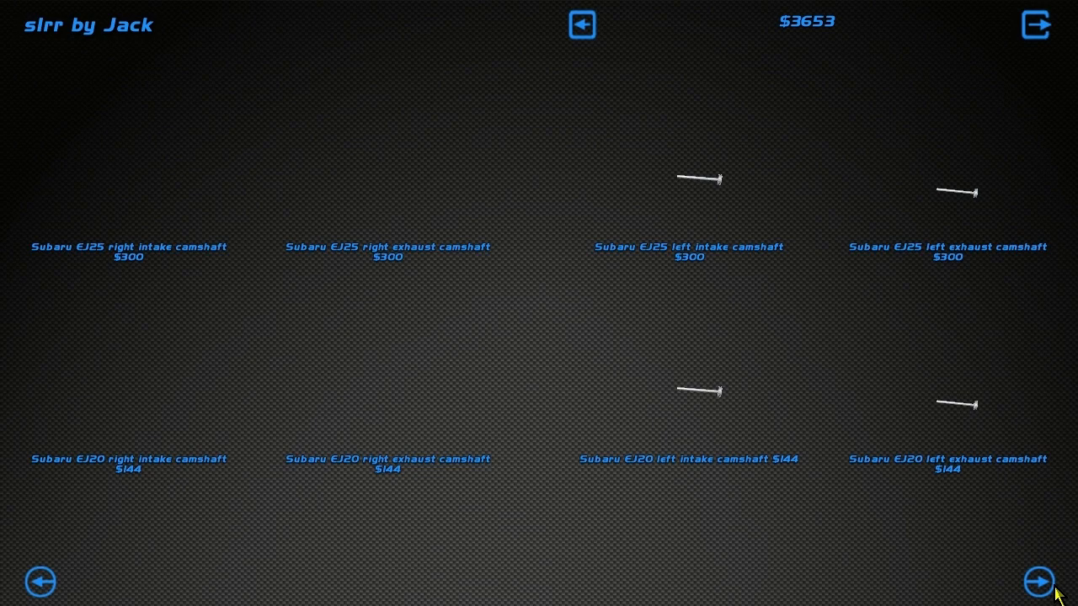
{"action": "left_click", "coordinate": [1037, 581]}
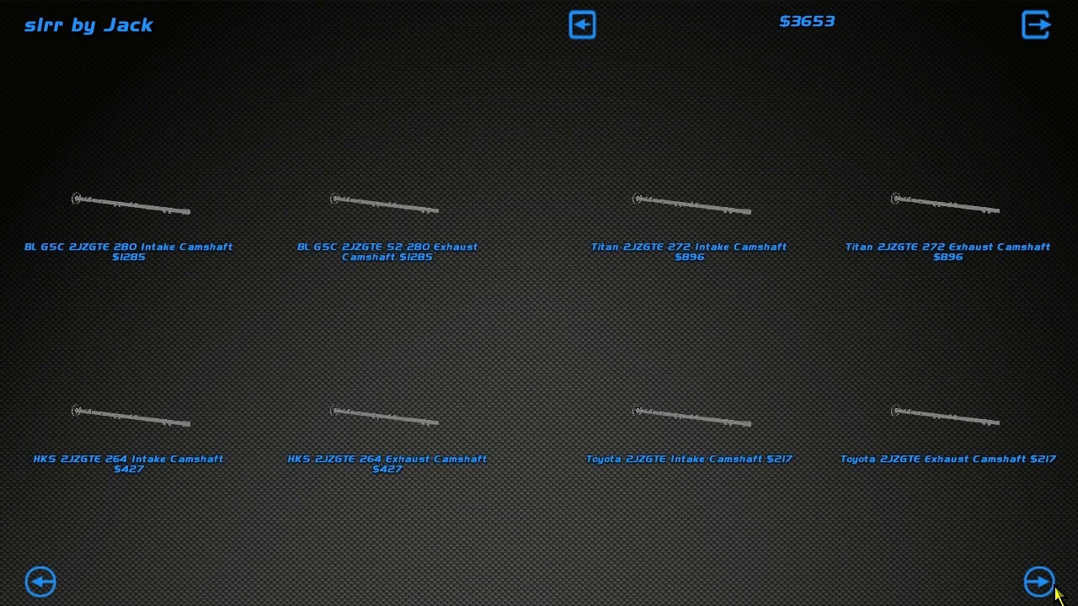
{"action": "left_click", "coordinate": [1044, 583]}
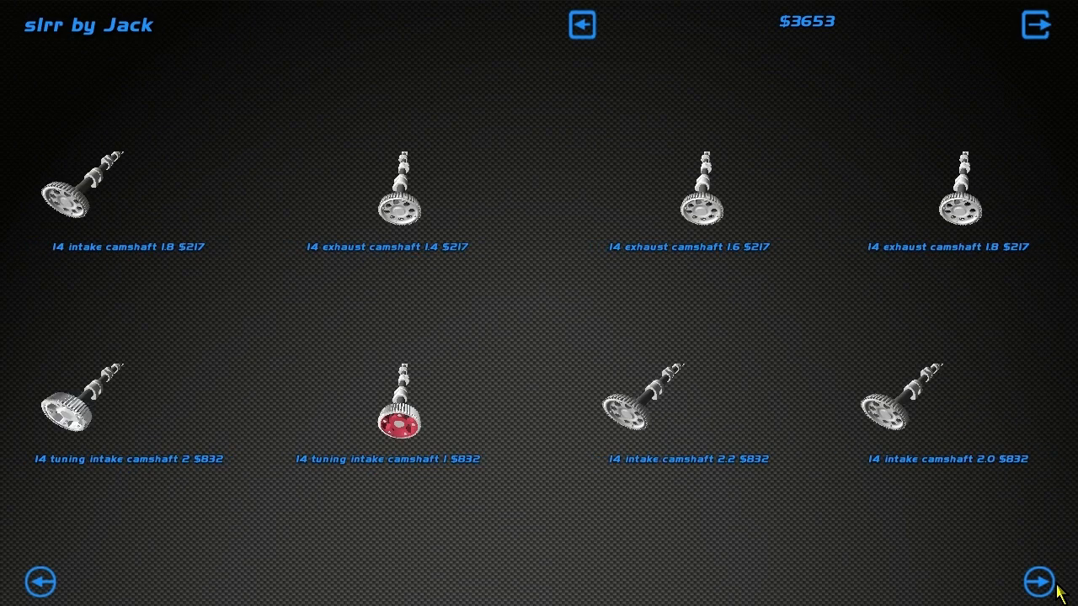
{"action": "left_click", "coordinate": [1037, 581]}
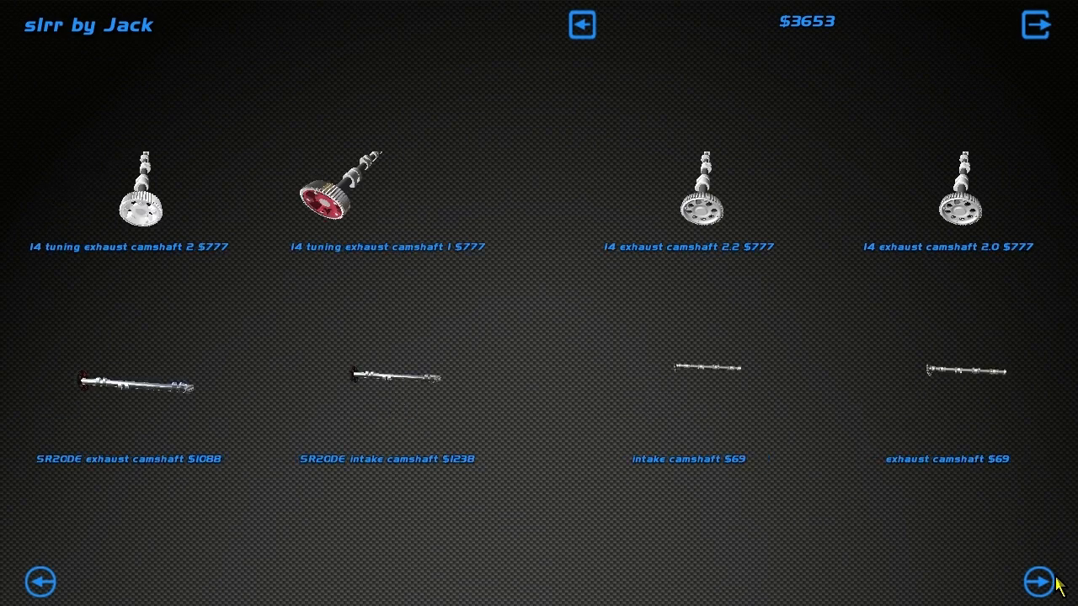
{"action": "left_click", "coordinate": [1037, 583]}
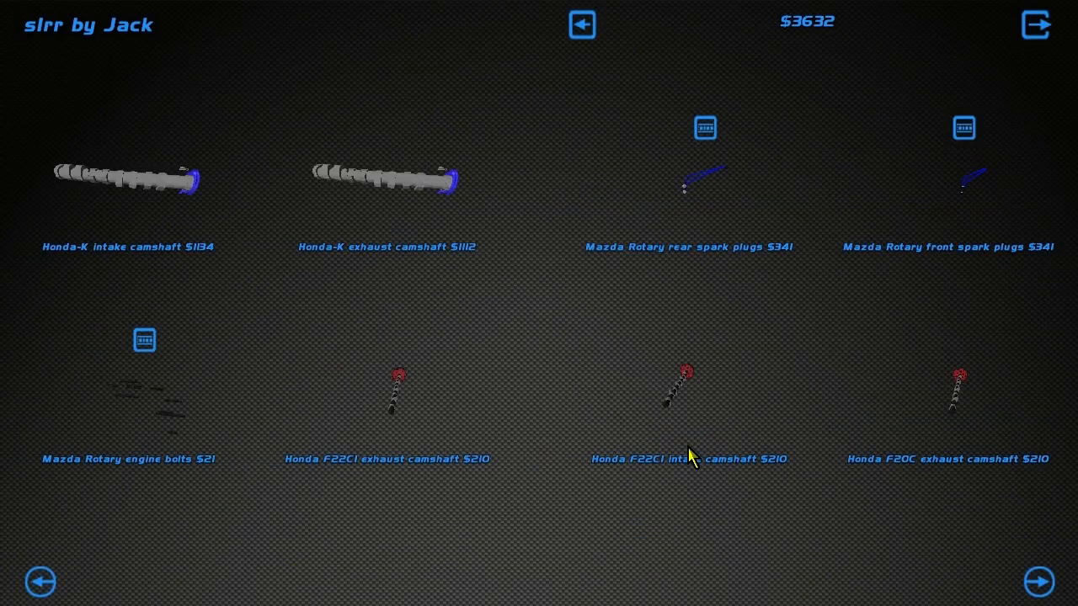
{"action": "left_click", "coordinate": [703, 128]}
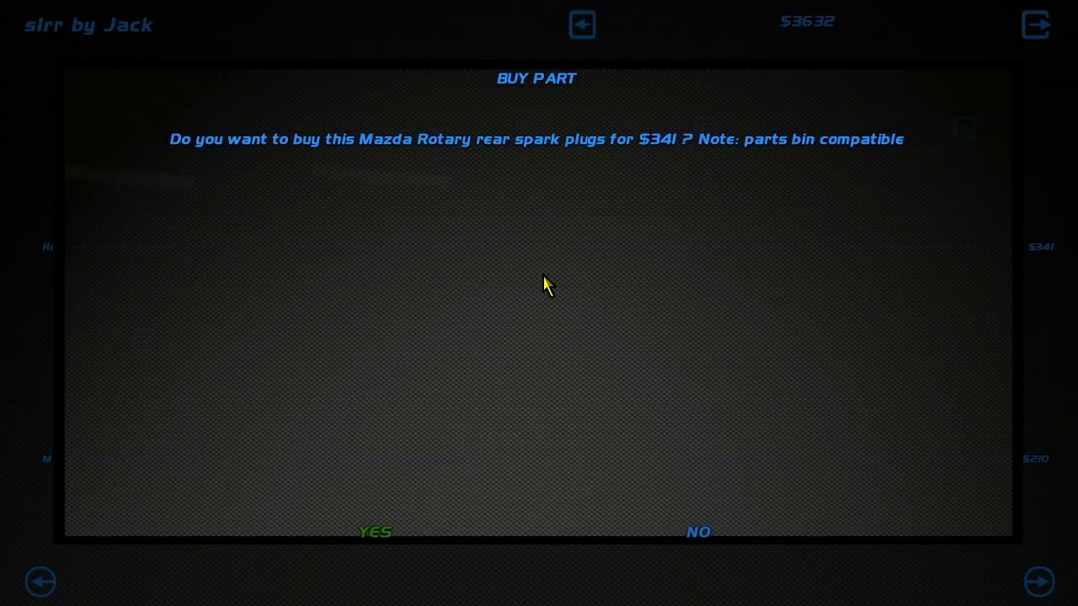
{"action": "left_click", "coordinate": [374, 532]}
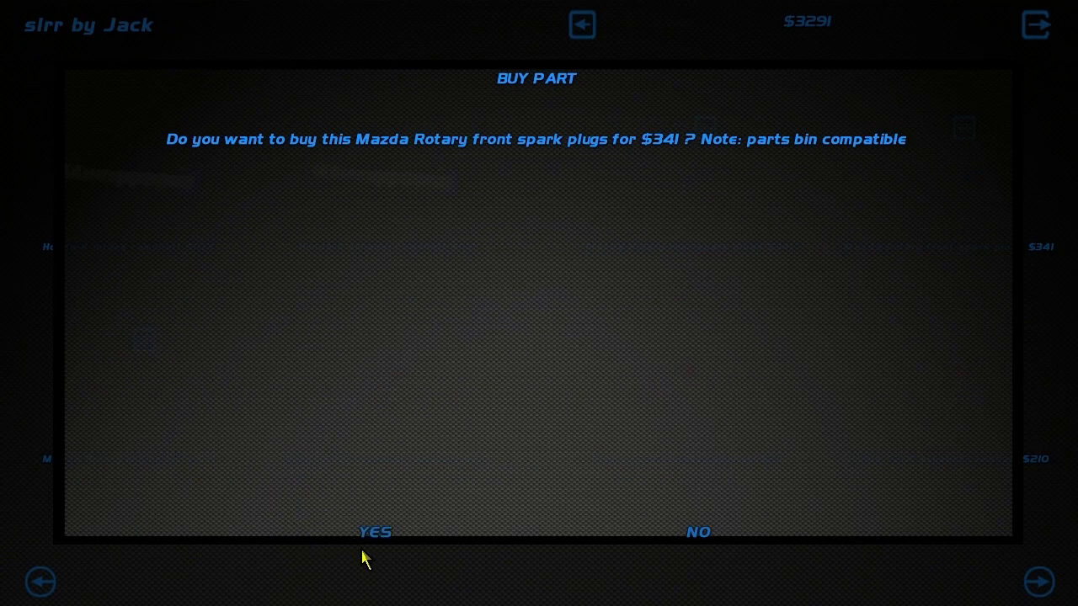
{"action": "left_click", "coordinate": [374, 532]}
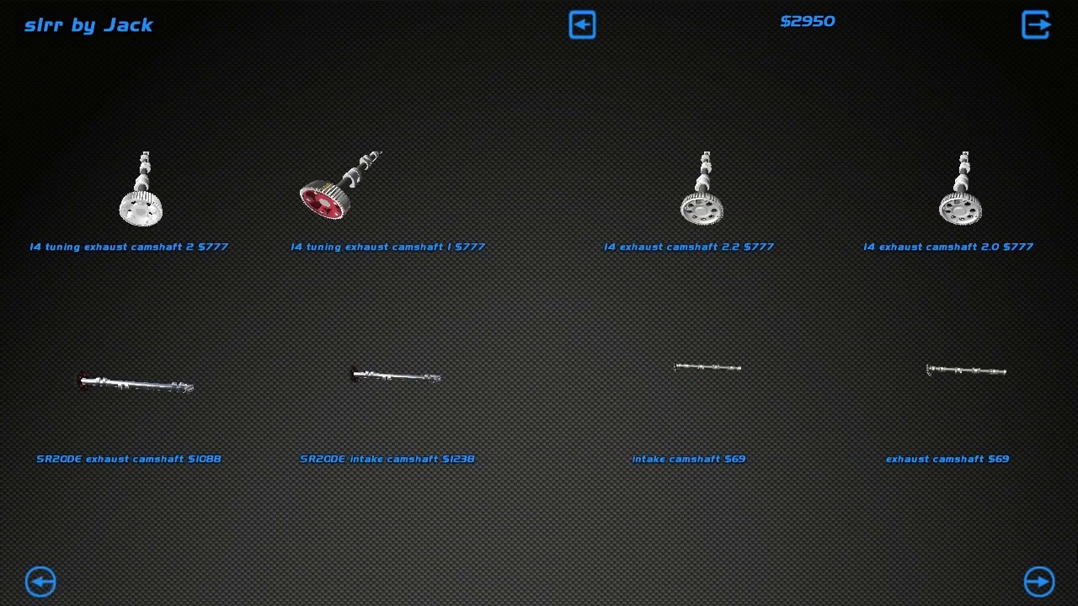
{"action": "left_click", "coordinate": [1037, 582]}
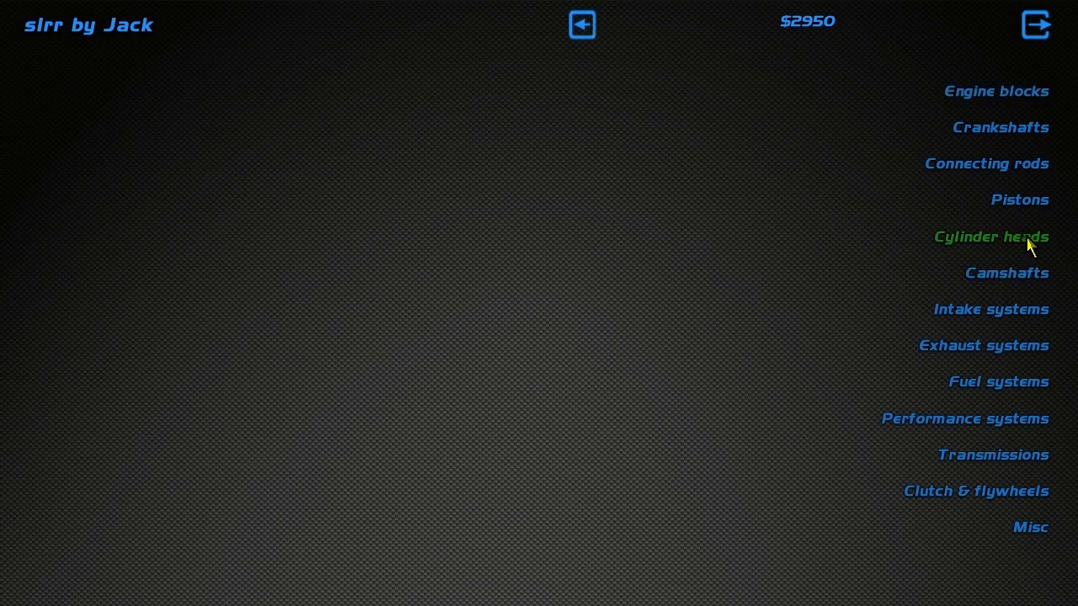
{"action": "mouse_move", "coordinate": [992, 310]}
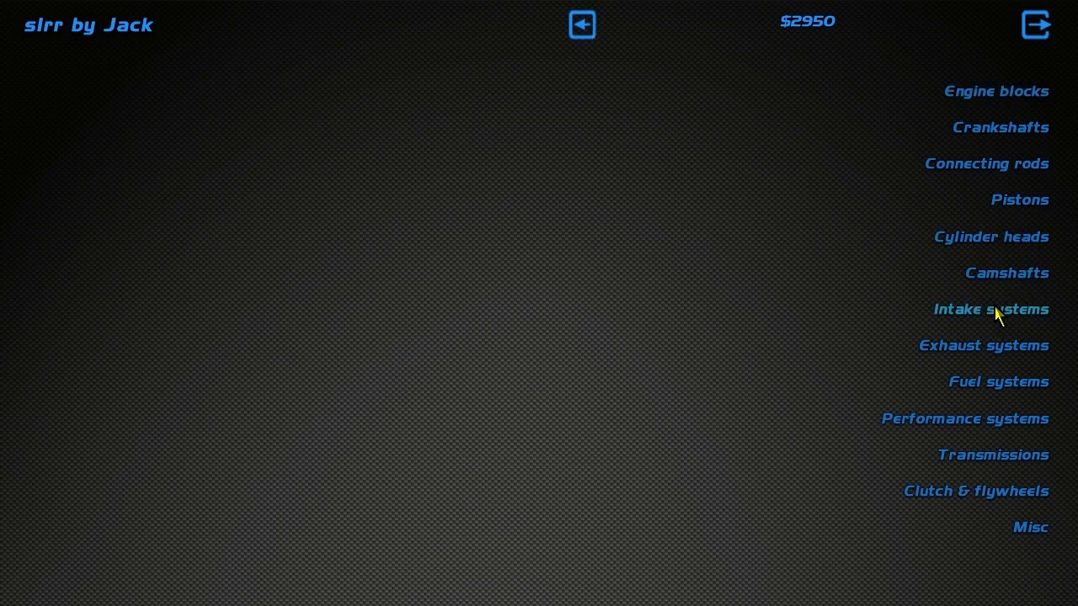
Buy the $170 Mazda 13B single turbo exhaust header from Exhaust systems, leaving $2780
{"action": "left_click", "coordinate": [983, 345]}
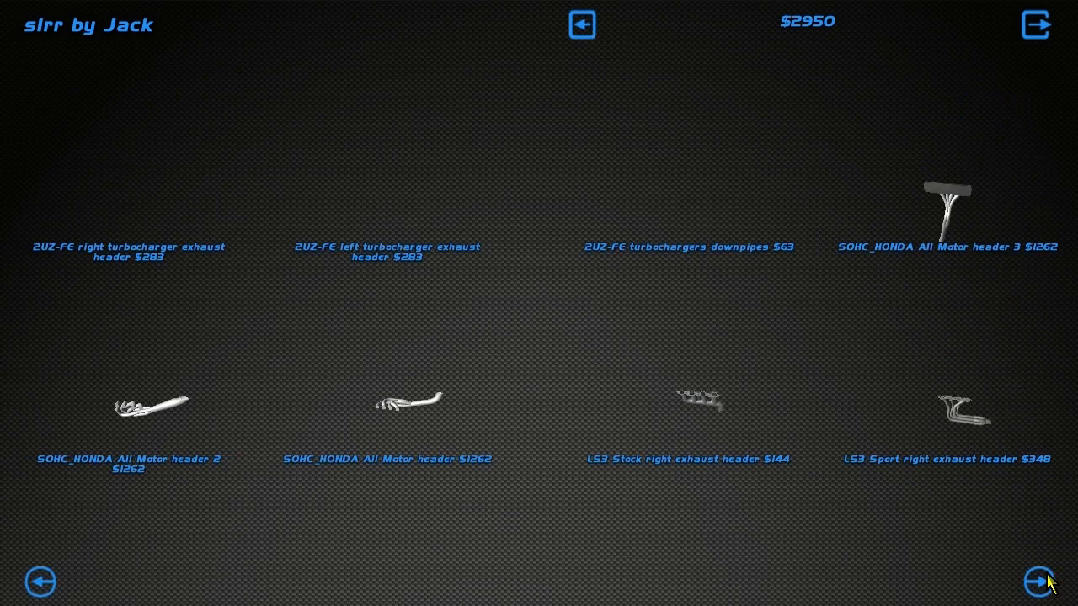
{"action": "left_click", "coordinate": [1037, 582]}
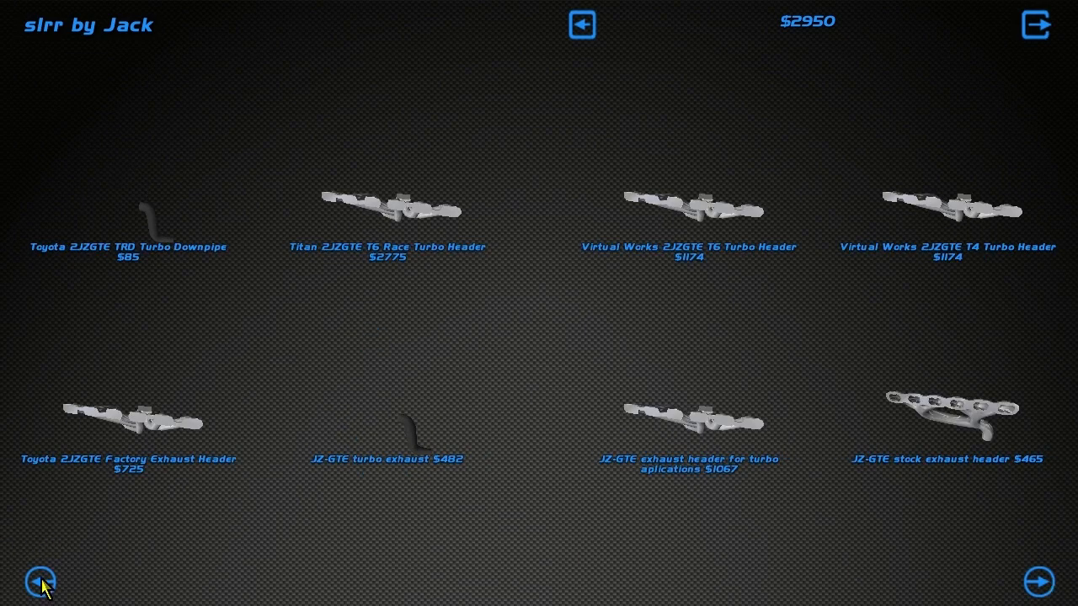
{"action": "left_click", "coordinate": [40, 582]}
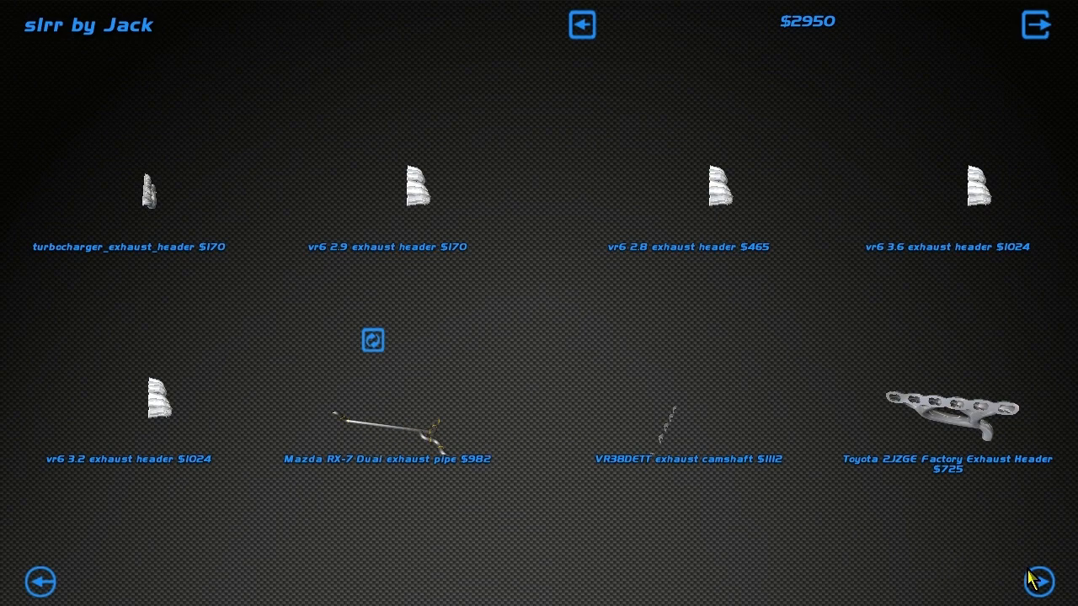
{"action": "left_click", "coordinate": [1037, 582]}
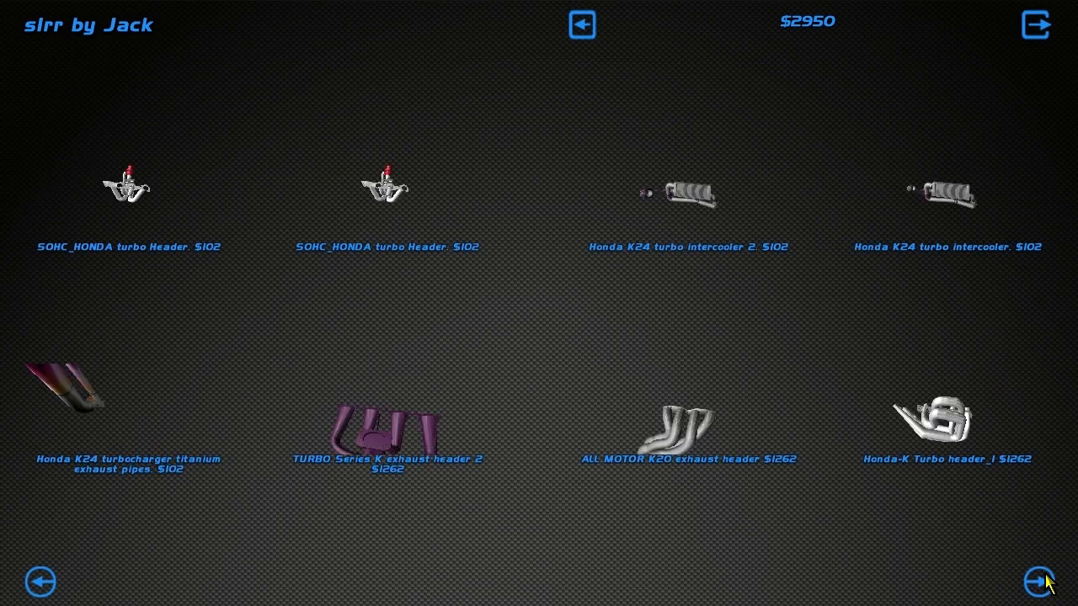
{"action": "left_click", "coordinate": [1040, 583]}
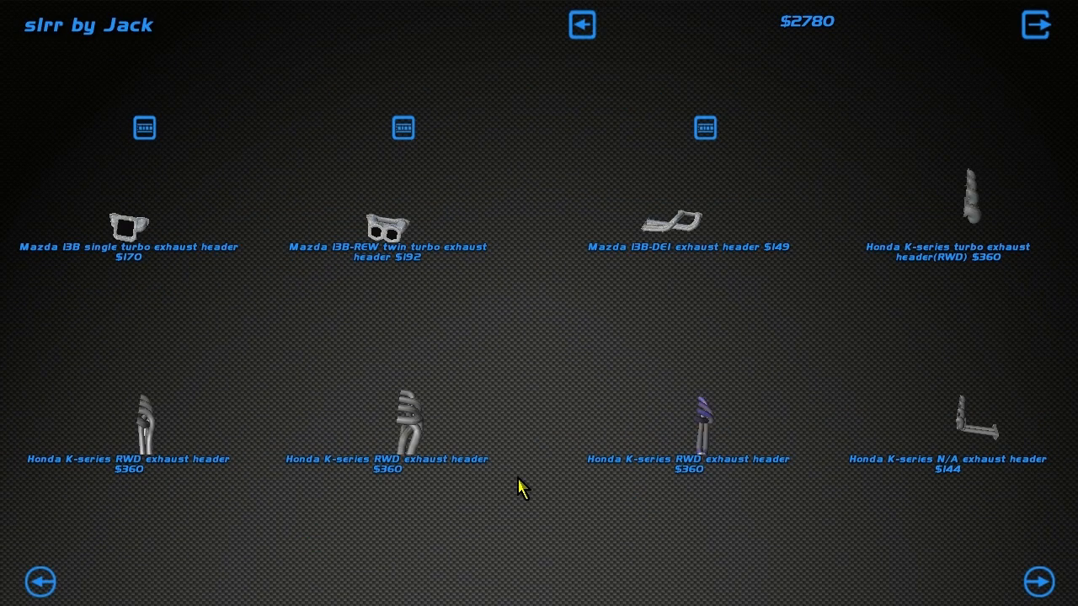
{"action": "left_click", "coordinate": [1039, 583]}
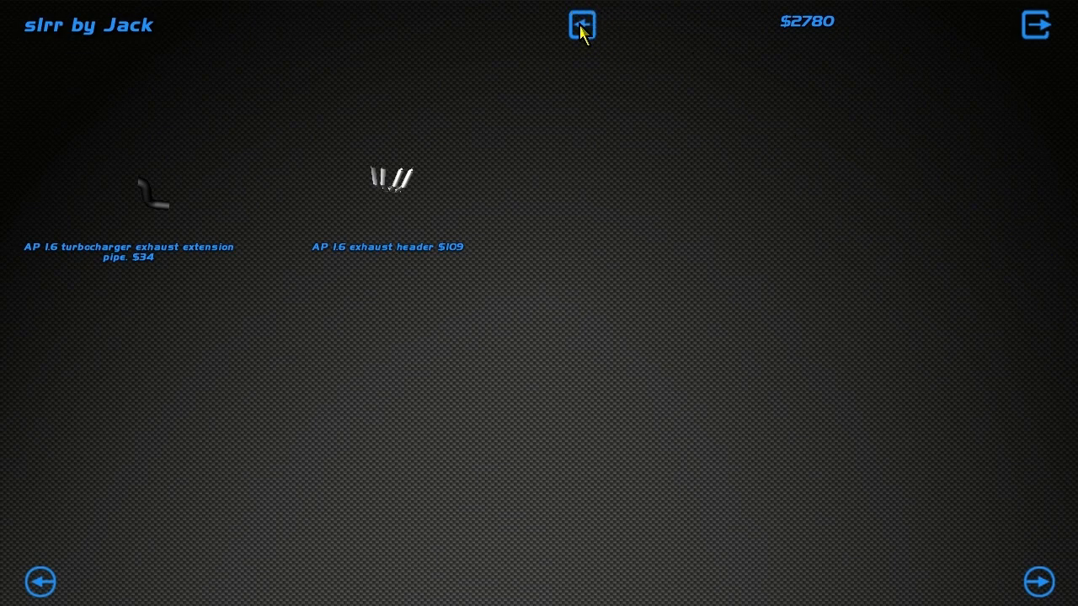
Buy the $640 Mazda Rotary intake manifold from Intake systems, leaving $2140, and return to categories
{"action": "left_click", "coordinate": [581, 26]}
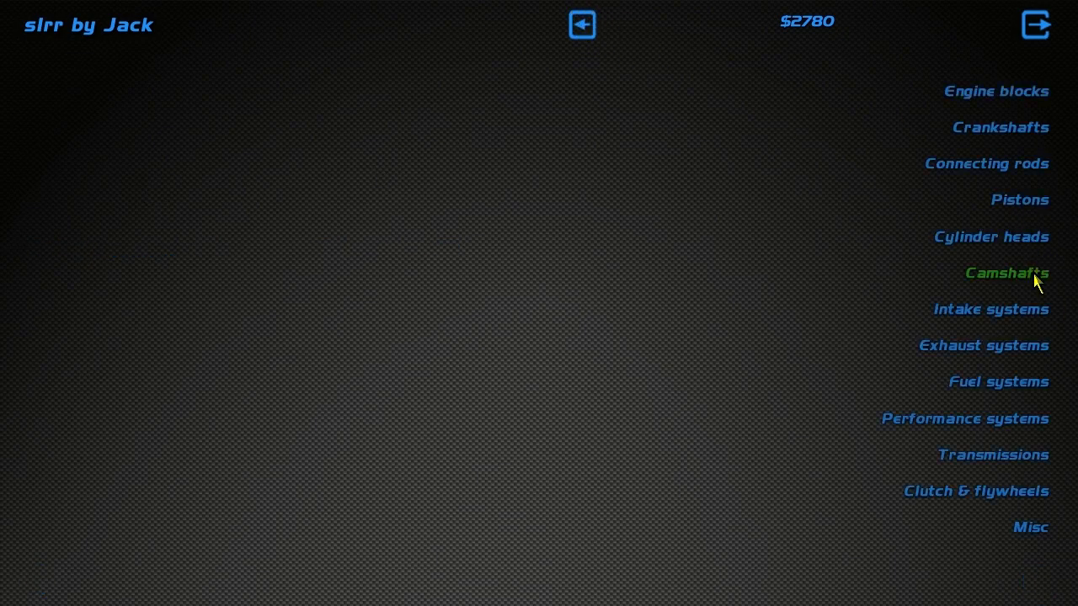
{"action": "mouse_move", "coordinate": [990, 310]}
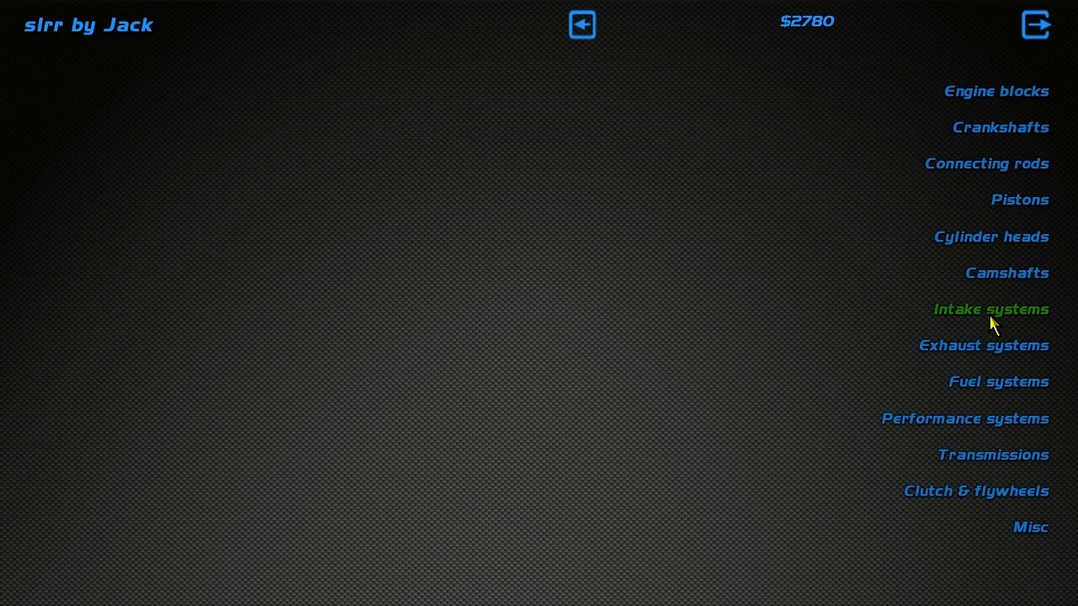
{"action": "left_click", "coordinate": [990, 310]}
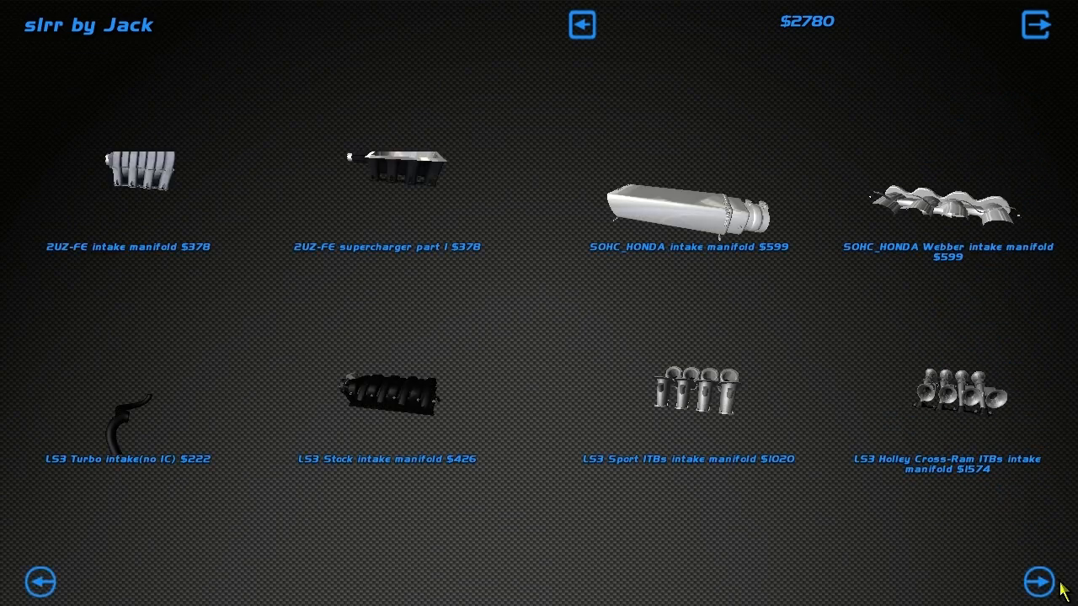
{"action": "left_click", "coordinate": [1040, 581]}
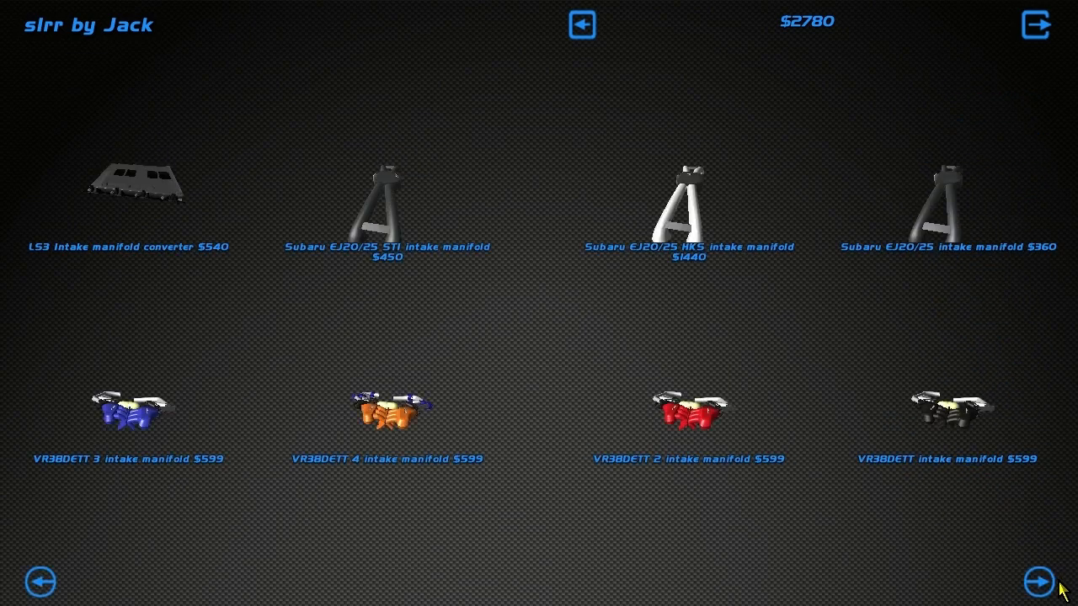
{"action": "left_click", "coordinate": [1037, 583]}
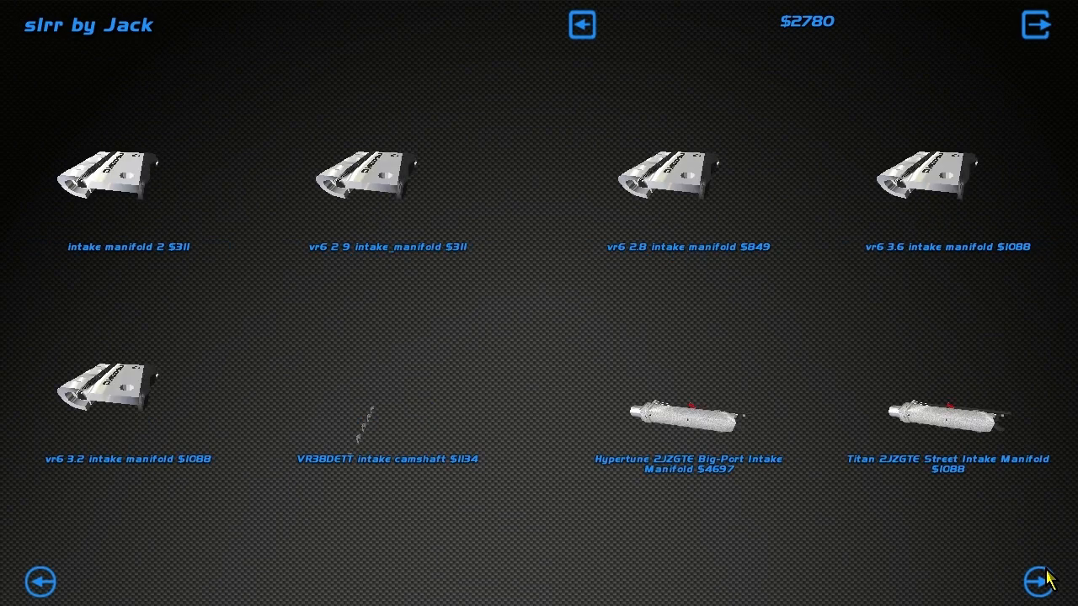
{"action": "left_click", "coordinate": [1037, 583]}
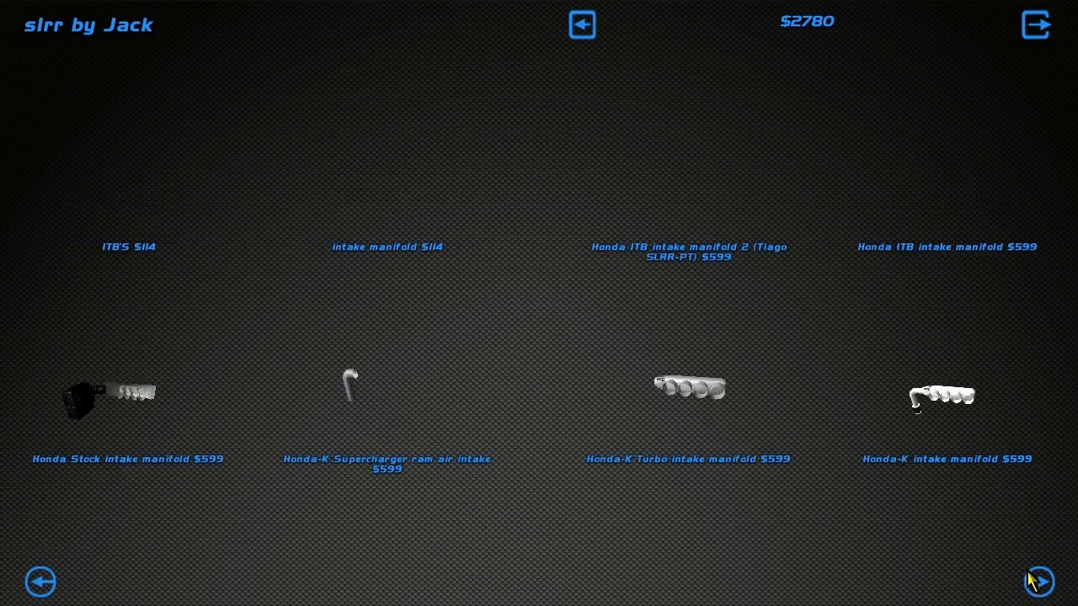
{"action": "left_click", "coordinate": [1038, 582]}
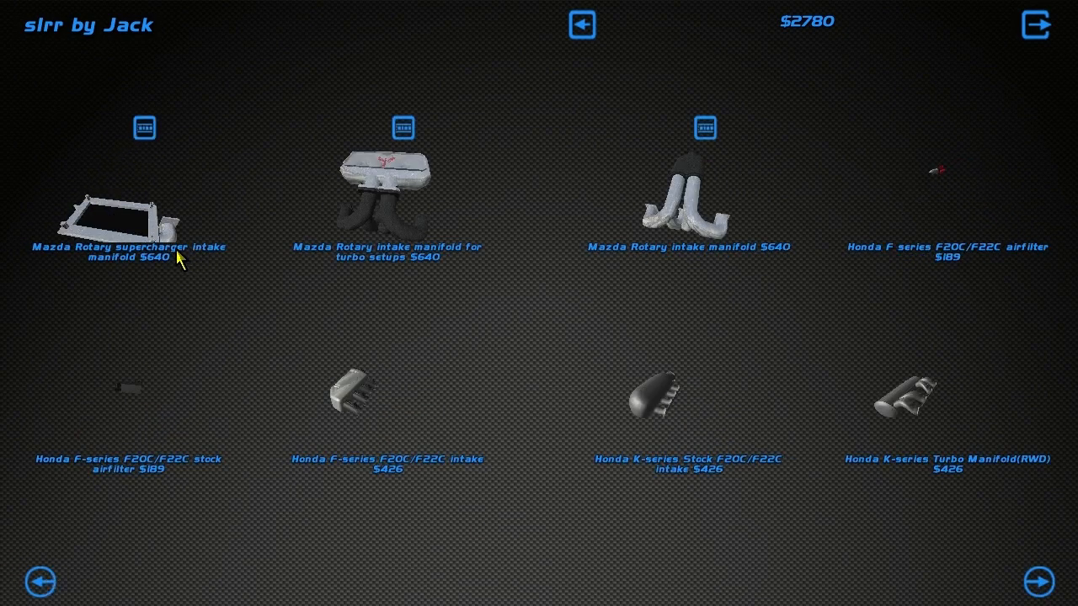
{"action": "mouse_move", "coordinate": [689, 242]}
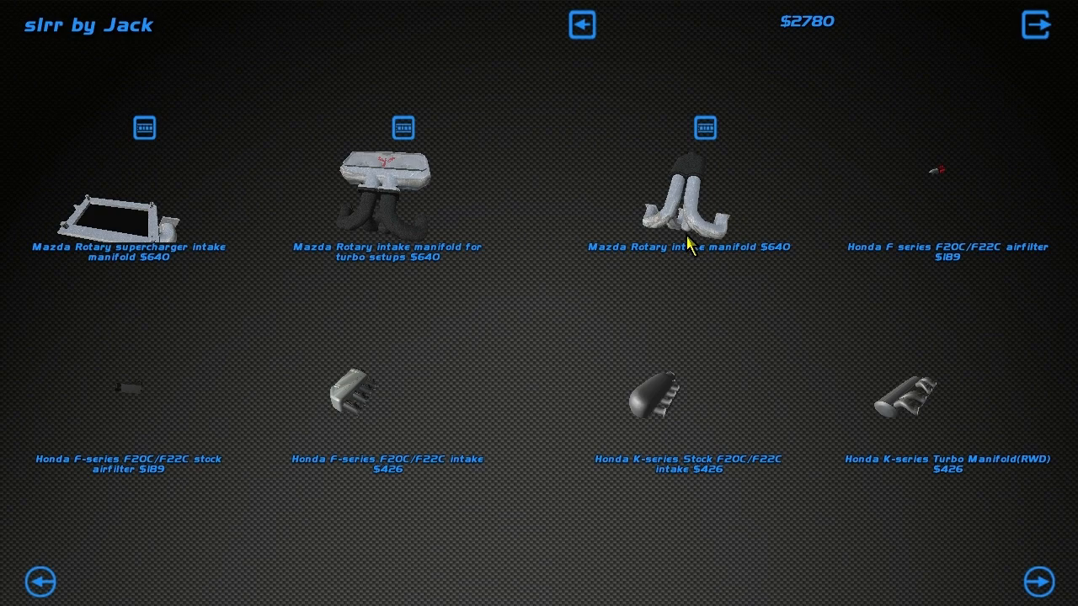
{"action": "mouse_move", "coordinate": [369, 192]}
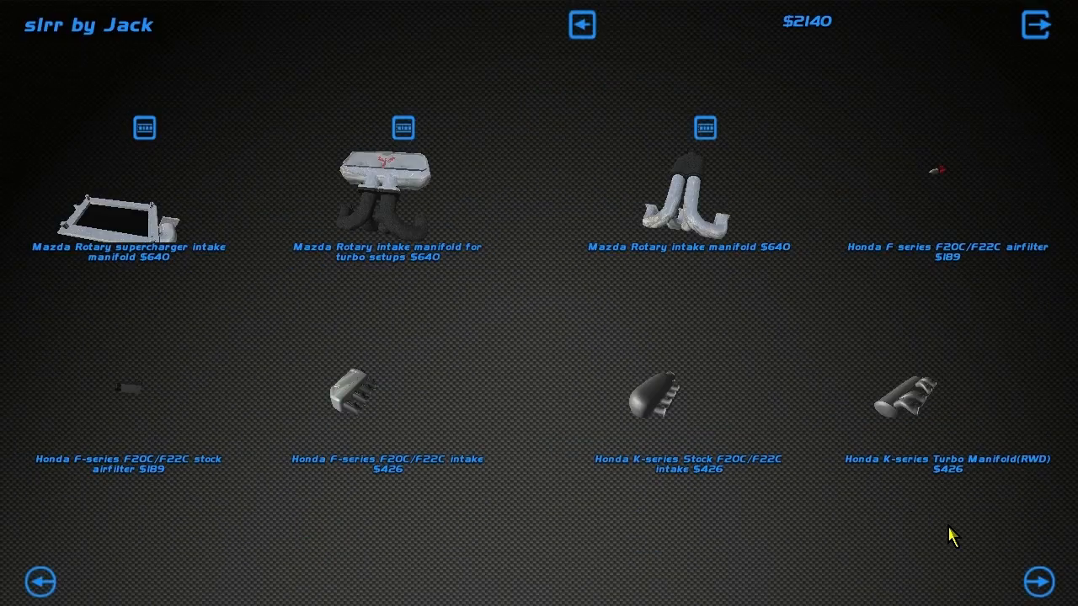
{"action": "left_click", "coordinate": [581, 24]}
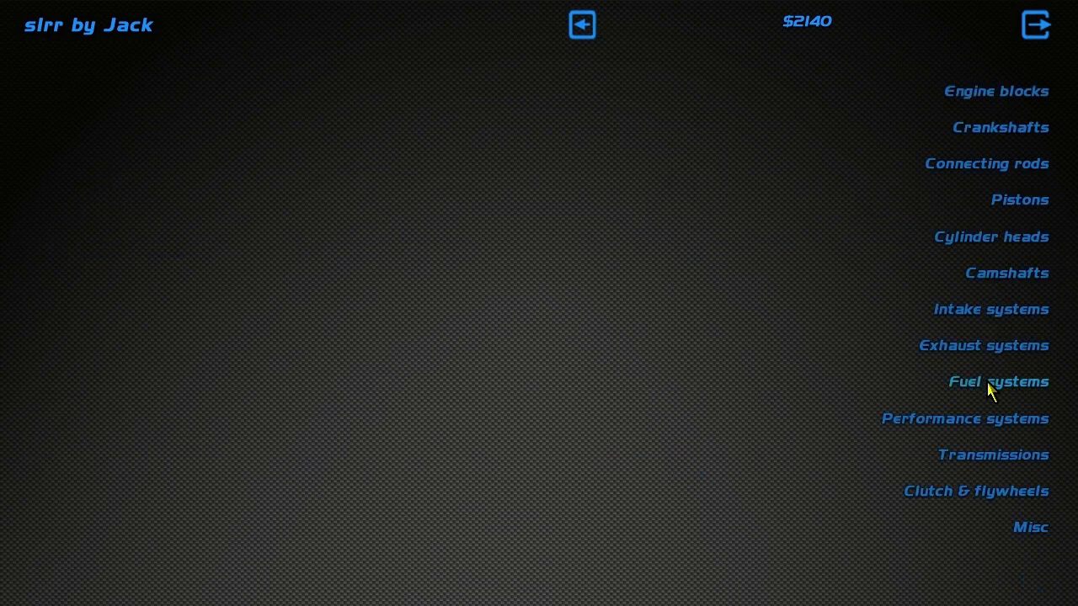
Buy the $111 Mazda Rotary fuel rail from Fuel systems, leaving $2029, and return to categories
{"action": "left_click", "coordinate": [998, 380]}
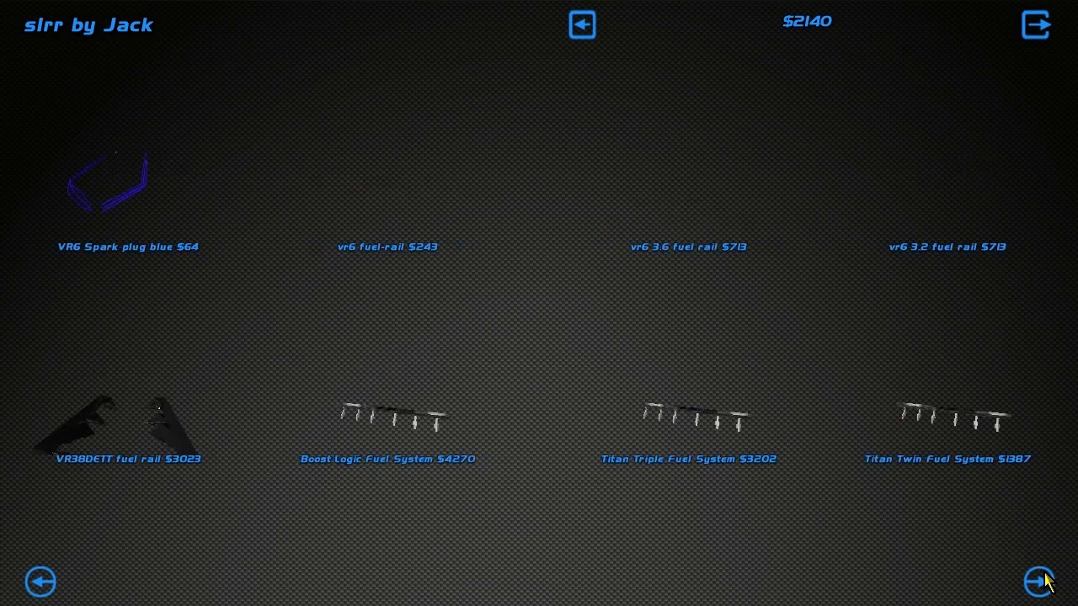
{"action": "left_click", "coordinate": [1037, 582]}
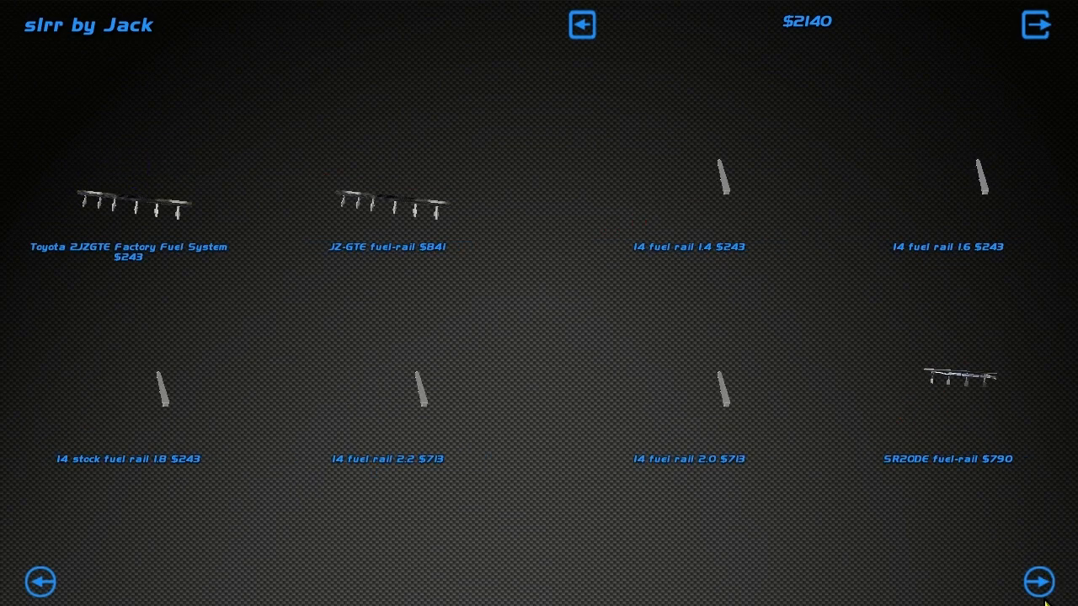
{"action": "left_click", "coordinate": [1037, 583]}
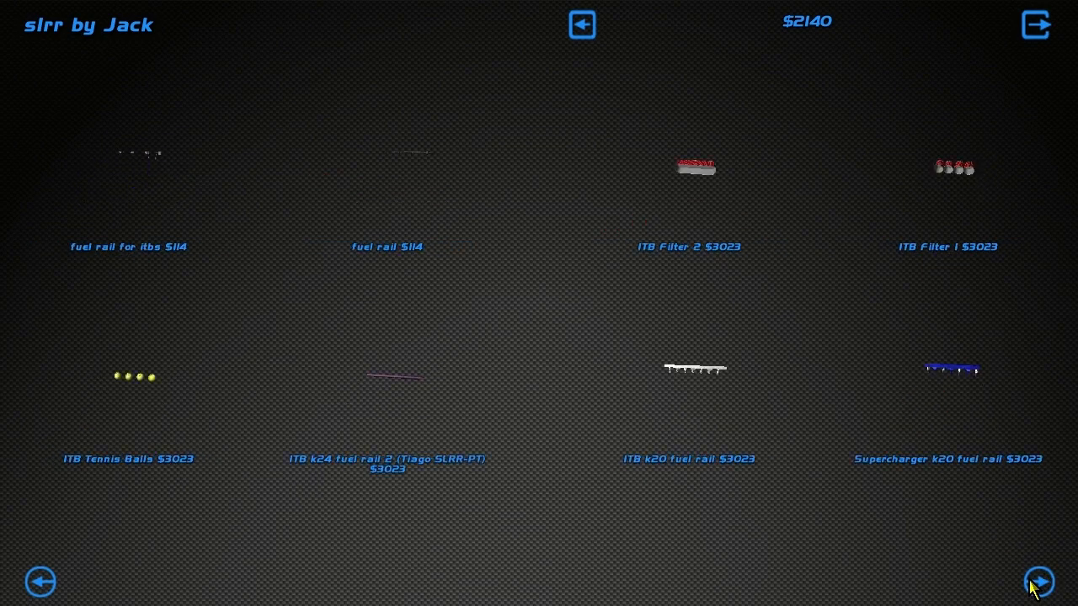
{"action": "left_click", "coordinate": [1037, 581]}
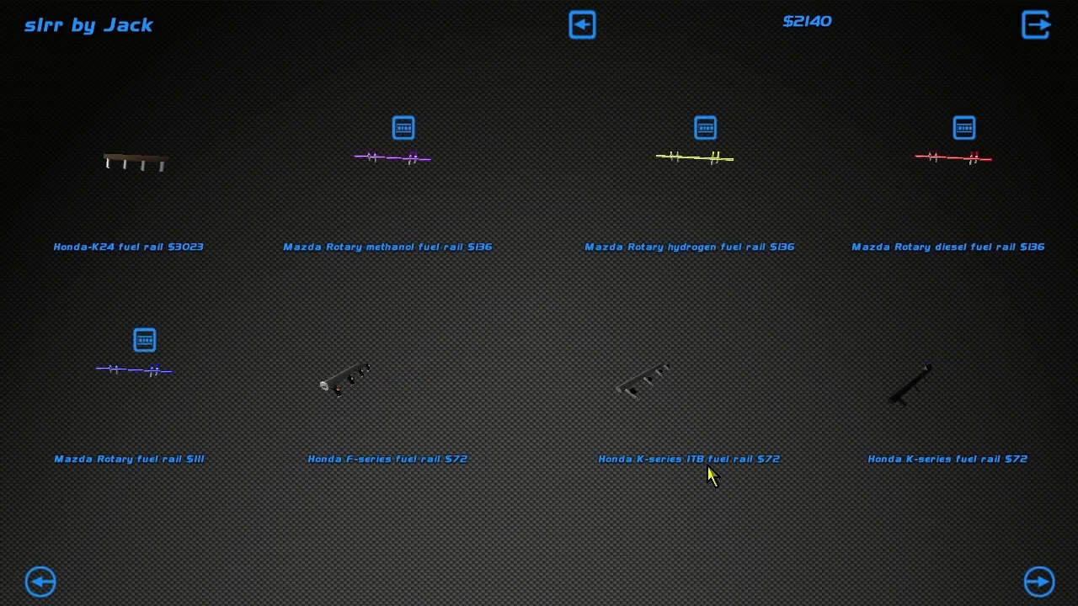
{"action": "mouse_move", "coordinate": [1059, 192]}
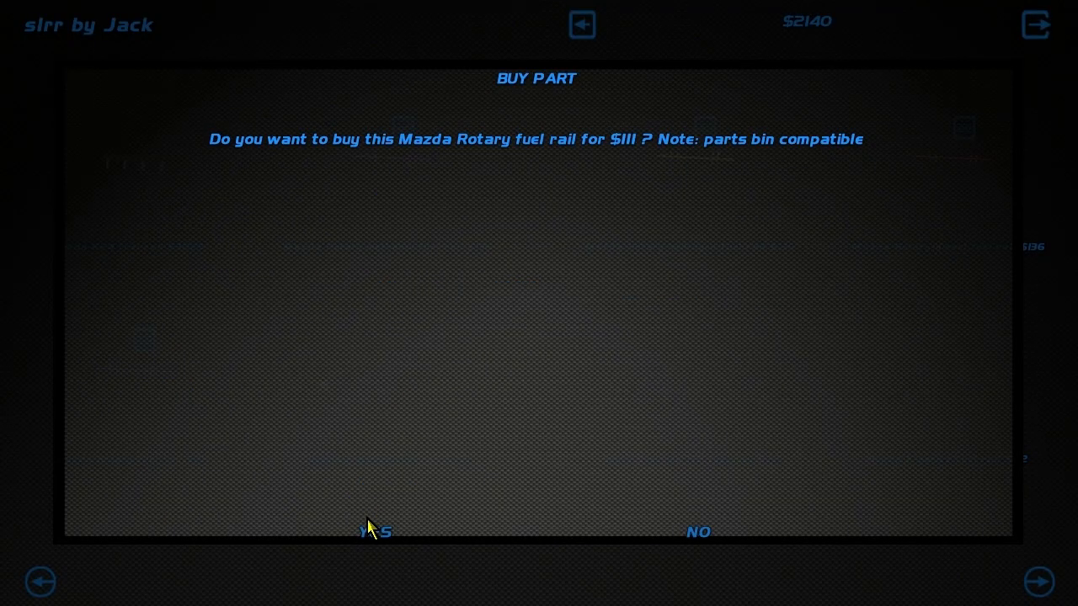
{"action": "left_click", "coordinate": [373, 532]}
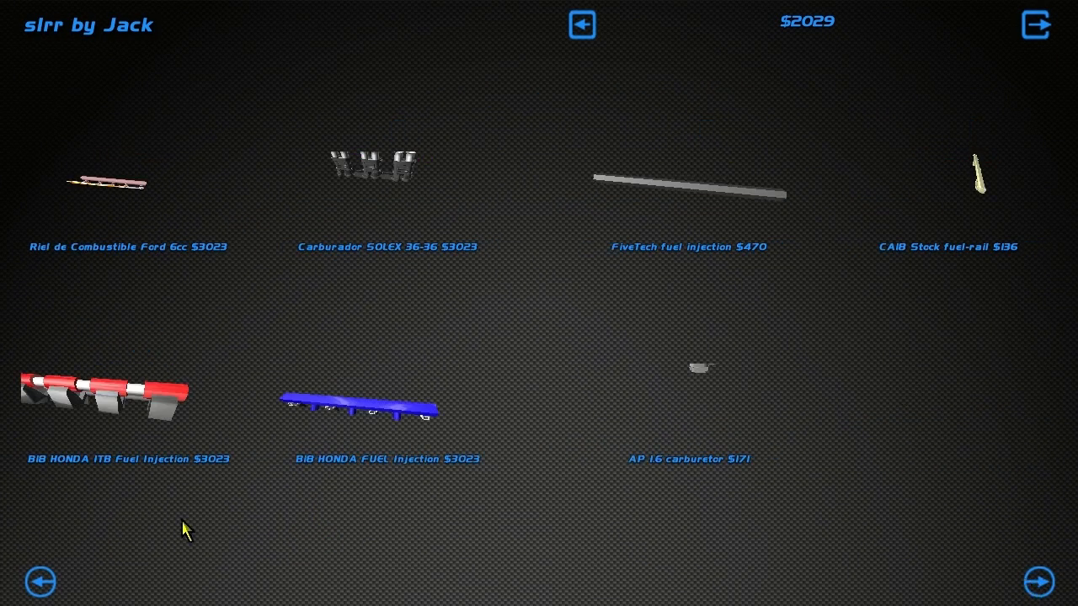
{"action": "left_click", "coordinate": [581, 25]}
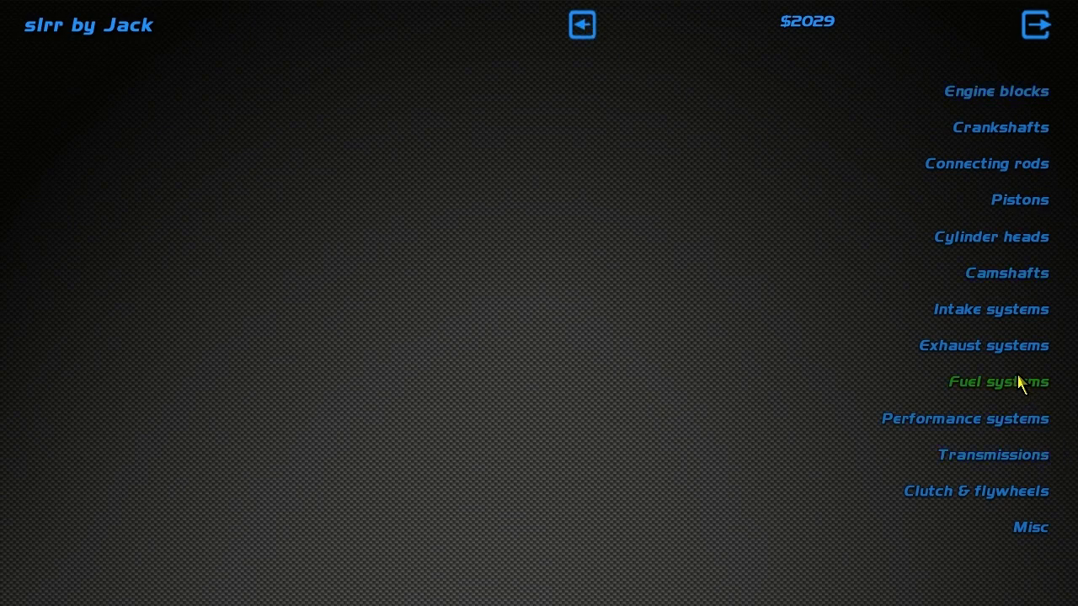
Attempt the $2754 Mazda 13B custom turbocharger under Performance systems and dismiss the not-enough-money warning
{"action": "left_click", "coordinate": [998, 380]}
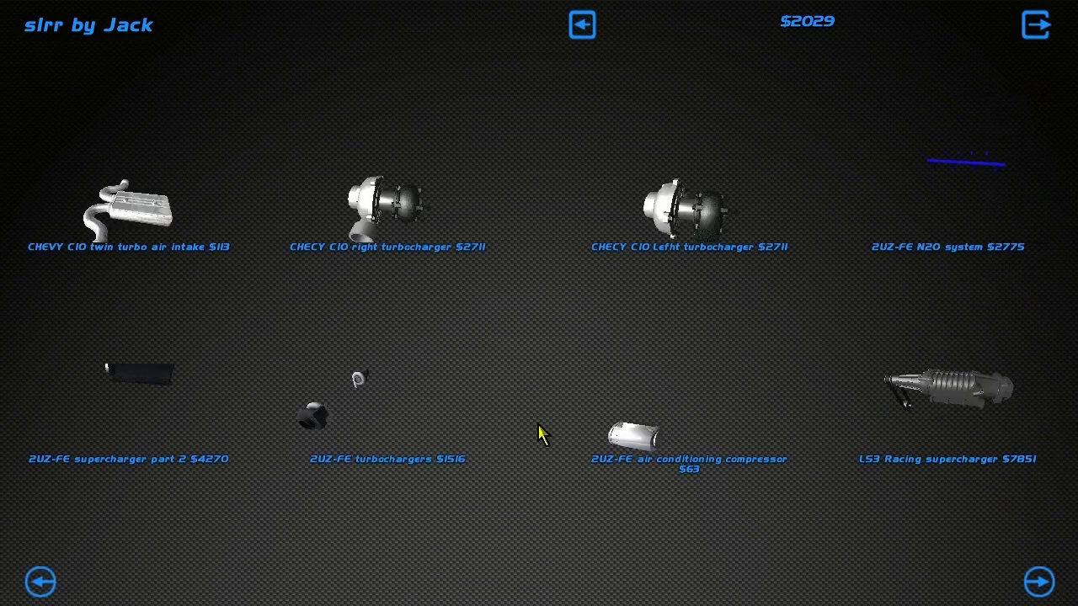
{"action": "left_click", "coordinate": [1037, 582]}
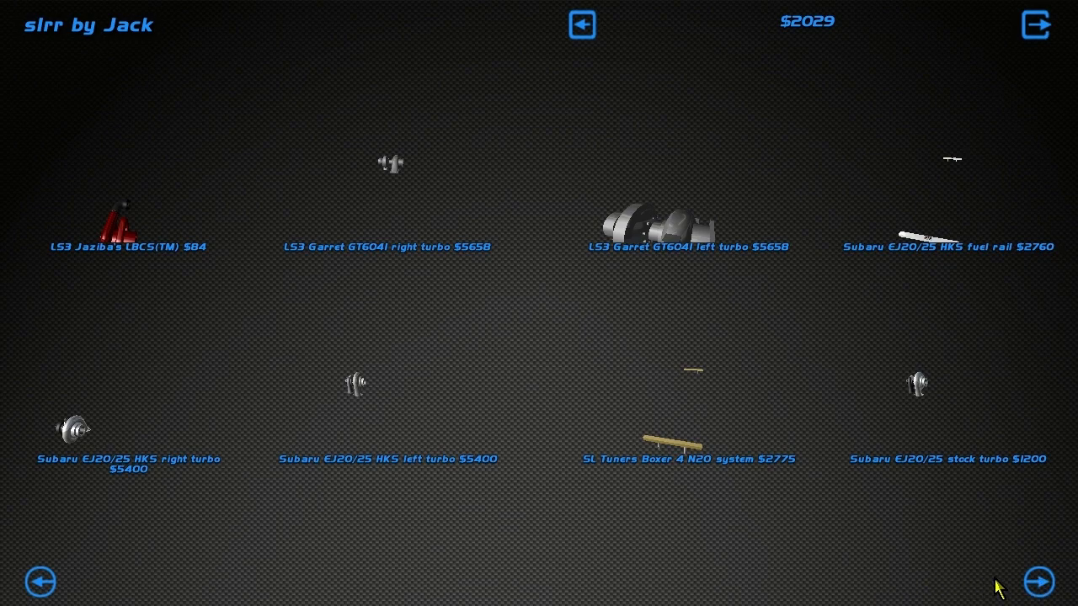
{"action": "left_click", "coordinate": [1037, 583]}
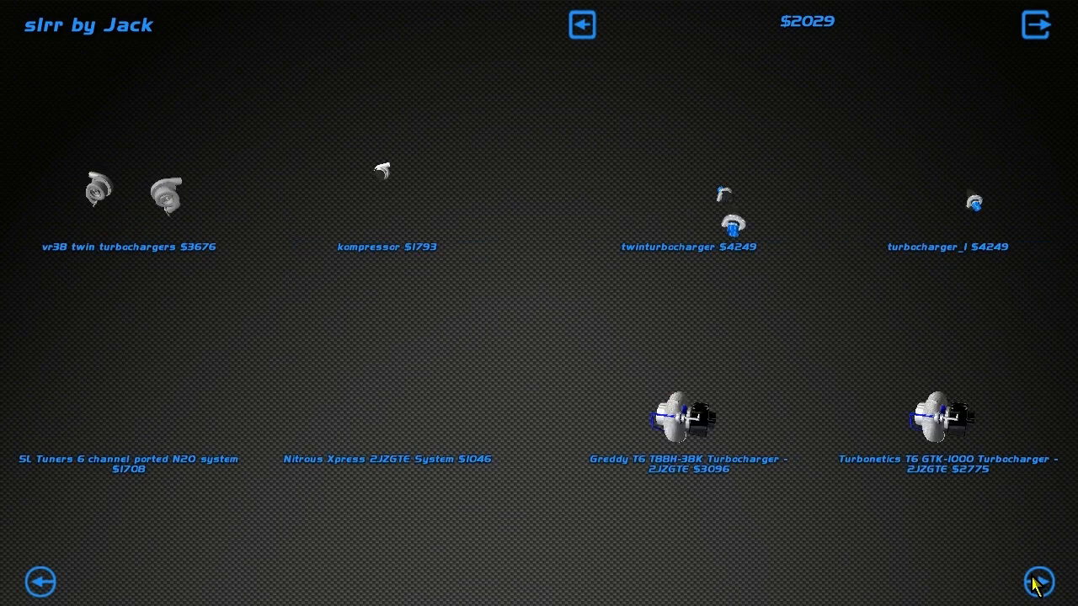
{"action": "left_click", "coordinate": [1037, 583]}
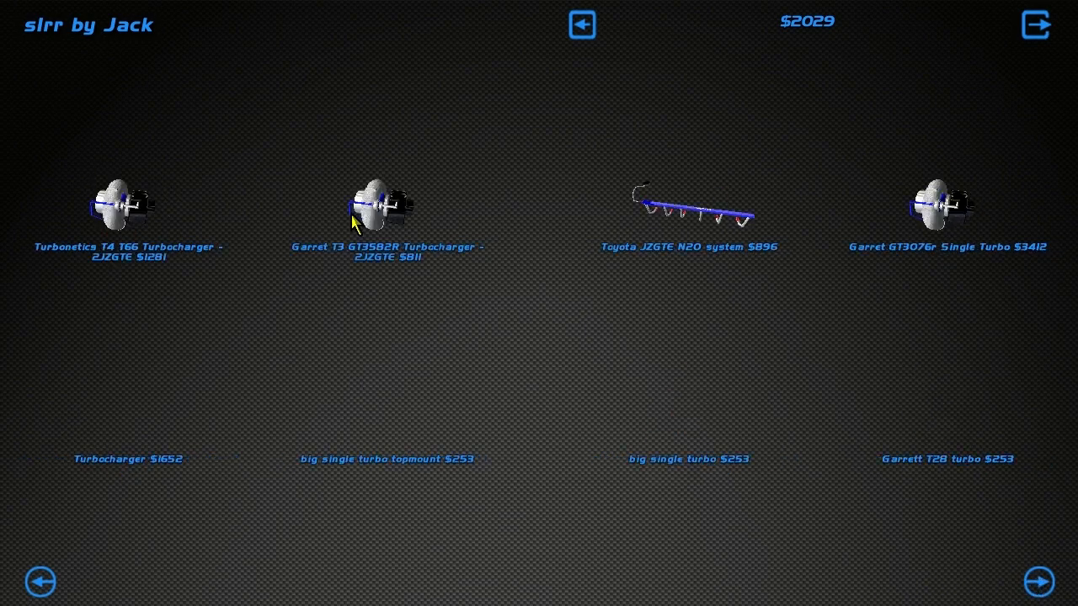
{"action": "left_click", "coordinate": [1039, 582]}
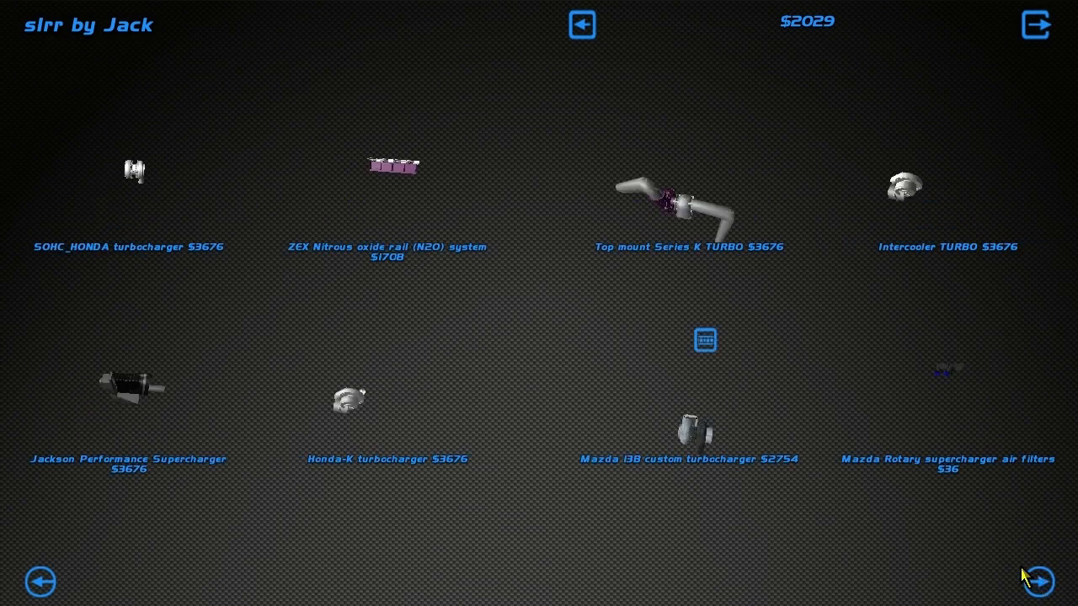
{"action": "mouse_move", "coordinate": [687, 439]}
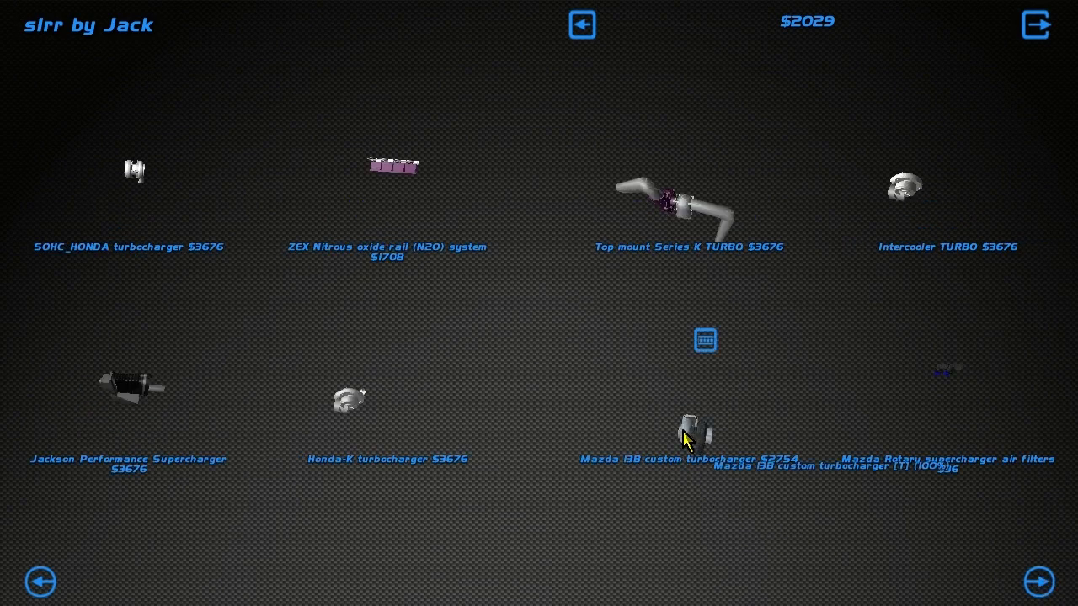
{"action": "left_click", "coordinate": [686, 434]}
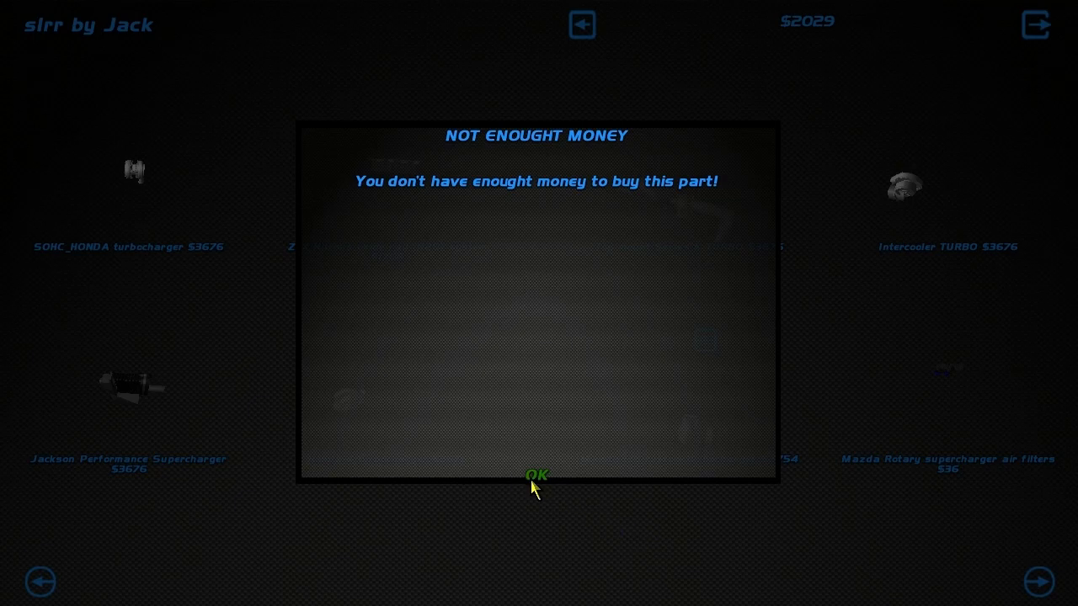
{"action": "left_click", "coordinate": [536, 475]}
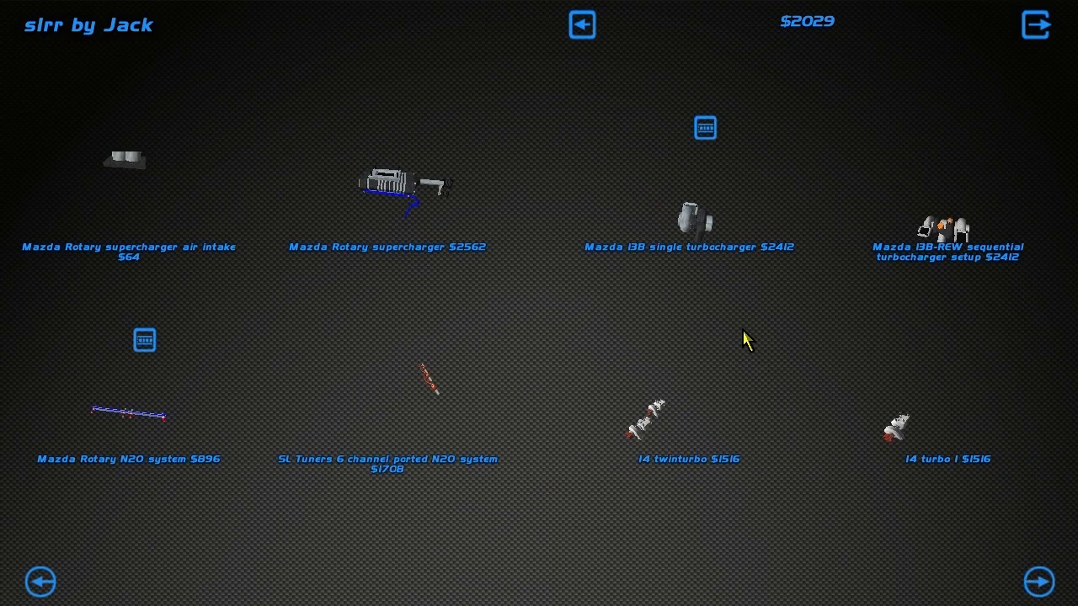
{"action": "mouse_move", "coordinate": [665, 318]}
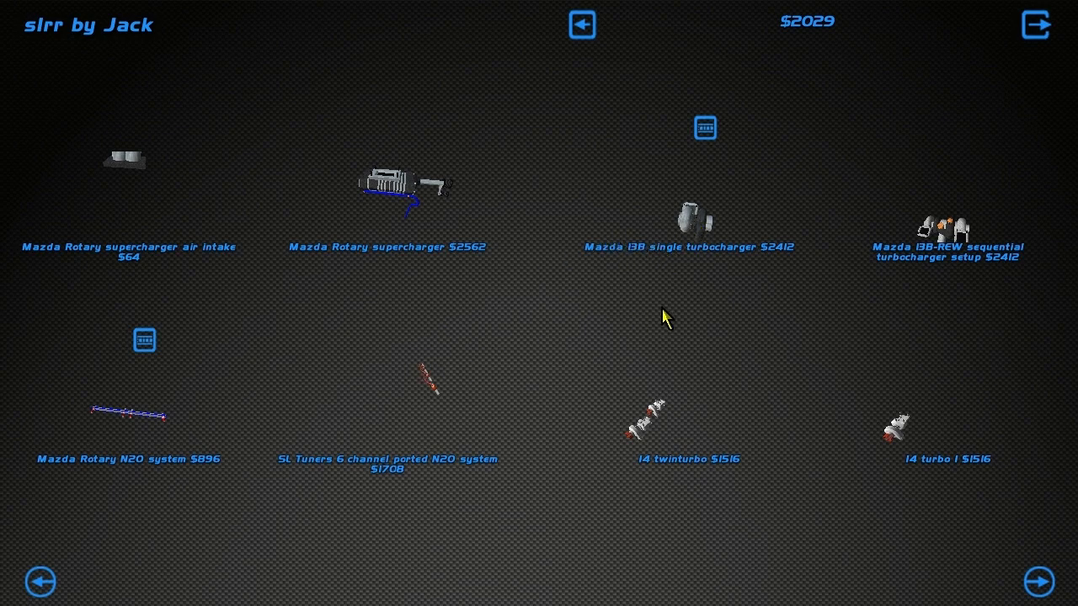
{"action": "mouse_move", "coordinate": [350, 437]}
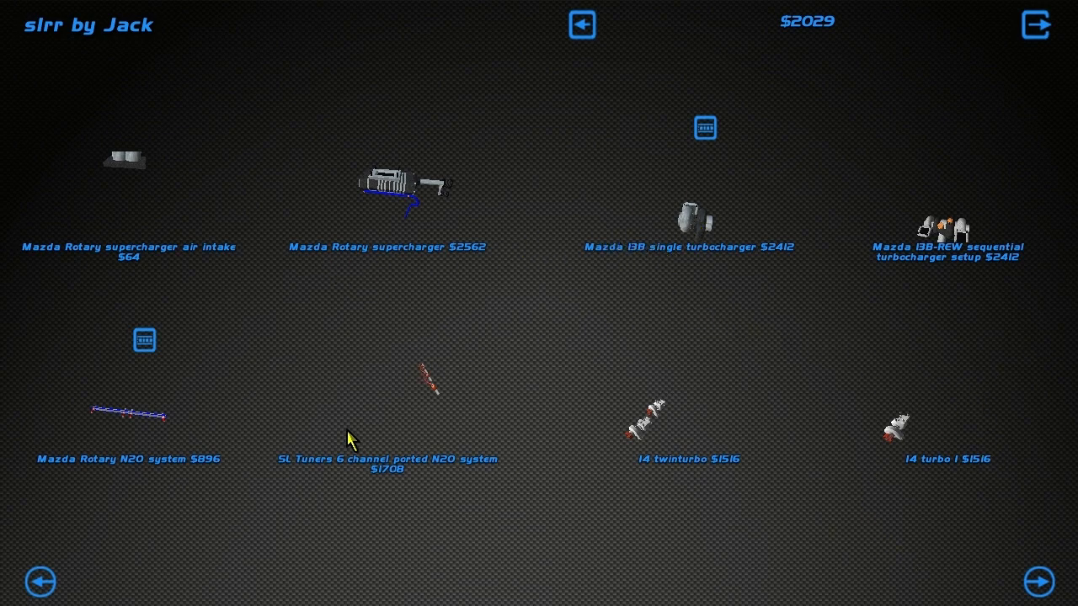
{"action": "mouse_move", "coordinate": [641, 441]}
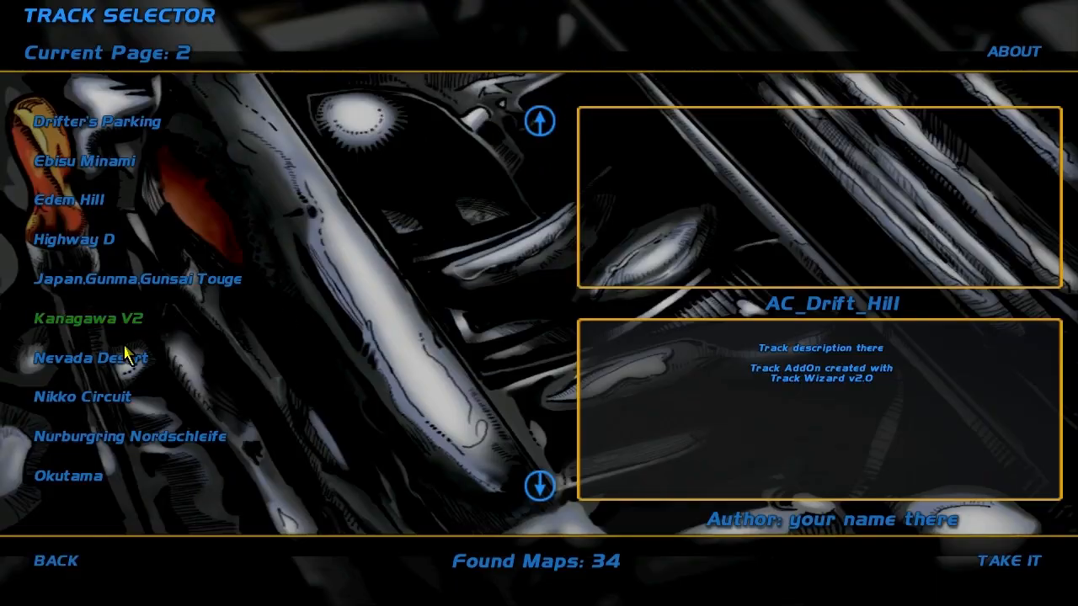
Page the Track Selector to page 4 and start a track to earn money
{"action": "left_click", "coordinate": [541, 488]}
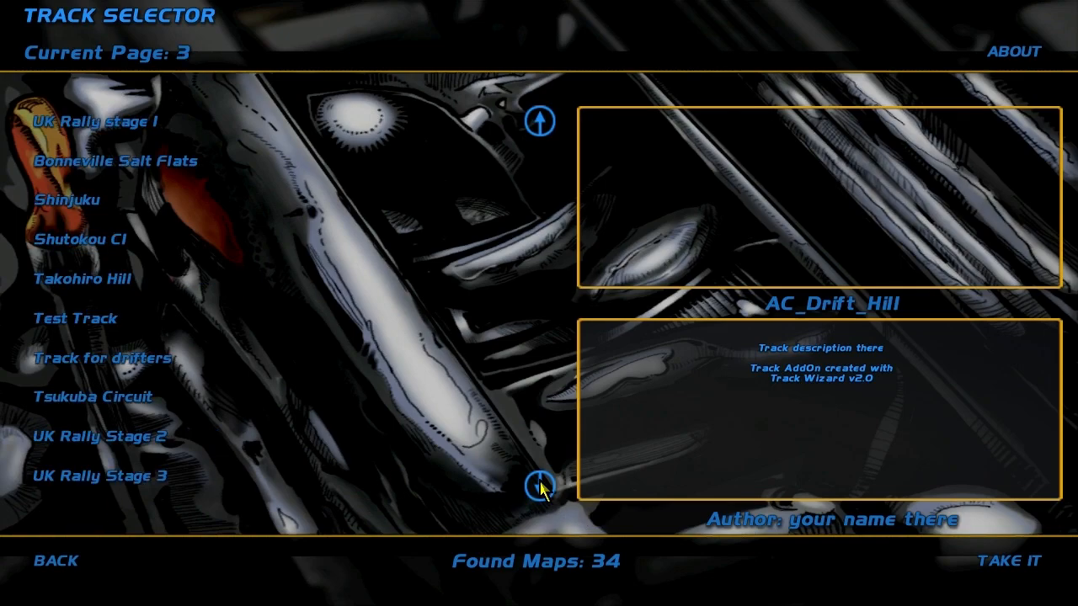
{"action": "left_click", "coordinate": [538, 487]}
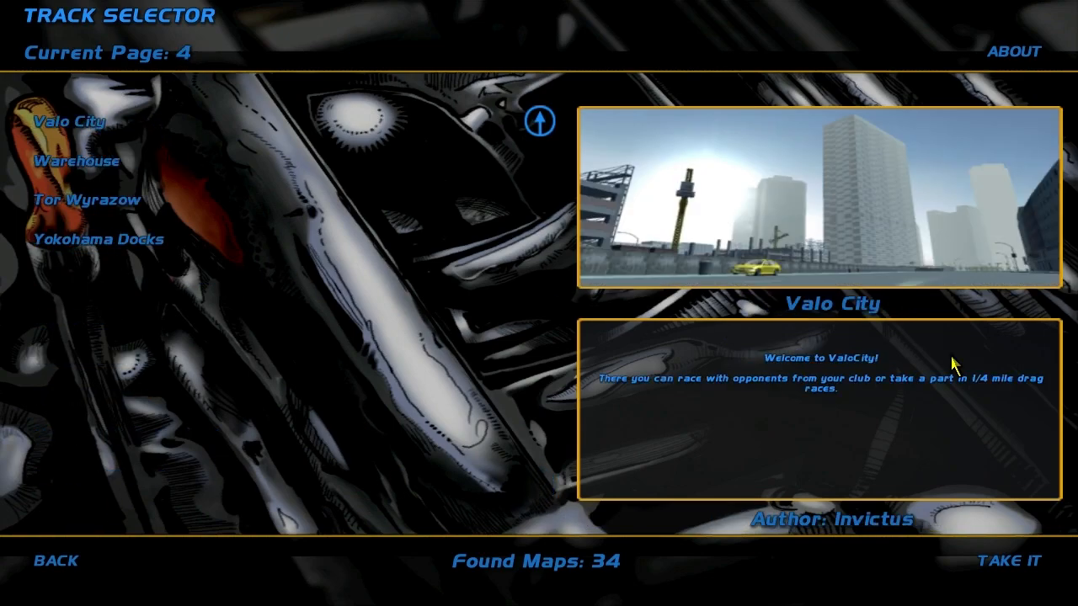
{"action": "left_click", "coordinate": [1018, 559]}
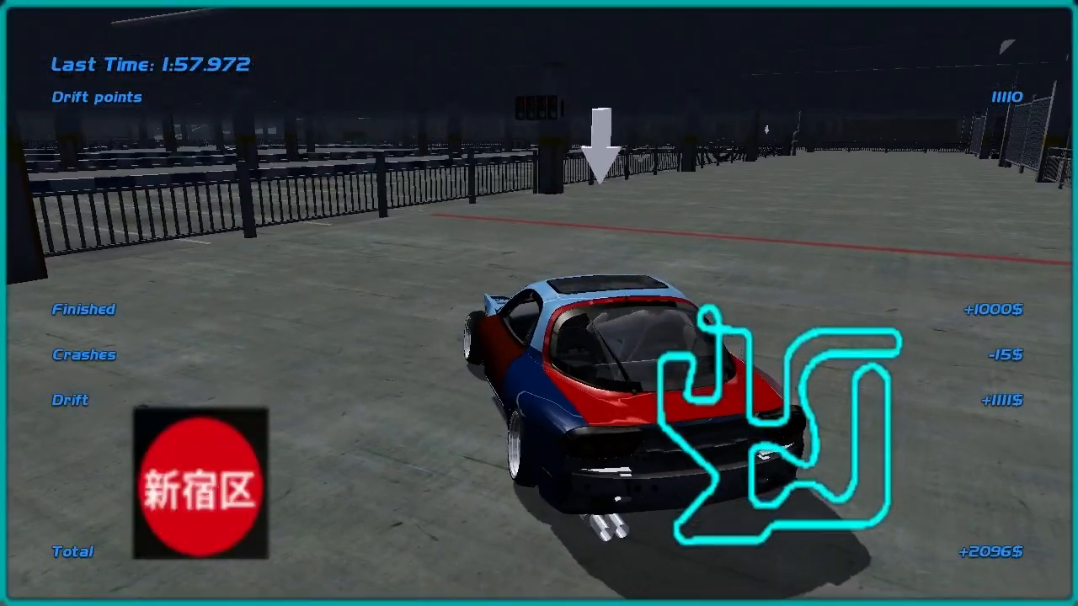
Exit the finished race and return to the parts shop's engine section with $4125
{"action": "key", "text": "Escape"}
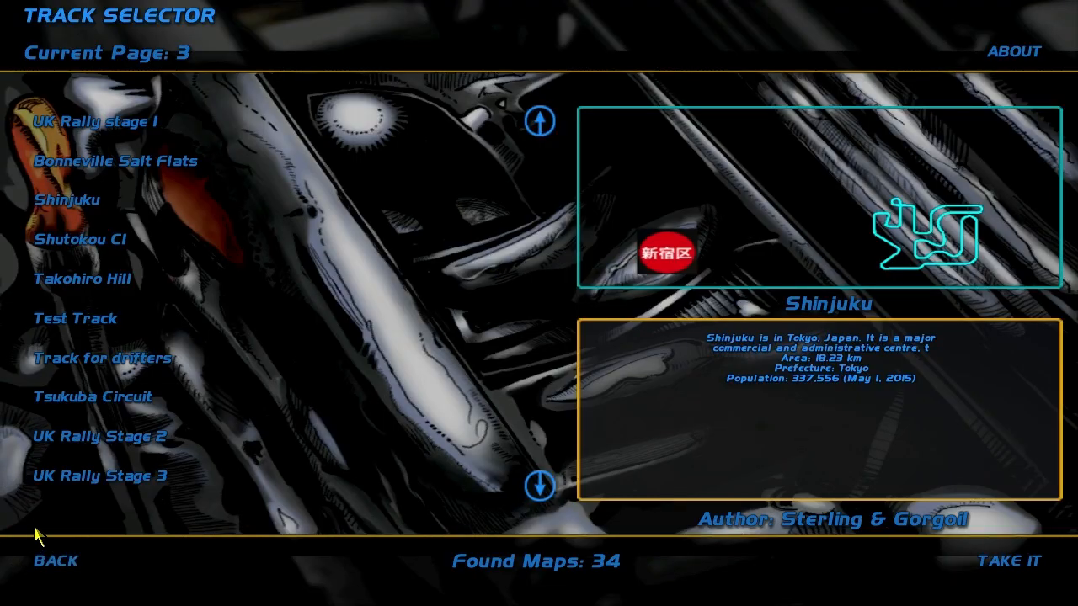
{"action": "left_click", "coordinate": [1010, 561]}
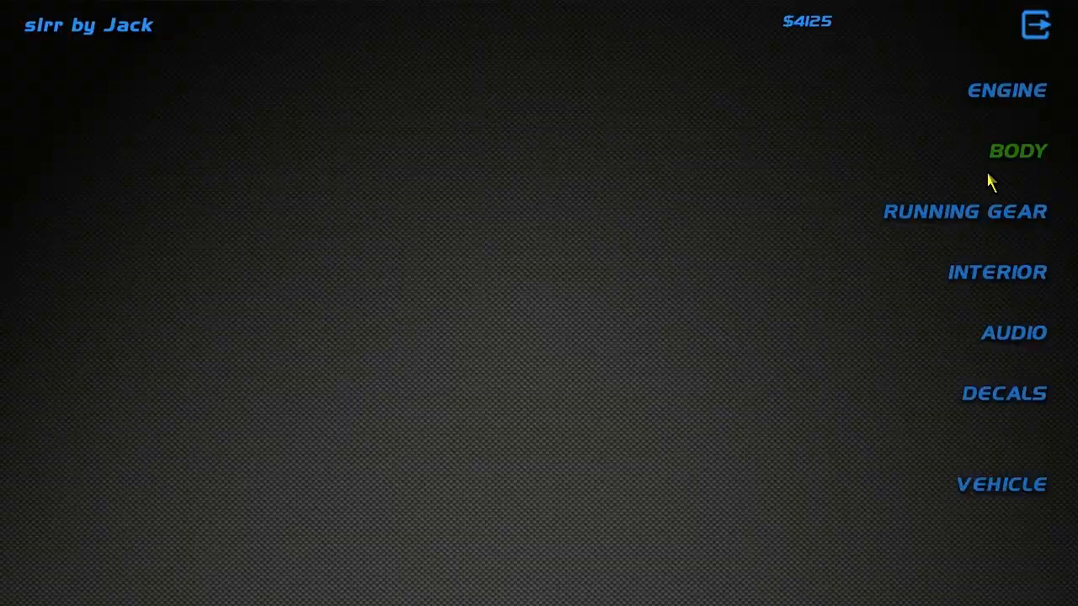
{"action": "left_click", "coordinate": [1007, 91]}
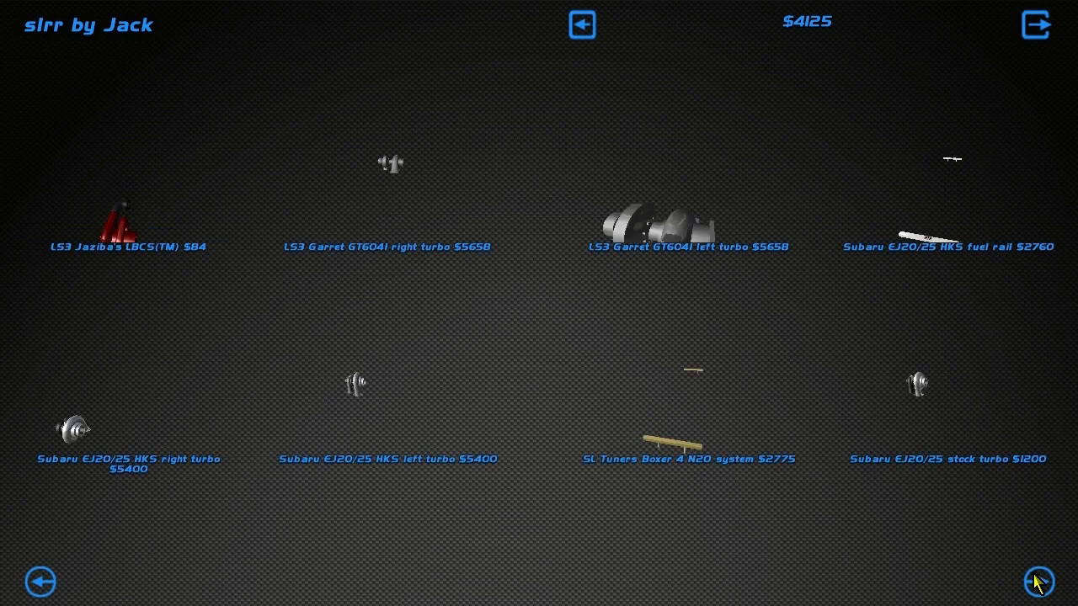
Buy the $2754 Mazda 13B custom turbocharger, leaving $1371
{"action": "left_click", "coordinate": [1037, 583]}
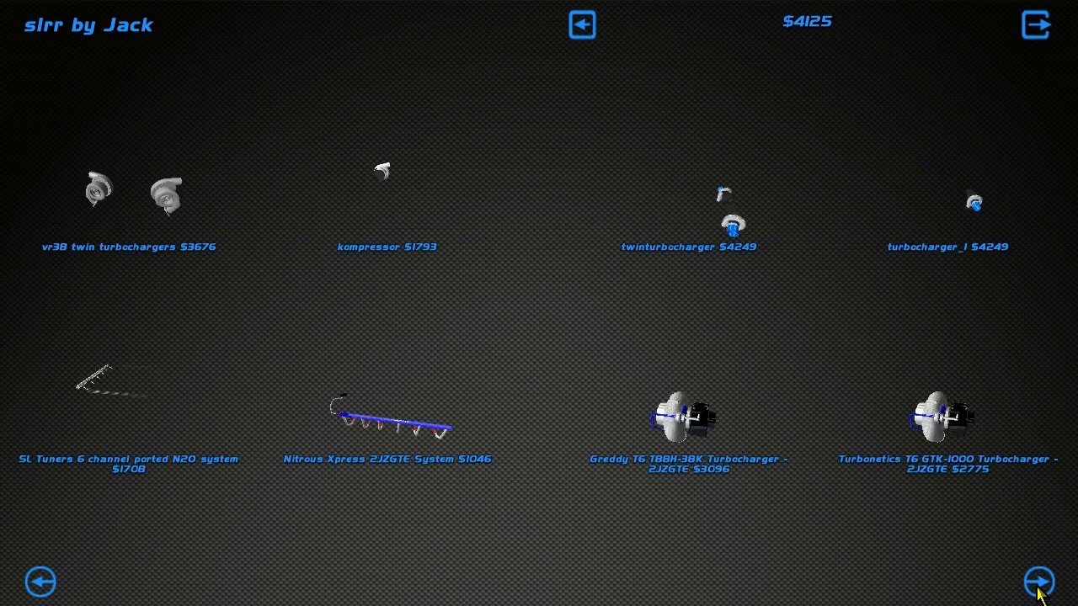
{"action": "left_click", "coordinate": [1037, 583]}
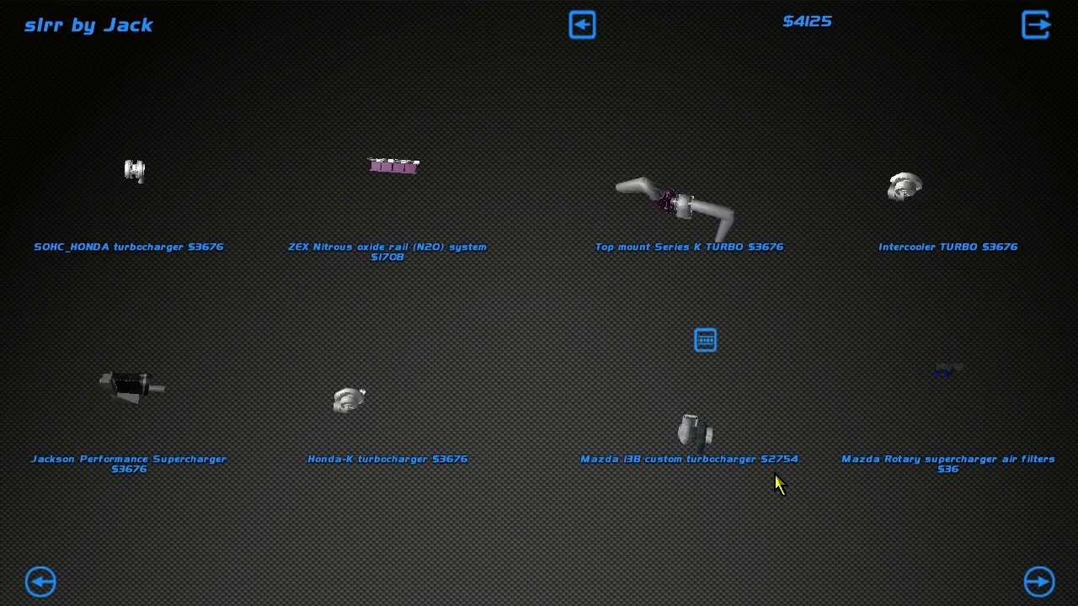
{"action": "left_click", "coordinate": [1037, 582]}
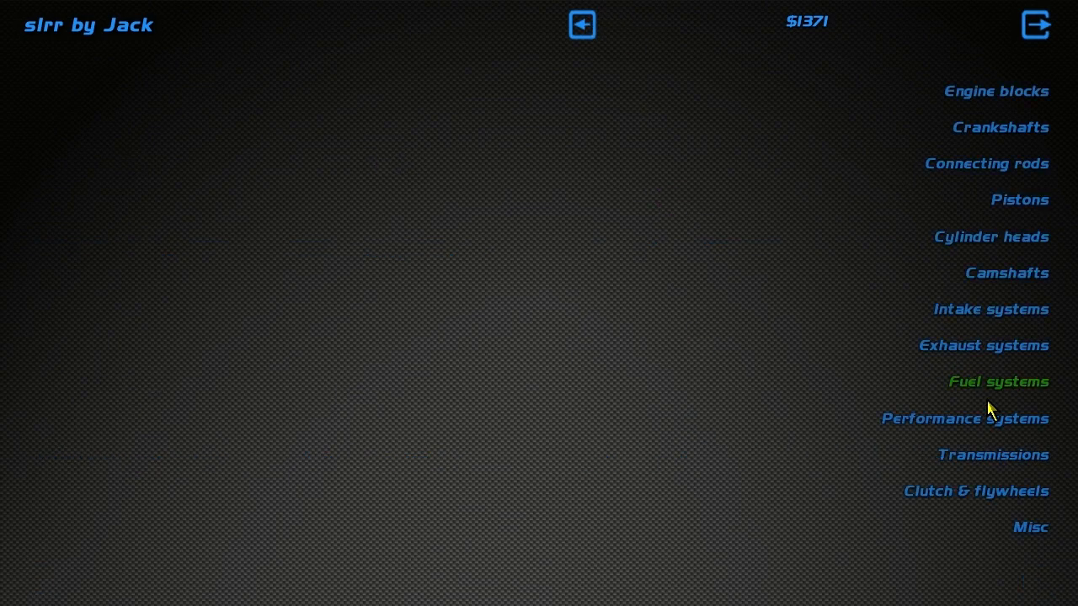
Buy a $550 Mazda 13B transmission from Transmissions and go back to the categories, leaving $821
{"action": "left_click", "coordinate": [993, 454]}
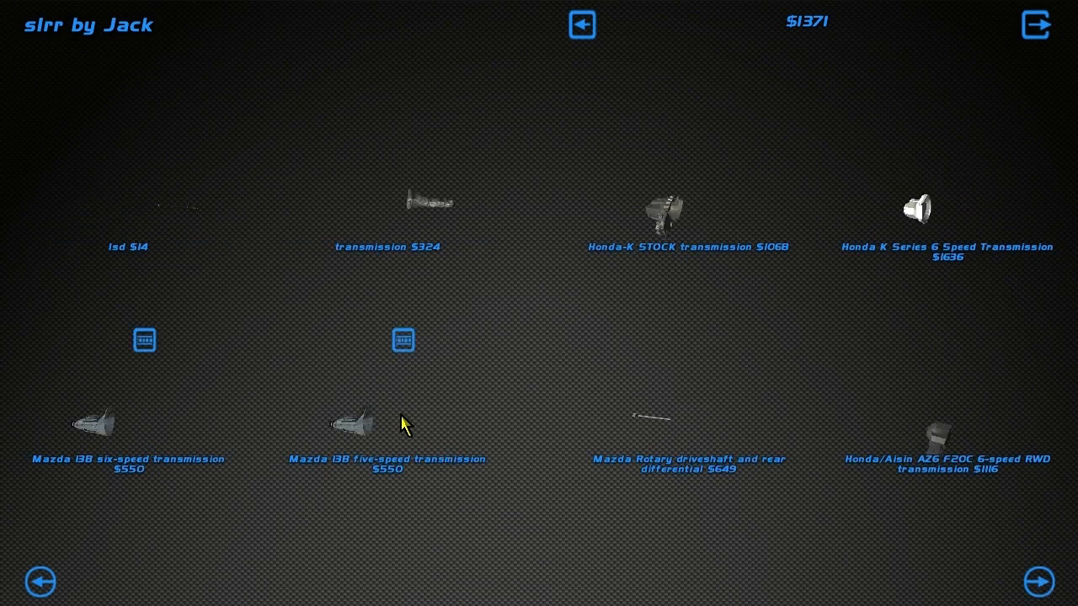
{"action": "mouse_move", "coordinate": [324, 468]}
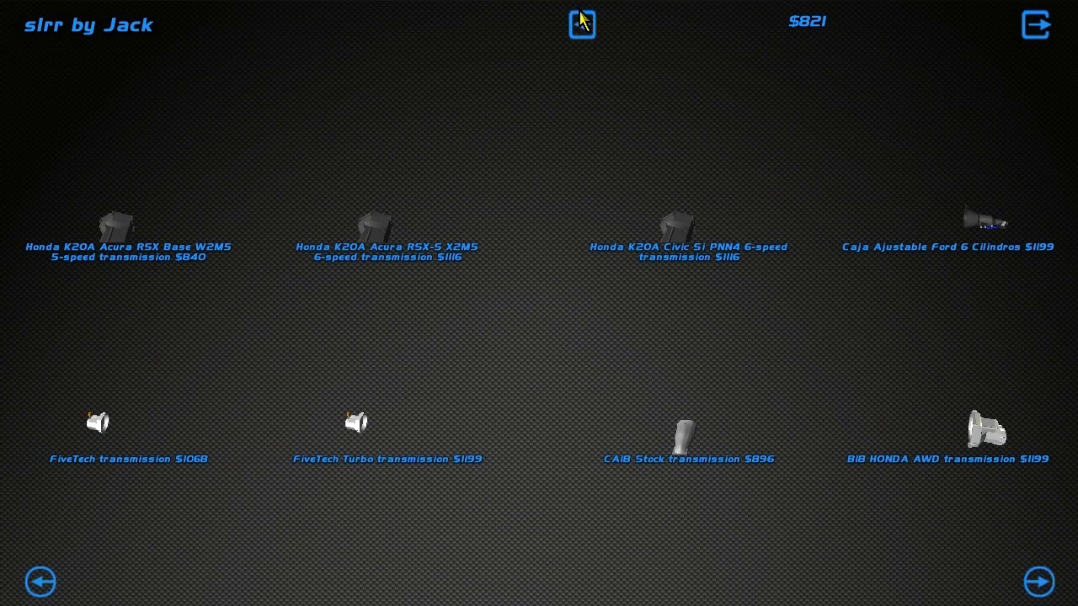
{"action": "left_click", "coordinate": [582, 24]}
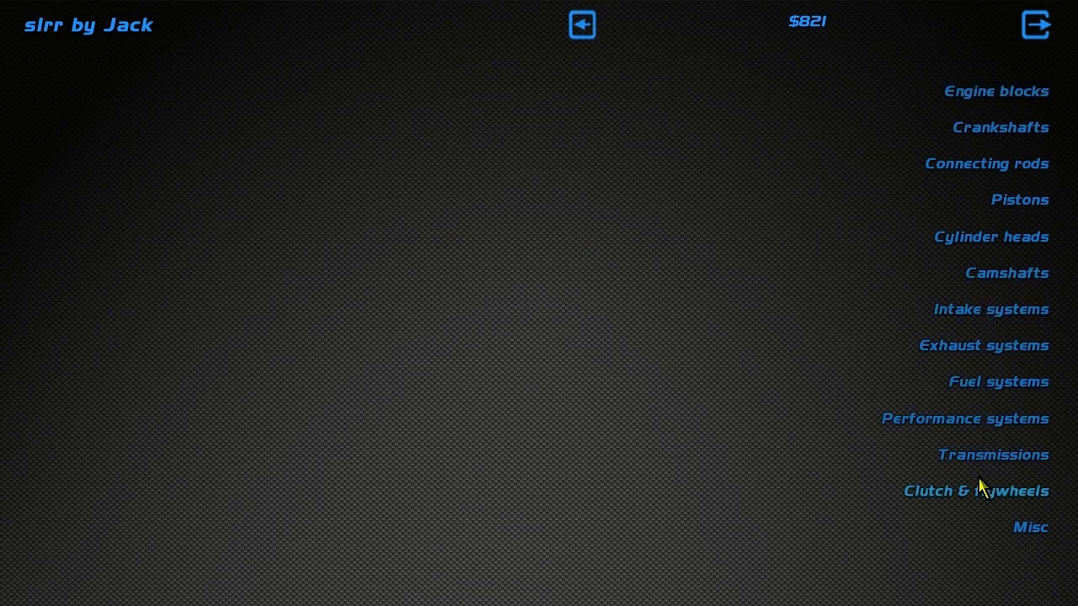
Buy the Mazda Rotary custom flywheel from Clutch & flywheels, declining the stock flywheel
{"action": "left_click", "coordinate": [977, 492]}
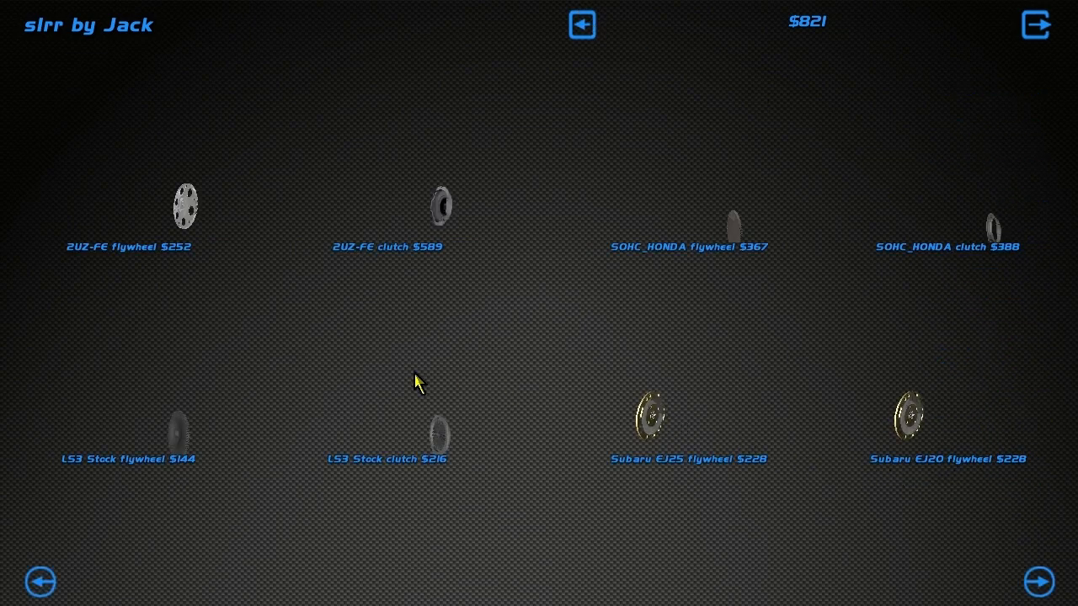
{"action": "left_click", "coordinate": [1037, 582]}
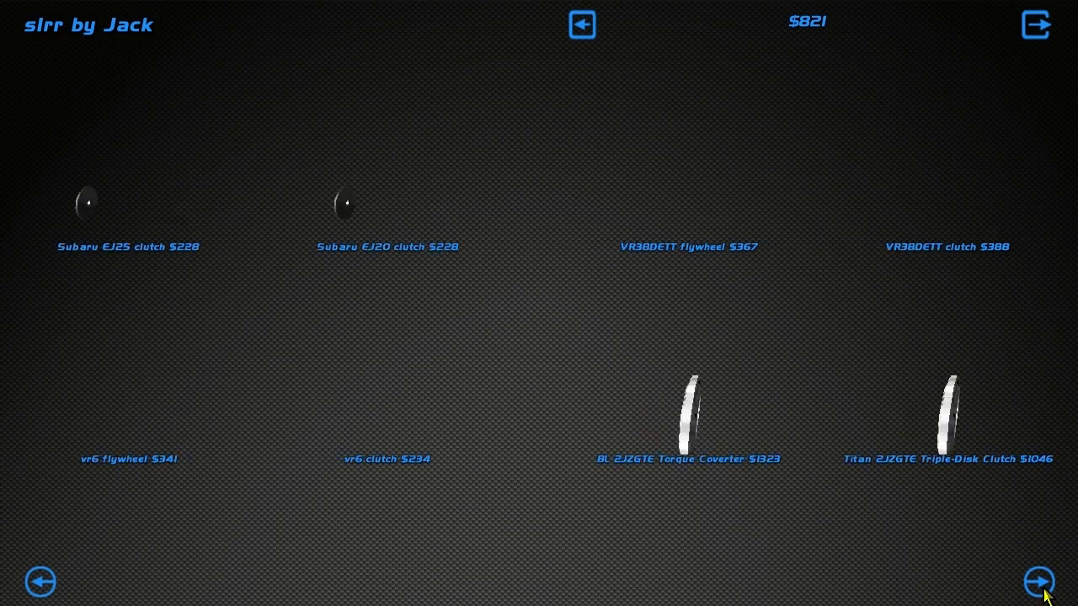
{"action": "left_click", "coordinate": [1037, 582]}
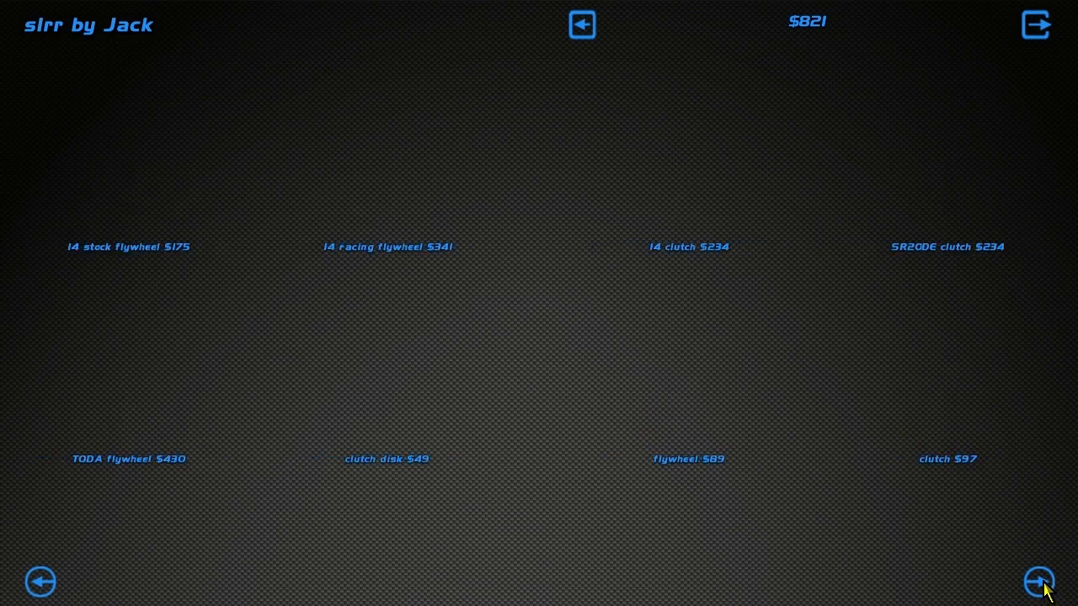
{"action": "left_click", "coordinate": [1038, 581]}
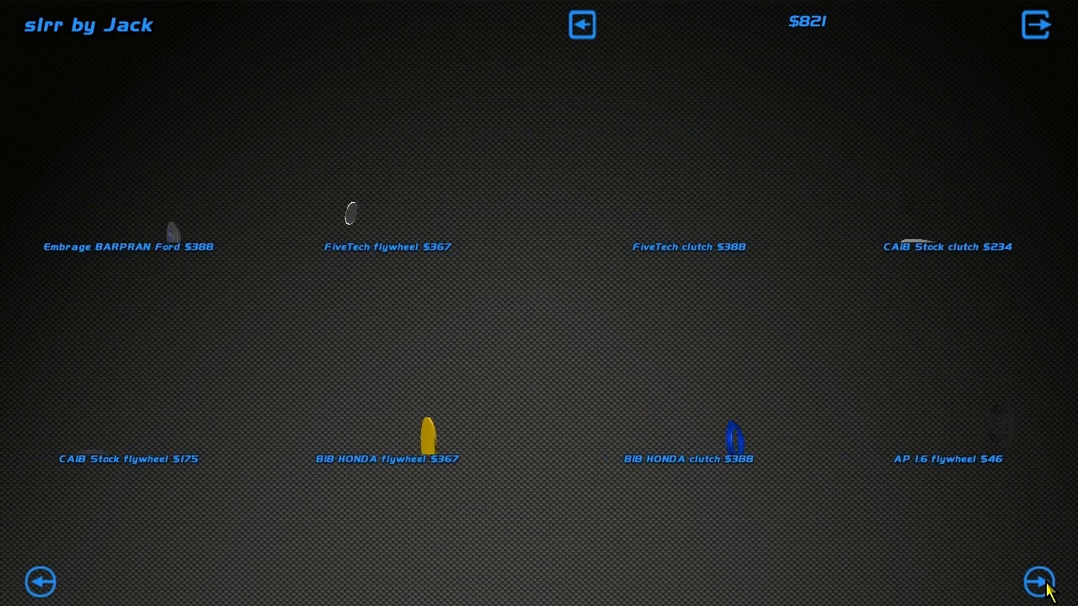
{"action": "left_click", "coordinate": [1037, 582]}
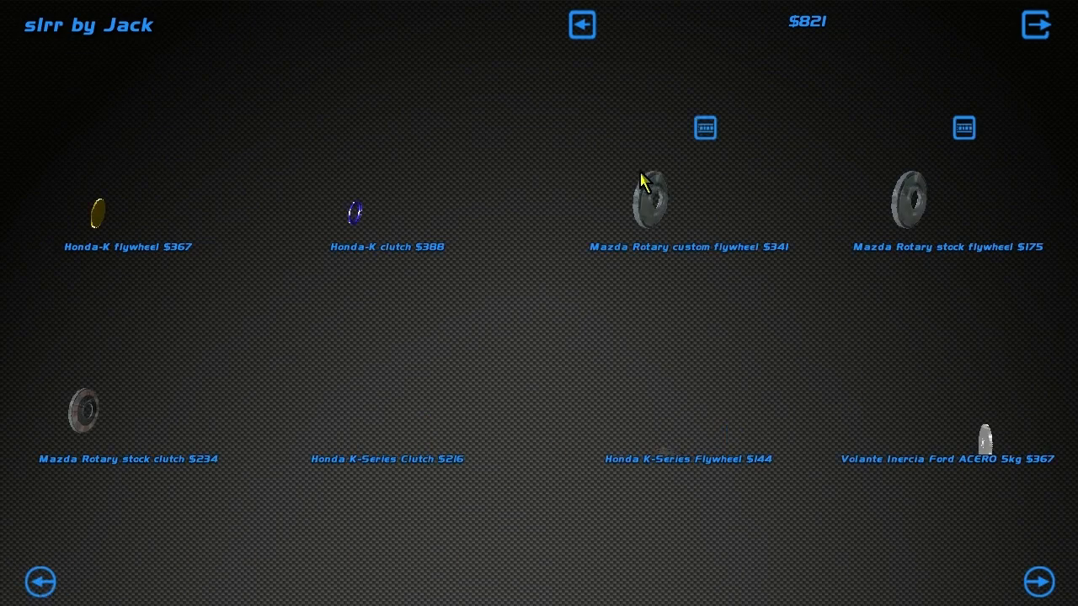
{"action": "left_click", "coordinate": [907, 200]}
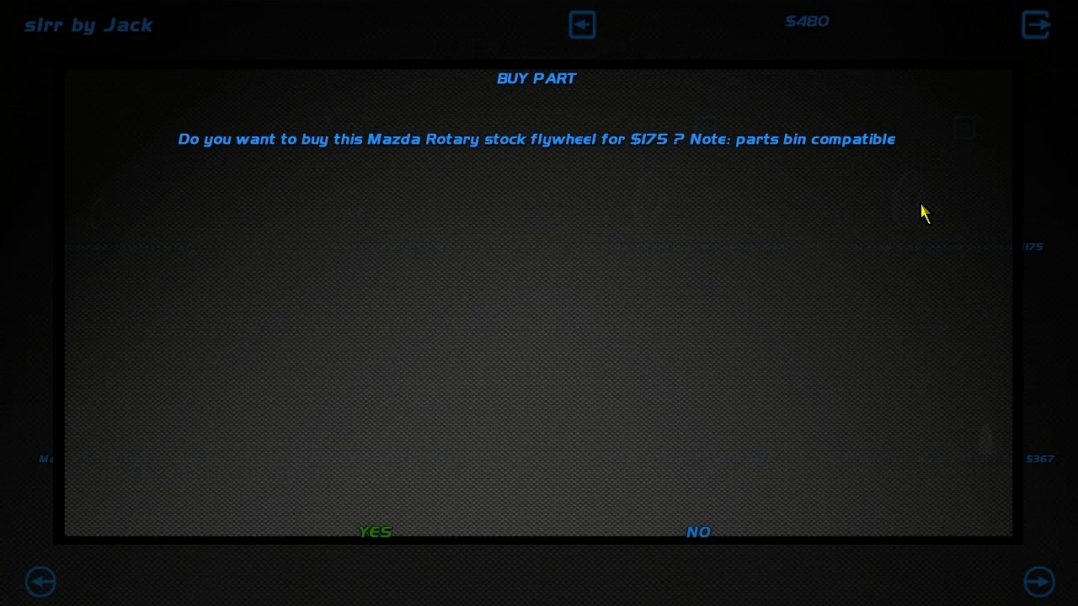
{"action": "left_click", "coordinate": [697, 532]}
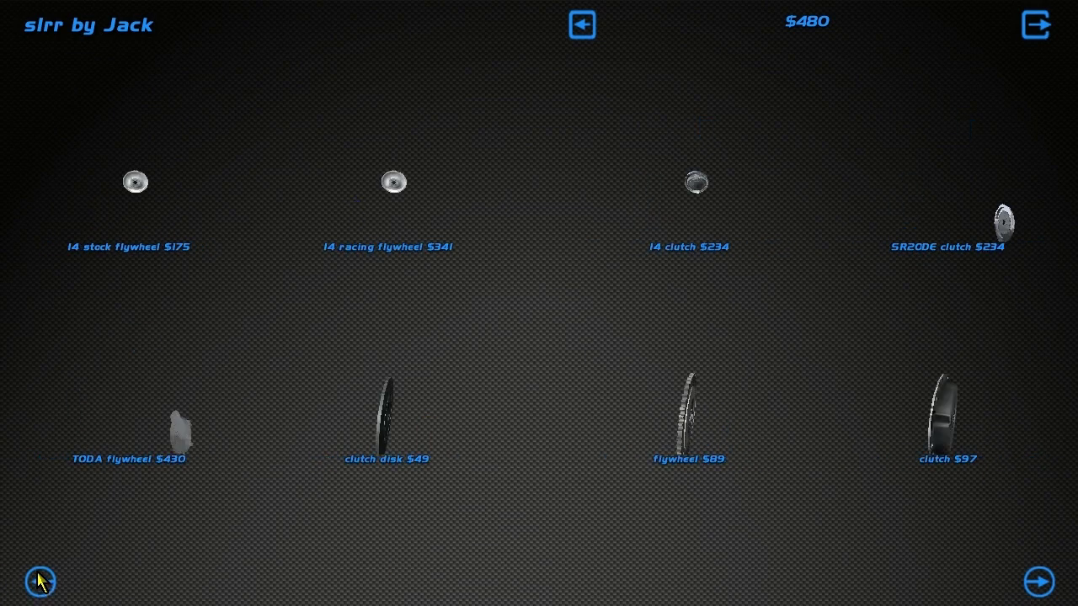
Page back to the Mazda Rotary parts and buy the stock clutch, leaving $246
{"action": "left_click", "coordinate": [1039, 580]}
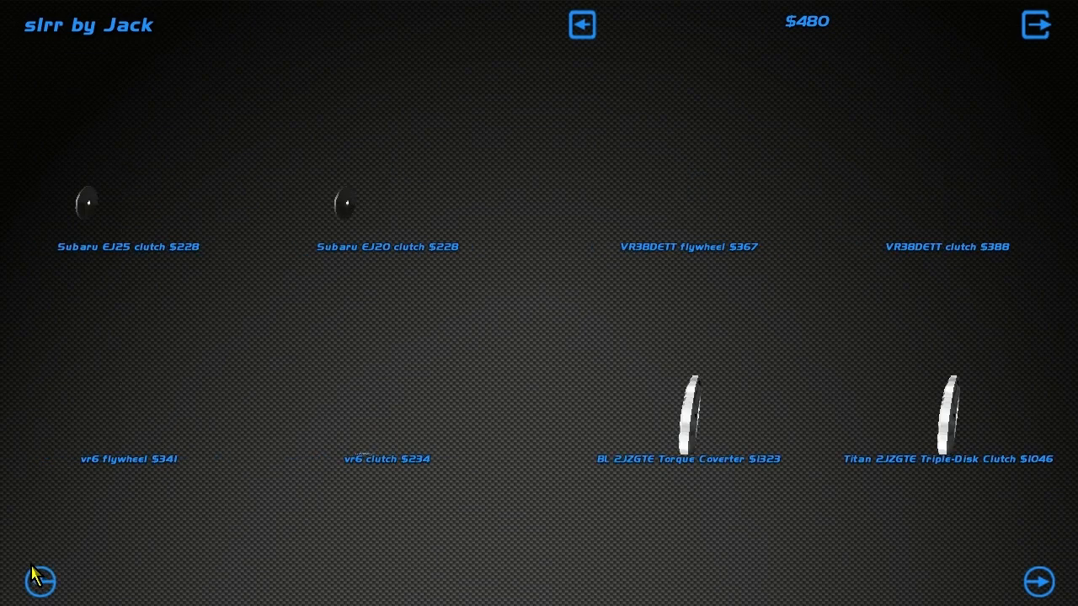
{"action": "left_click", "coordinate": [41, 581]}
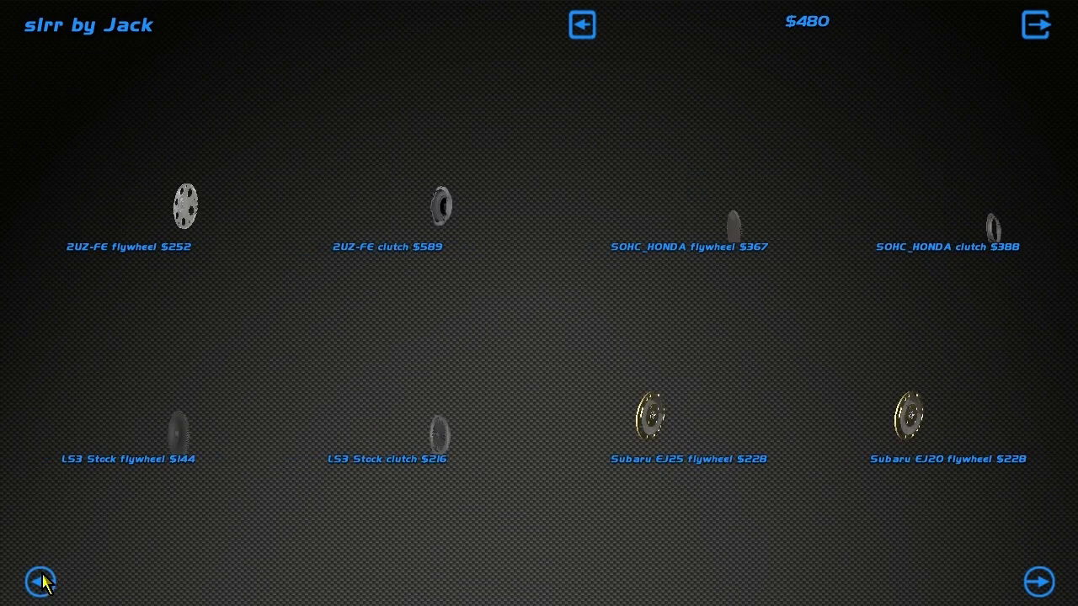
{"action": "mouse_move", "coordinate": [1034, 582]}
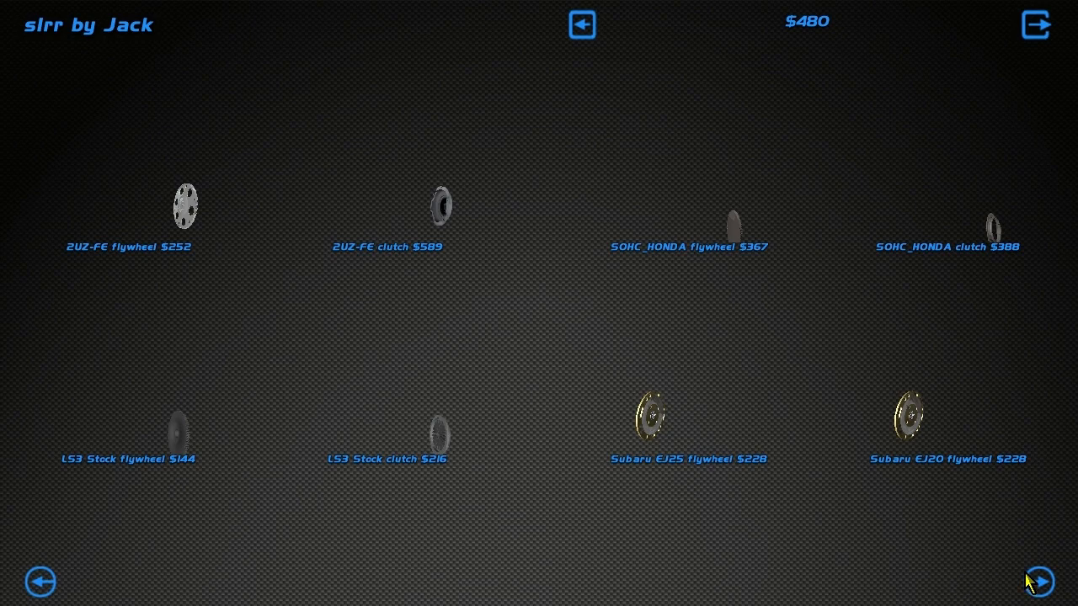
{"action": "left_click", "coordinate": [1037, 581]}
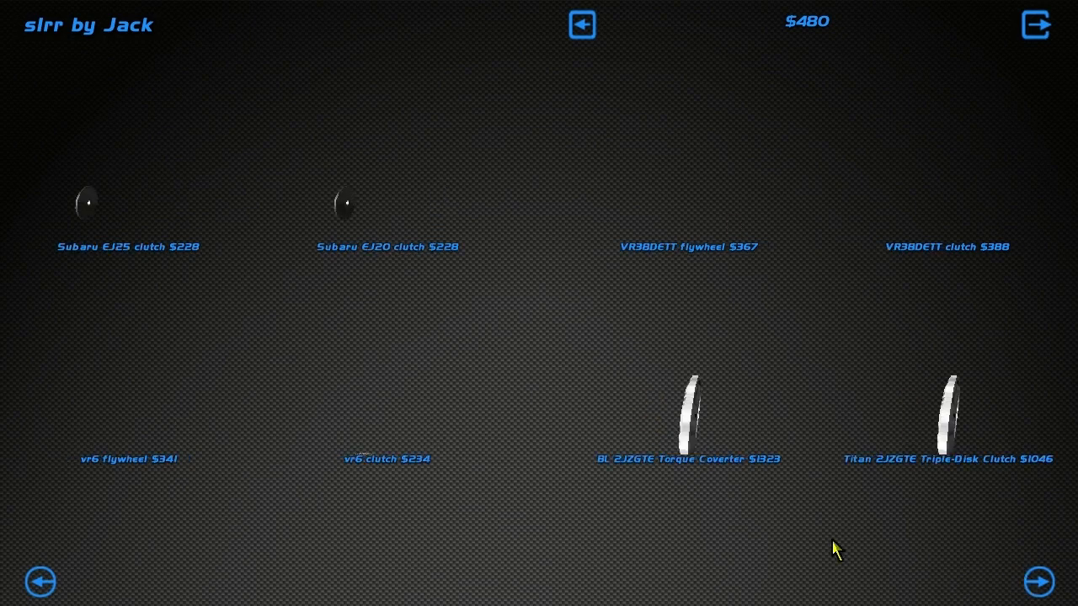
{"action": "mouse_move", "coordinate": [1039, 581]}
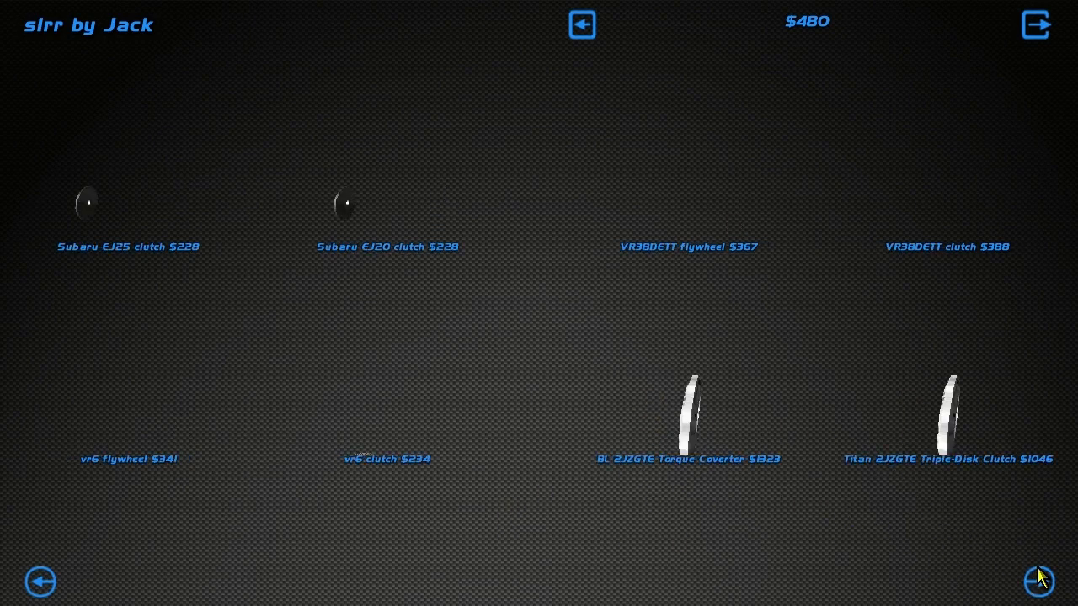
{"action": "left_click", "coordinate": [1037, 583]}
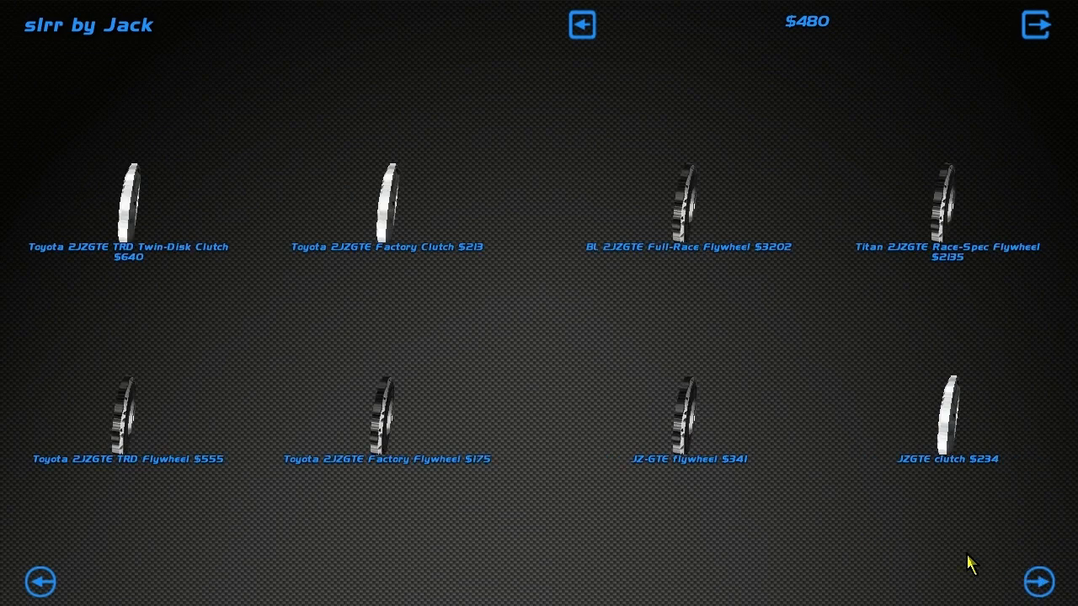
{"action": "mouse_move", "coordinate": [795, 303]}
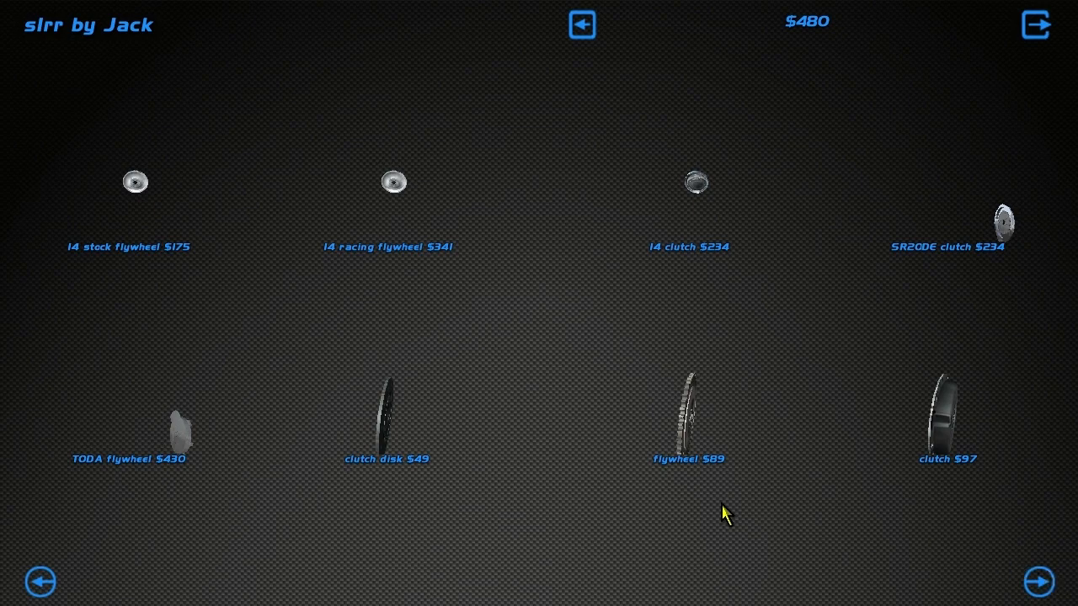
{"action": "mouse_move", "coordinate": [454, 438]}
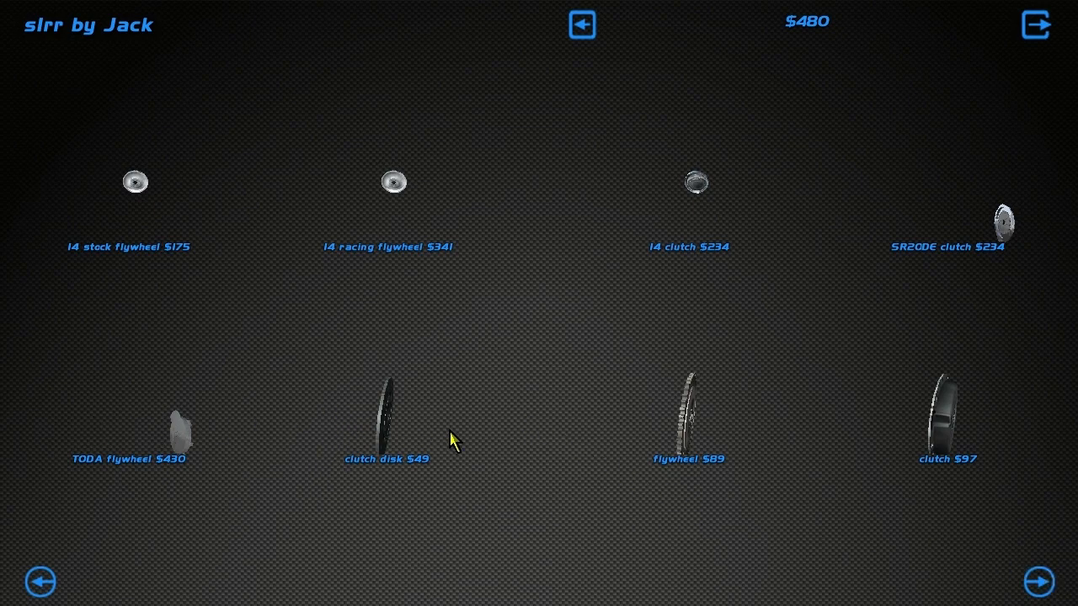
{"action": "left_click", "coordinate": [1037, 582]}
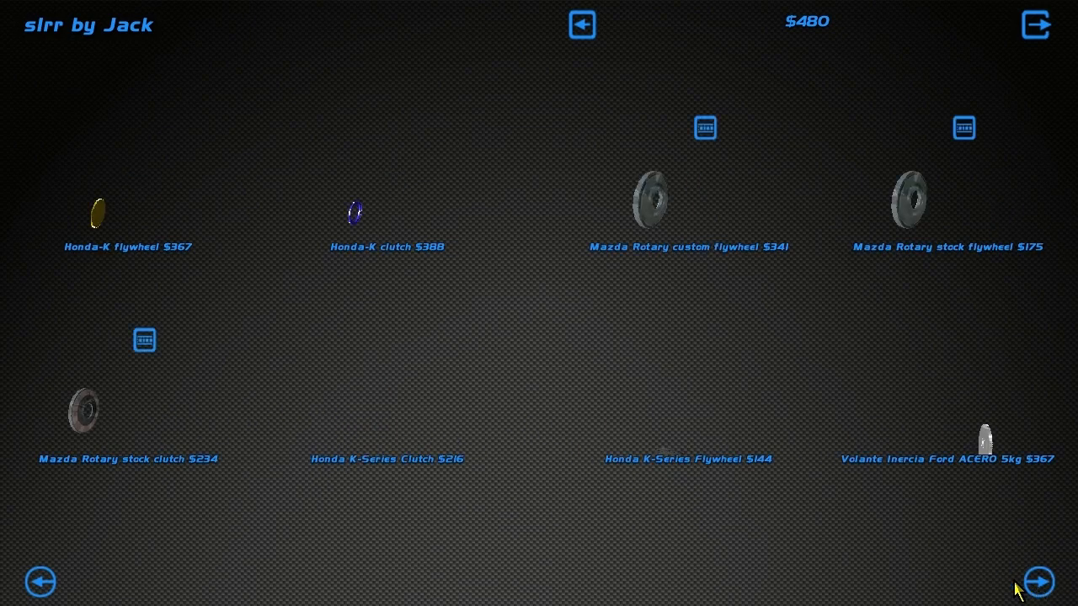
{"action": "left_click", "coordinate": [82, 411]}
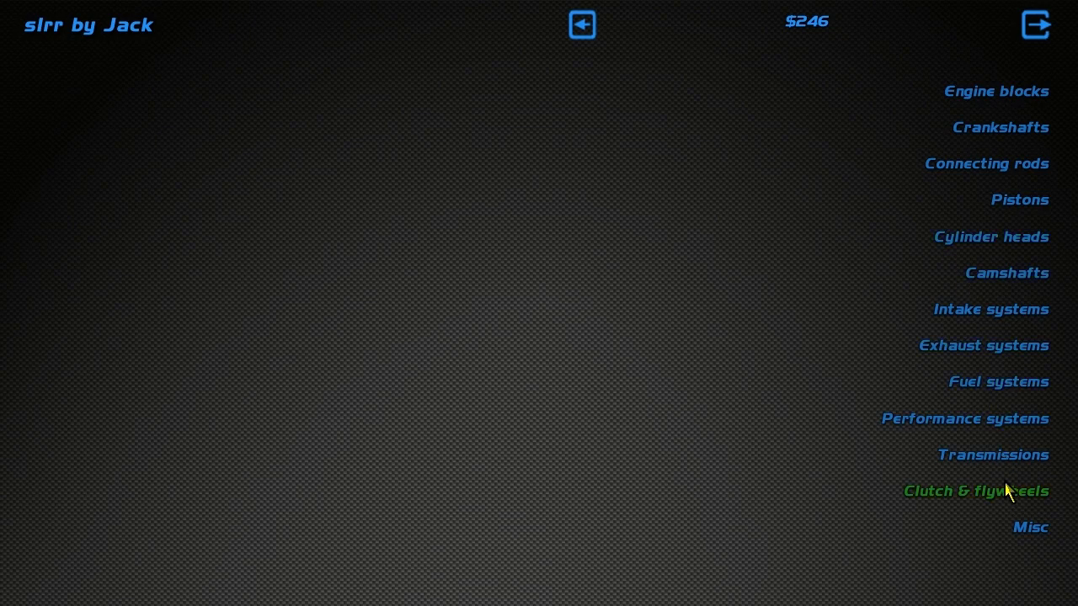
{"action": "mouse_move", "coordinate": [1030, 527]}
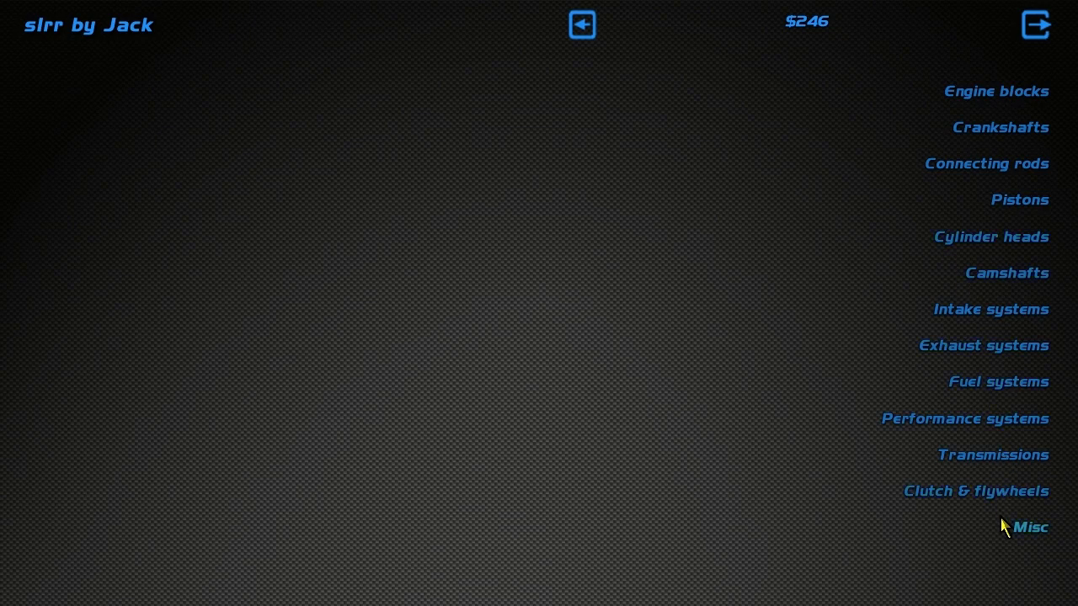
{"action": "left_click", "coordinate": [1029, 527]}
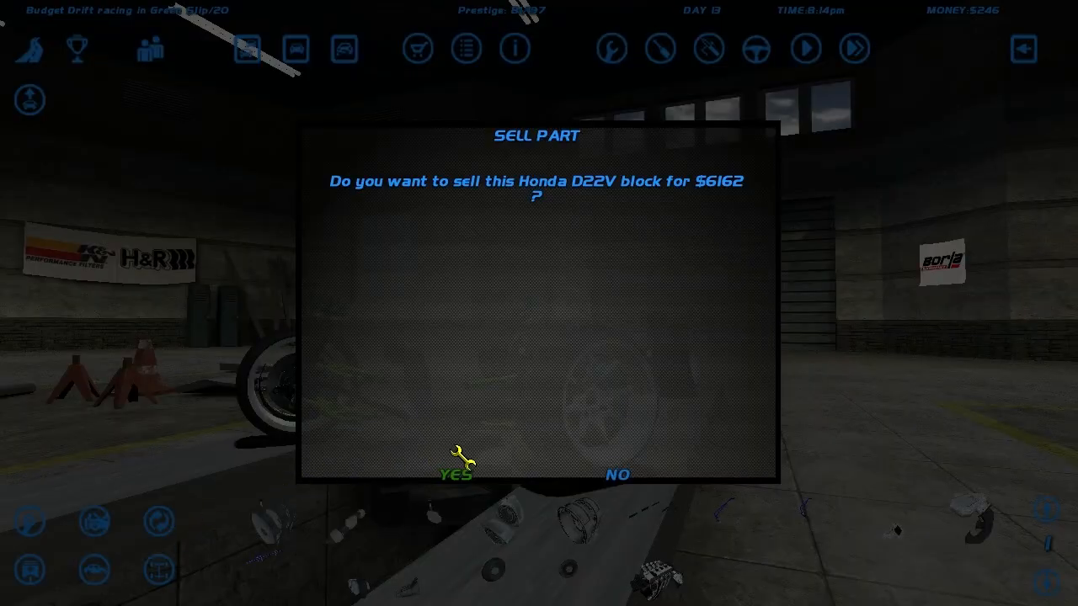
Confirm selling the Honda D22V block for $6162, raising money to $6408
{"action": "left_click", "coordinate": [455, 475]}
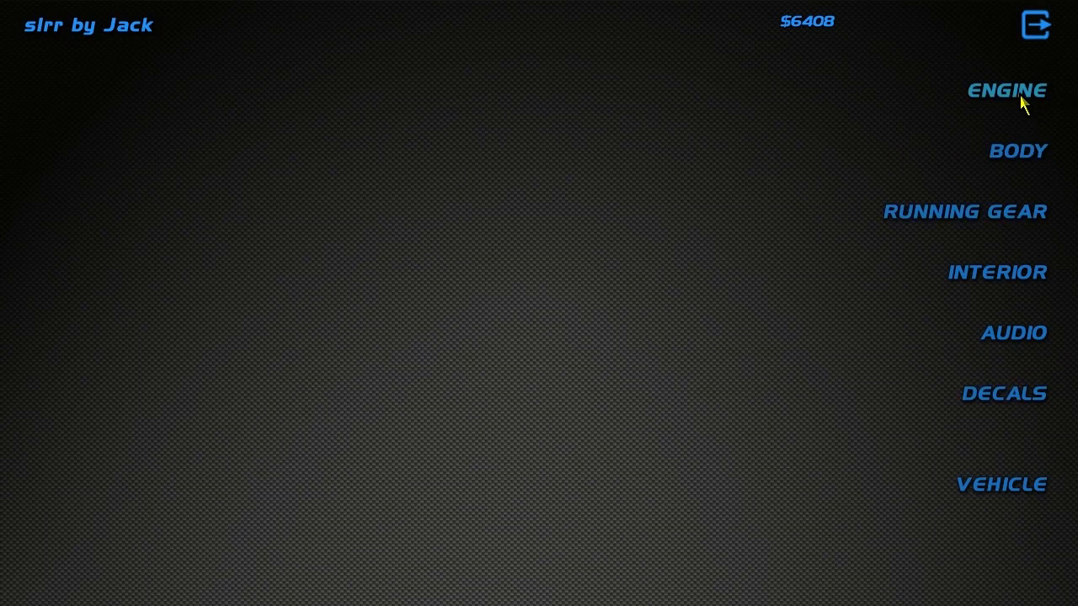
Page through the miscellaneous engine parts past Subaru, VR6, I4 and Honda to the Mazda Rotary parts
{"action": "left_click", "coordinate": [1007, 91]}
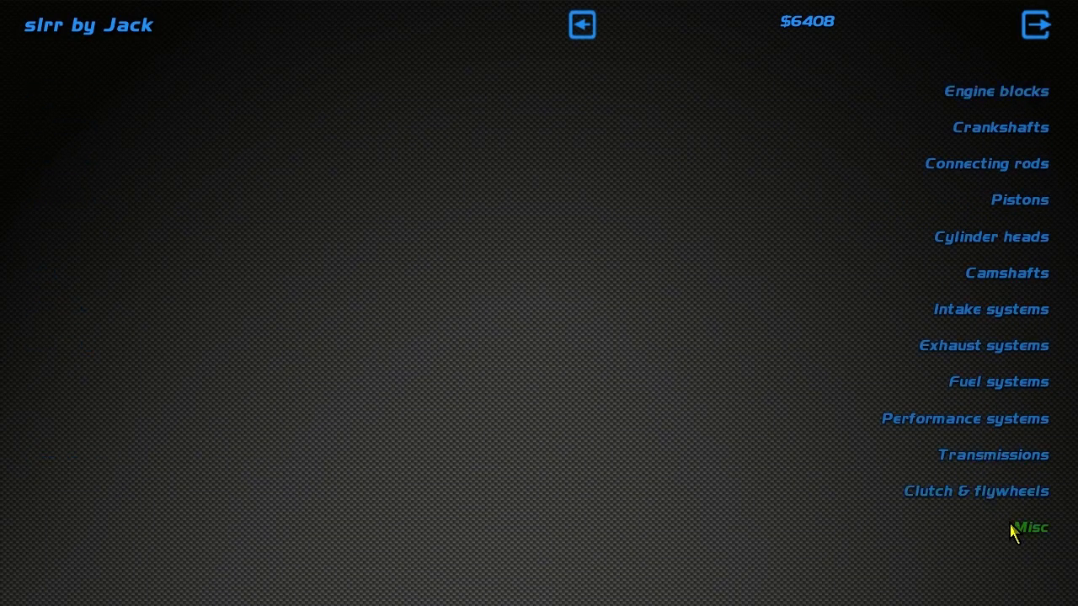
{"action": "left_click", "coordinate": [1029, 529]}
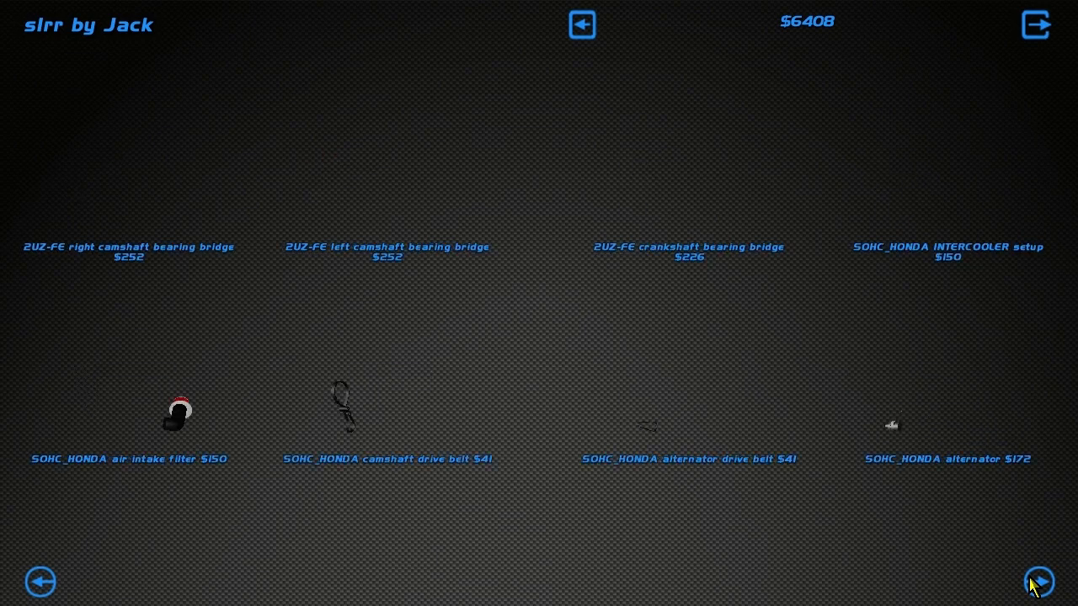
{"action": "left_click", "coordinate": [1039, 581]}
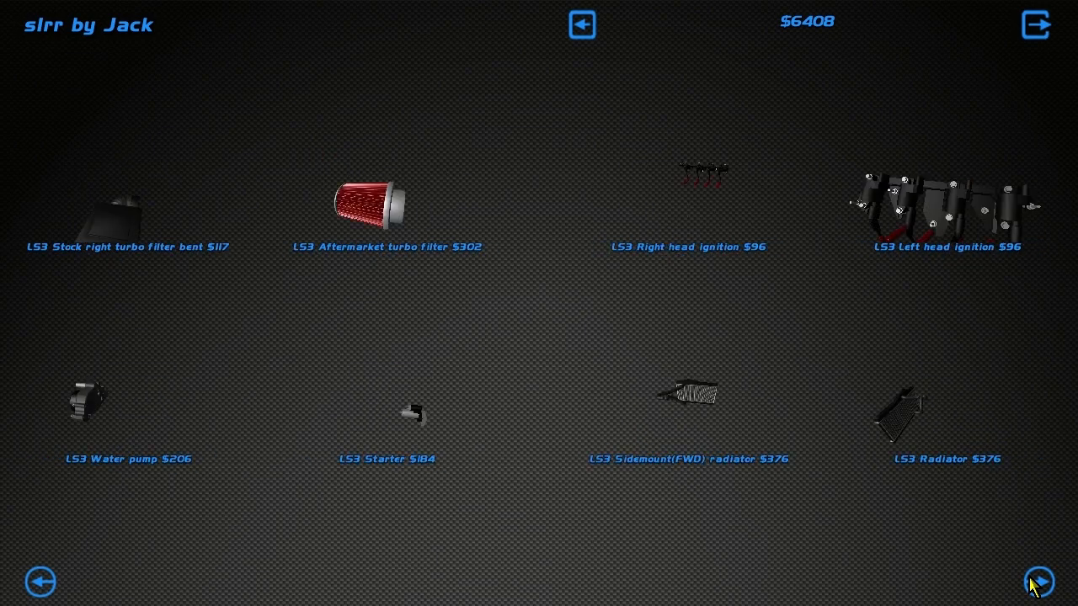
{"action": "left_click", "coordinate": [1039, 581]}
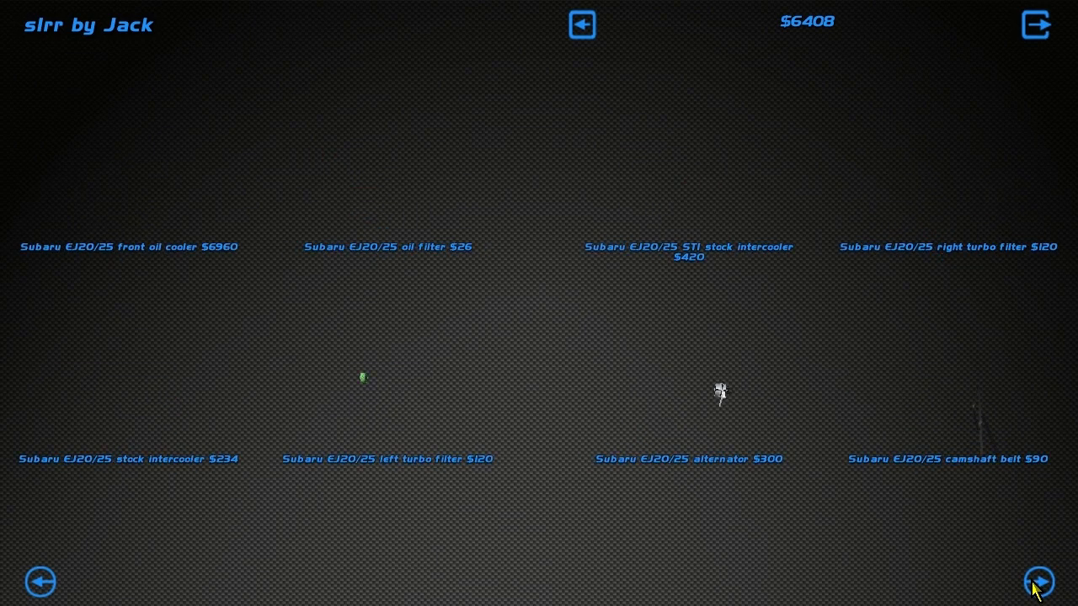
{"action": "left_click", "coordinate": [1037, 583]}
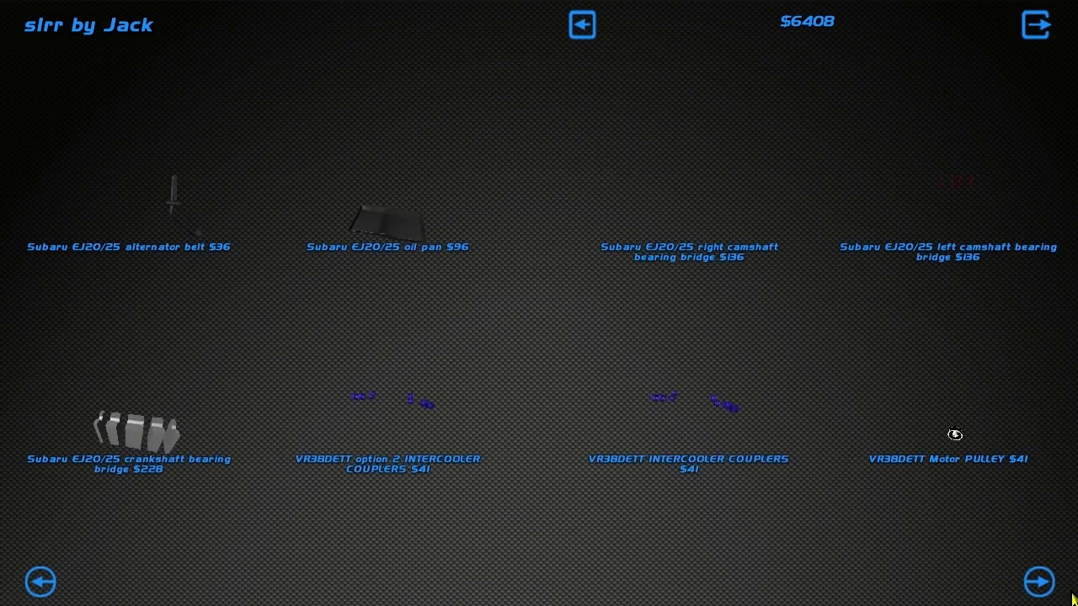
{"action": "left_click", "coordinate": [1037, 582]}
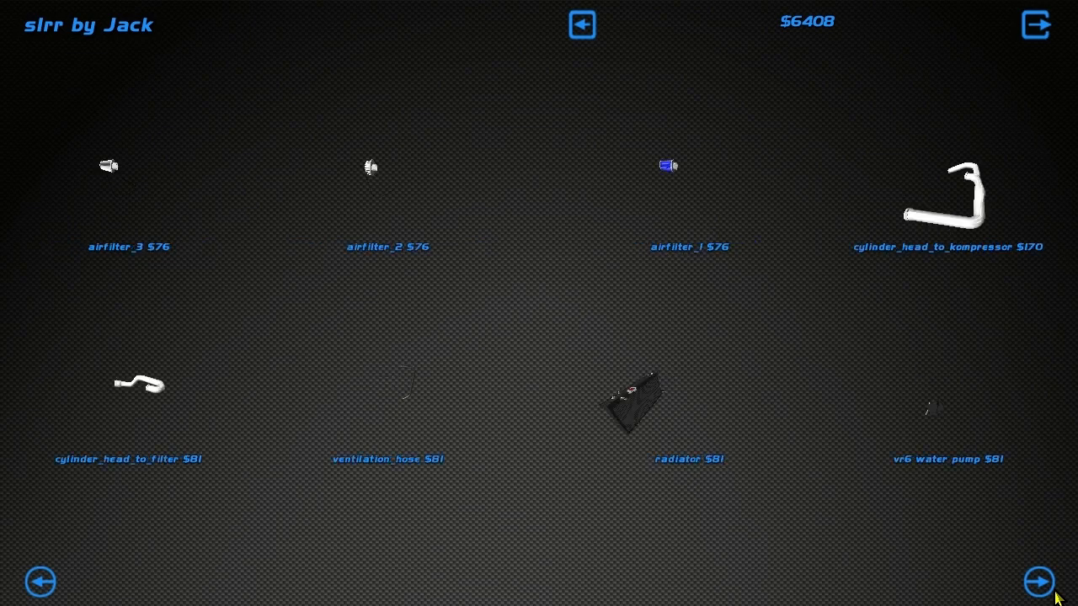
{"action": "left_click", "coordinate": [1037, 582]}
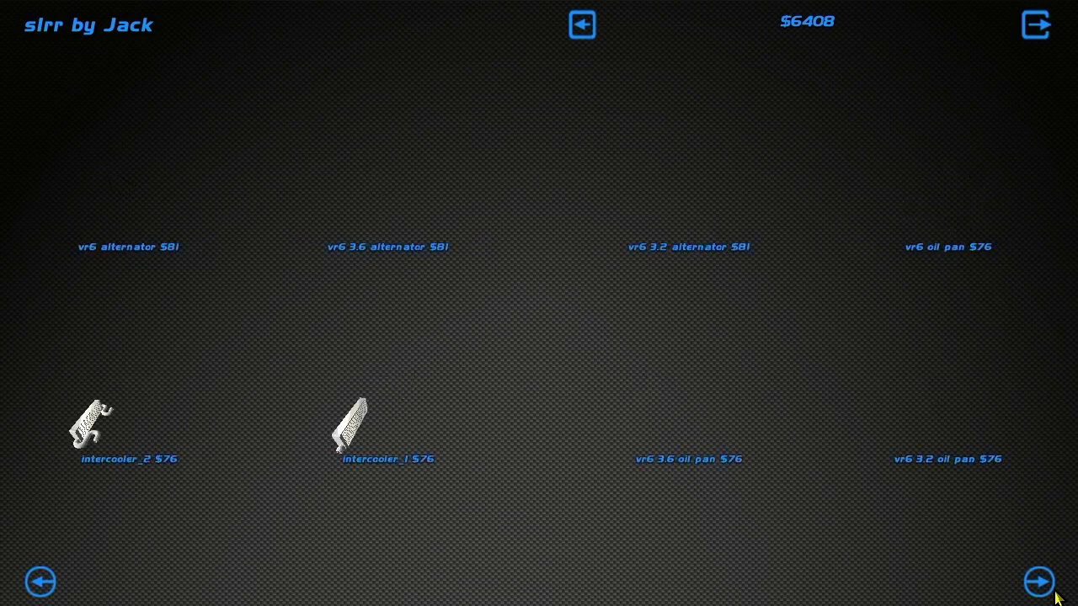
{"action": "left_click", "coordinate": [1037, 581]}
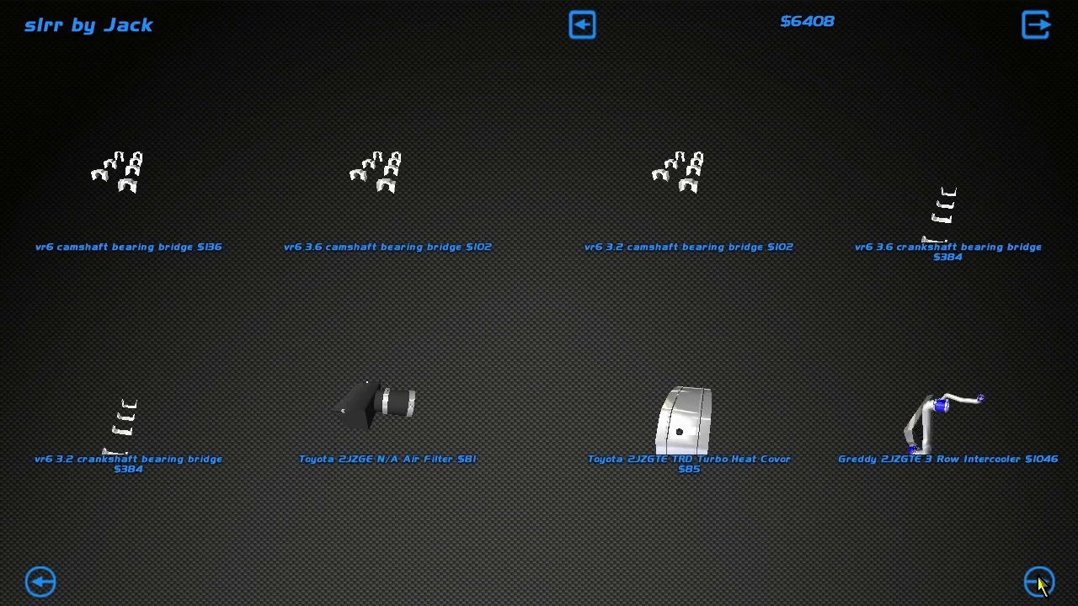
{"action": "left_click", "coordinate": [1037, 582]}
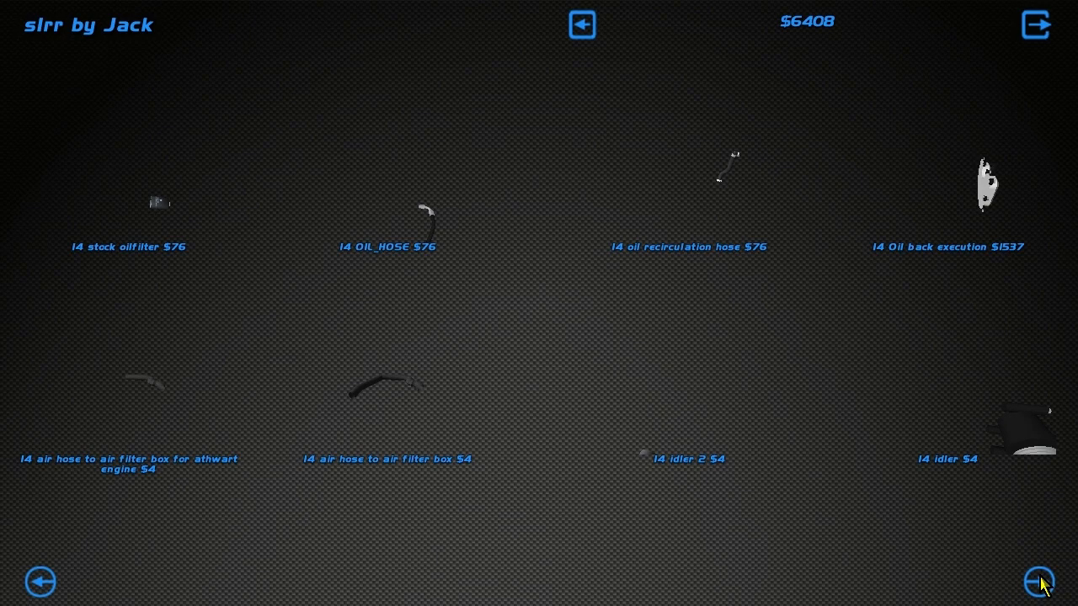
{"action": "left_click", "coordinate": [1040, 583]}
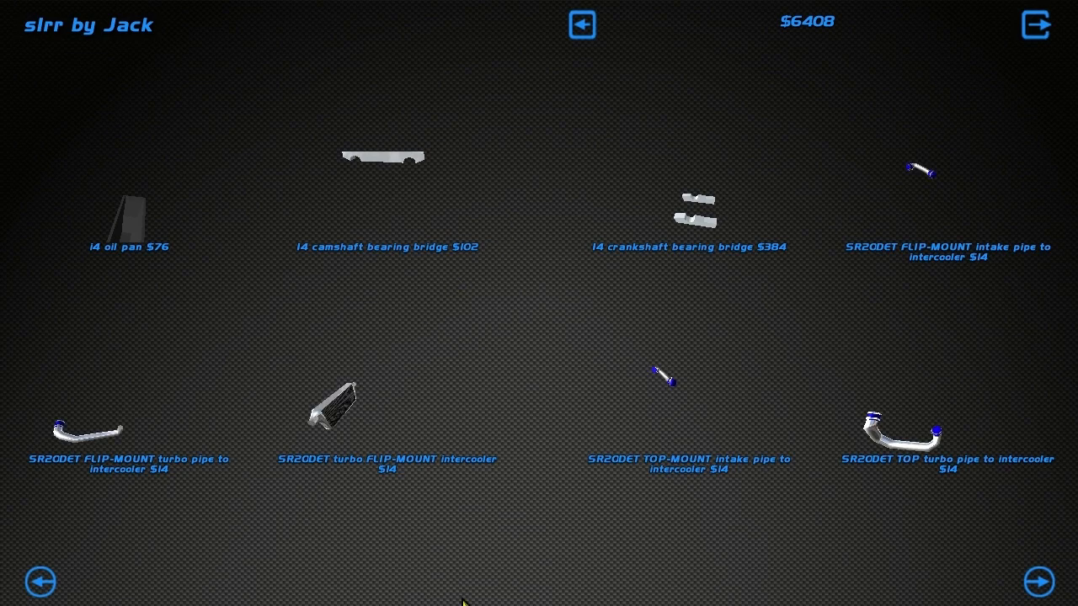
{"action": "left_click", "coordinate": [1037, 583]}
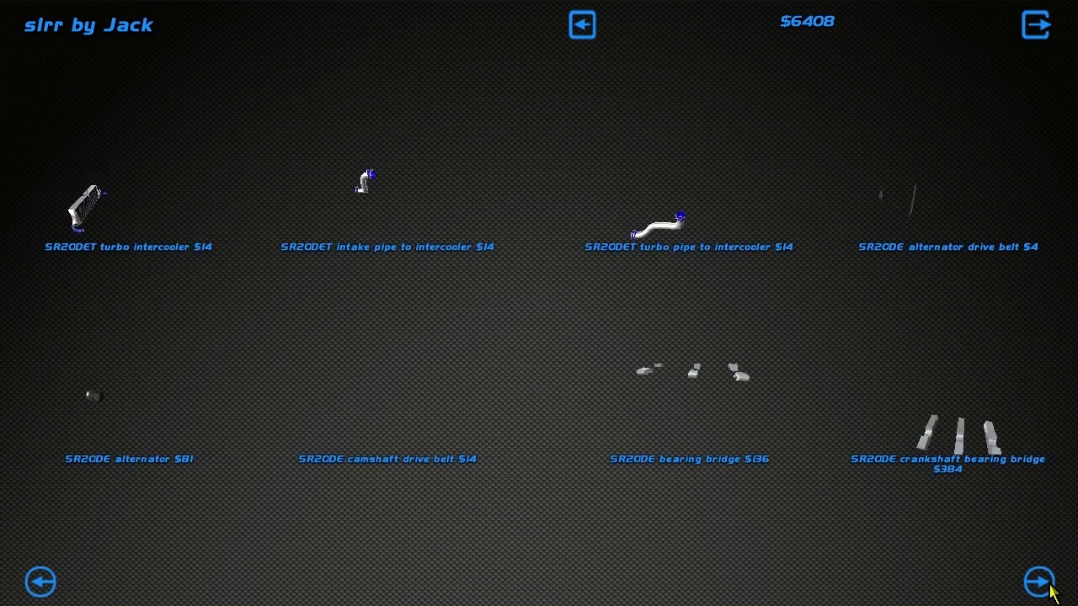
{"action": "left_click", "coordinate": [1037, 583]}
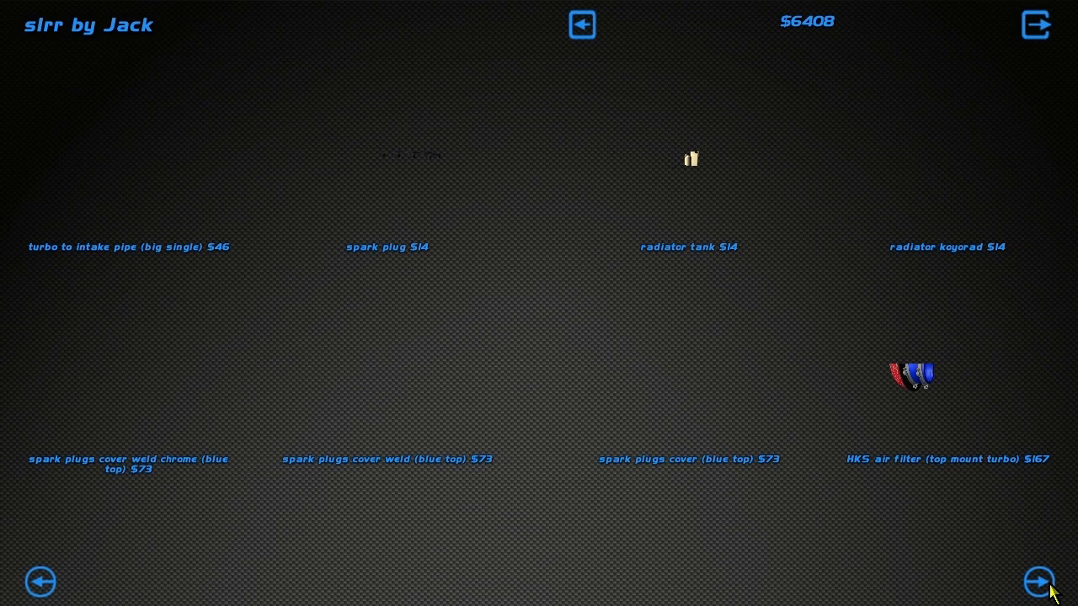
{"action": "left_click", "coordinate": [1037, 581]}
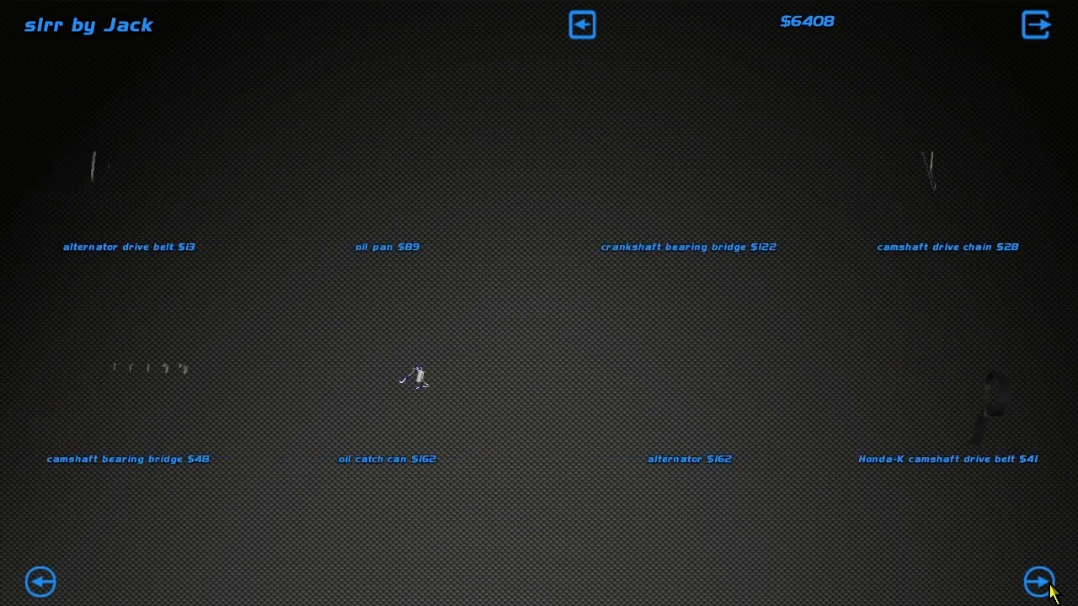
{"action": "left_click", "coordinate": [1037, 583]}
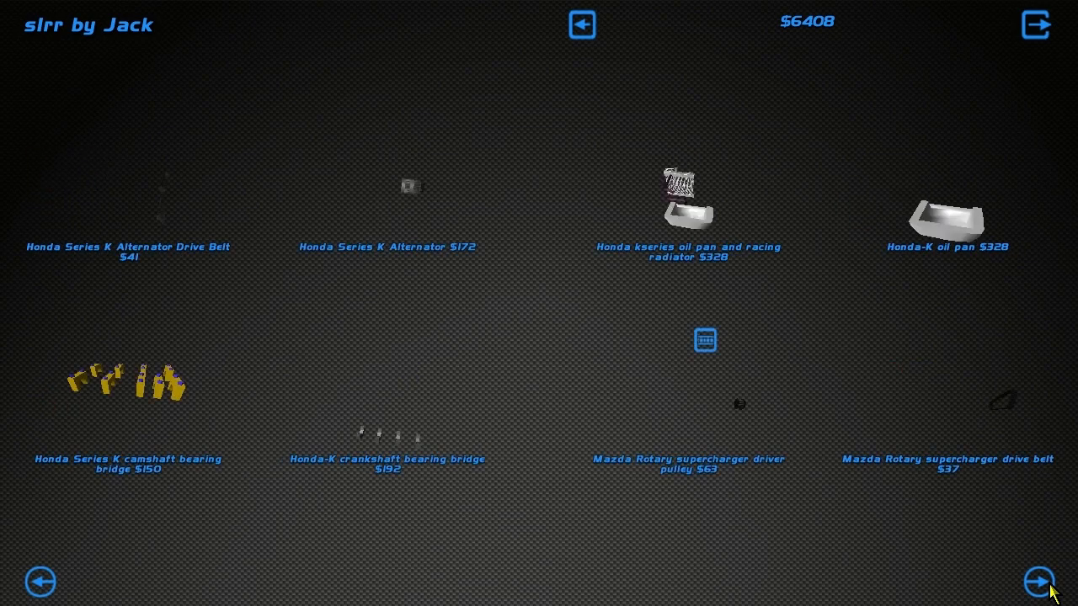
Buy the Mazda 13B single turbo intake scoop, a turbo air filter and the intercooler-to-intake pipe, leaving $6059
{"action": "left_click", "coordinate": [1040, 581]}
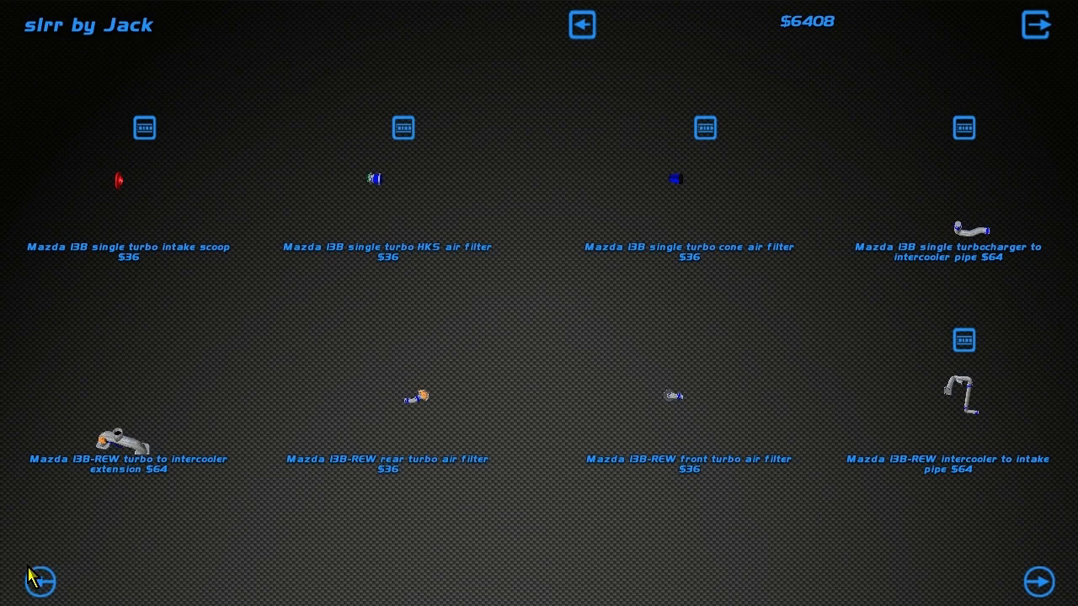
{"action": "left_click", "coordinate": [1037, 583]}
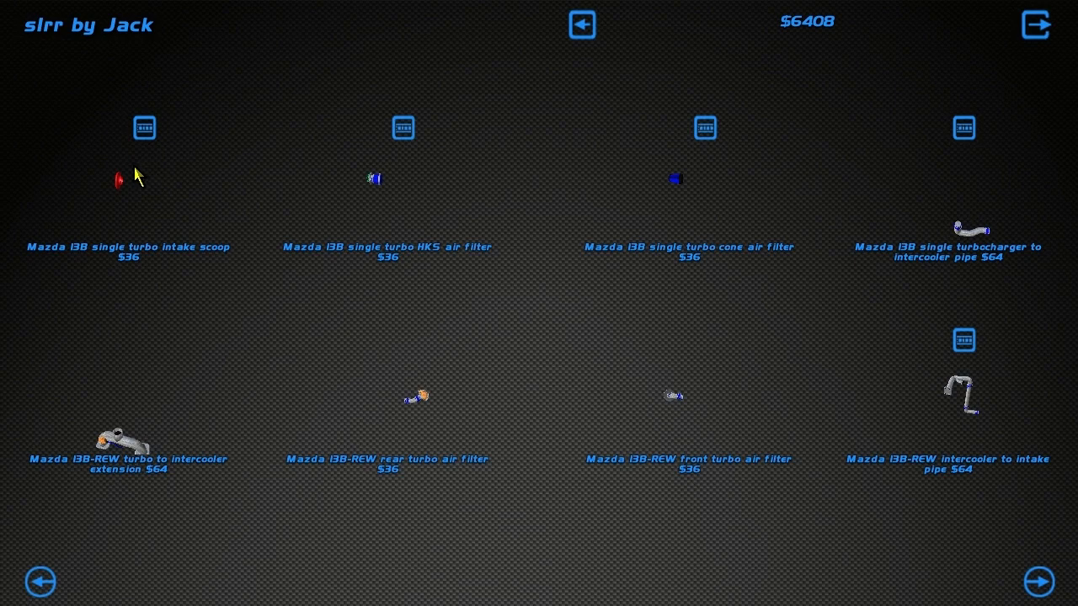
{"action": "mouse_move", "coordinate": [145, 157]}
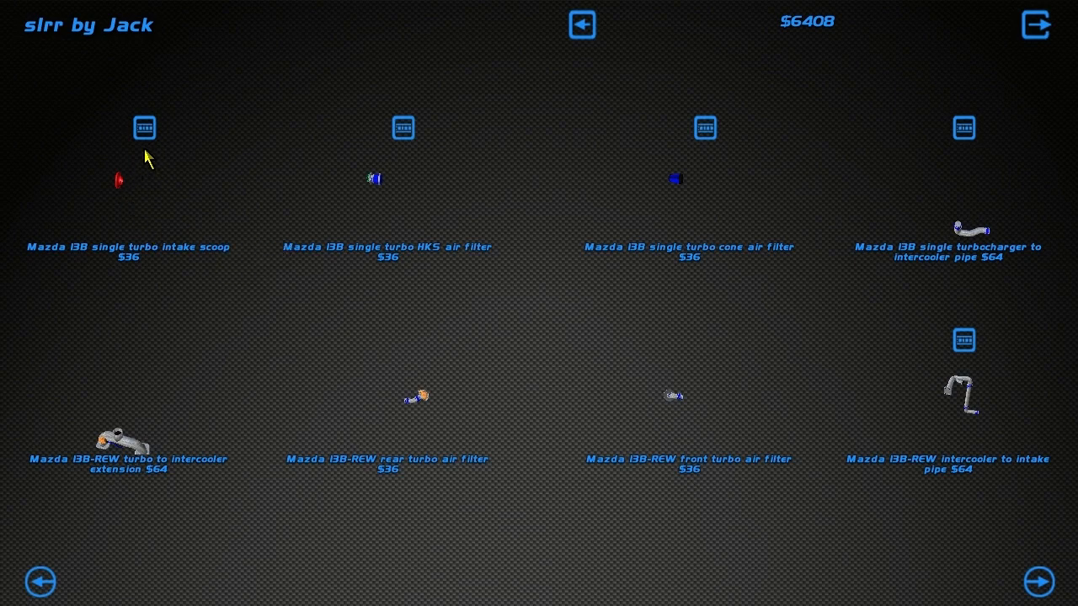
{"action": "mouse_move", "coordinate": [189, 218]}
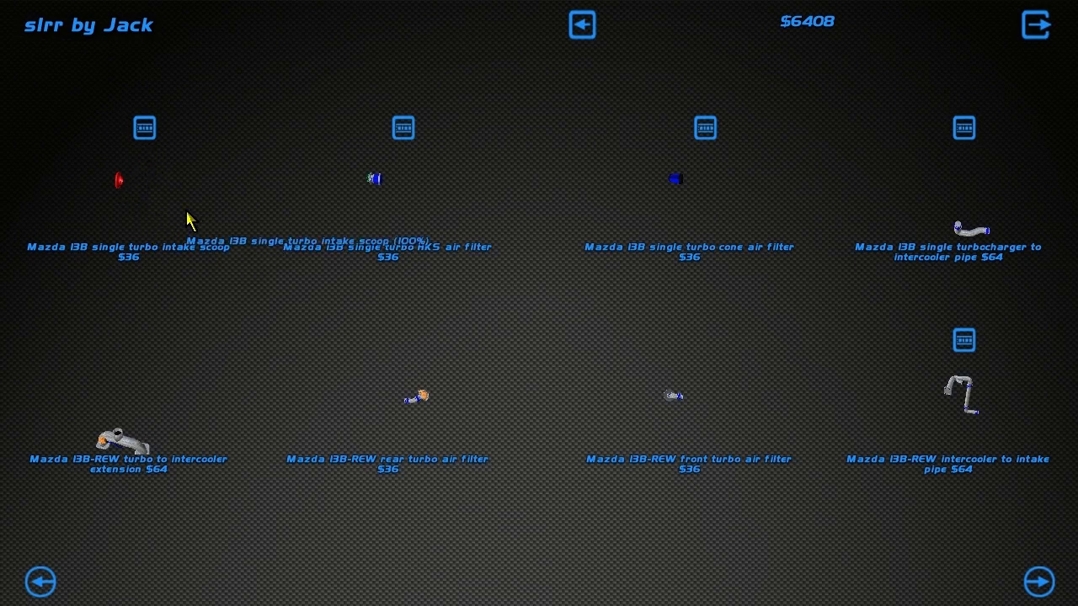
{"action": "left_click", "coordinate": [128, 128]}
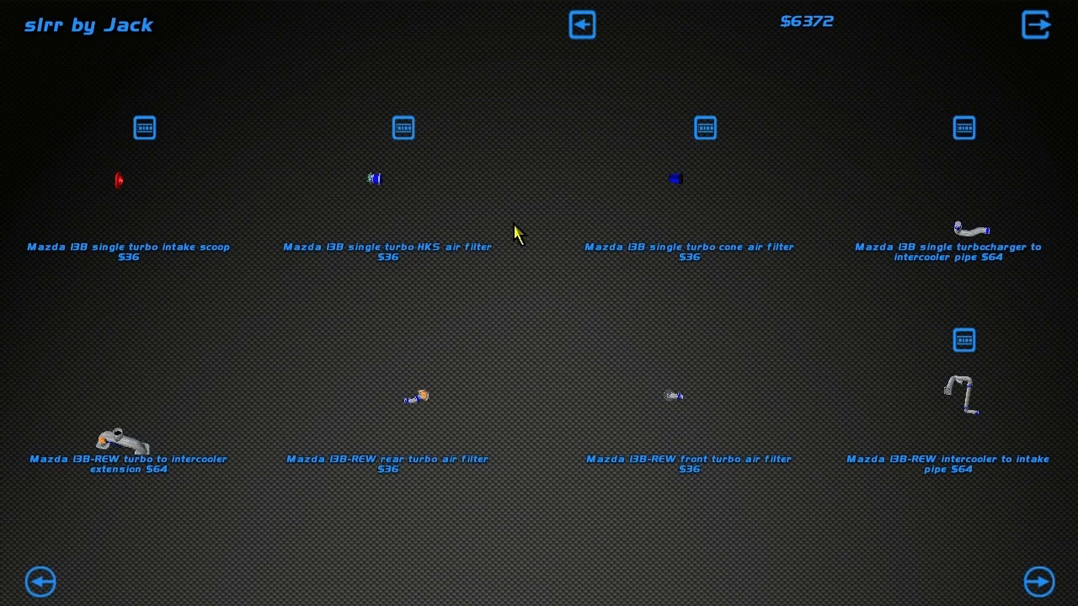
{"action": "left_click", "coordinate": [963, 340]}
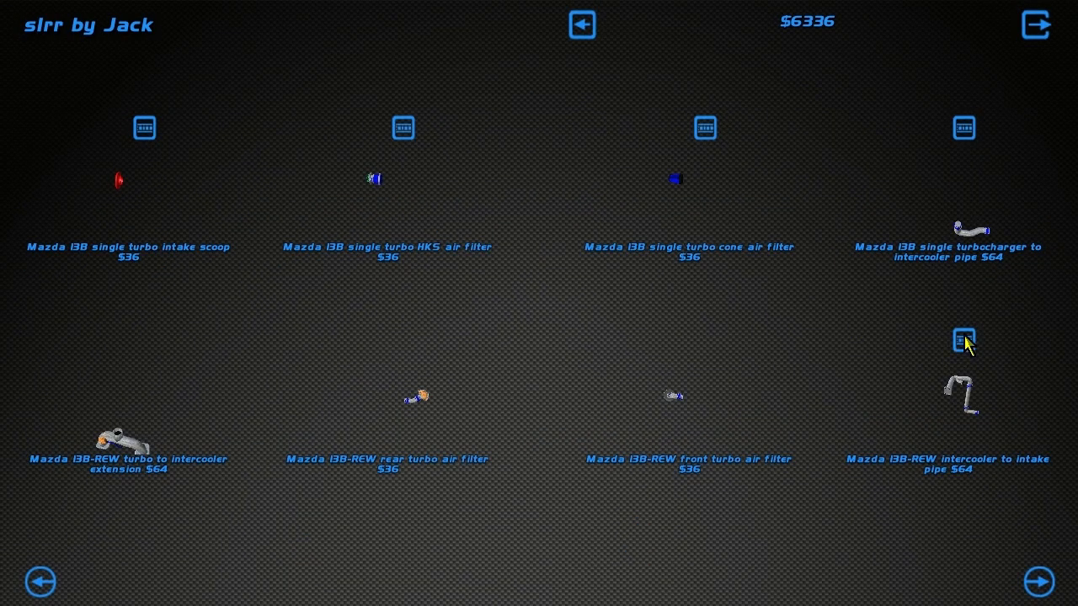
{"action": "left_click", "coordinate": [963, 340]}
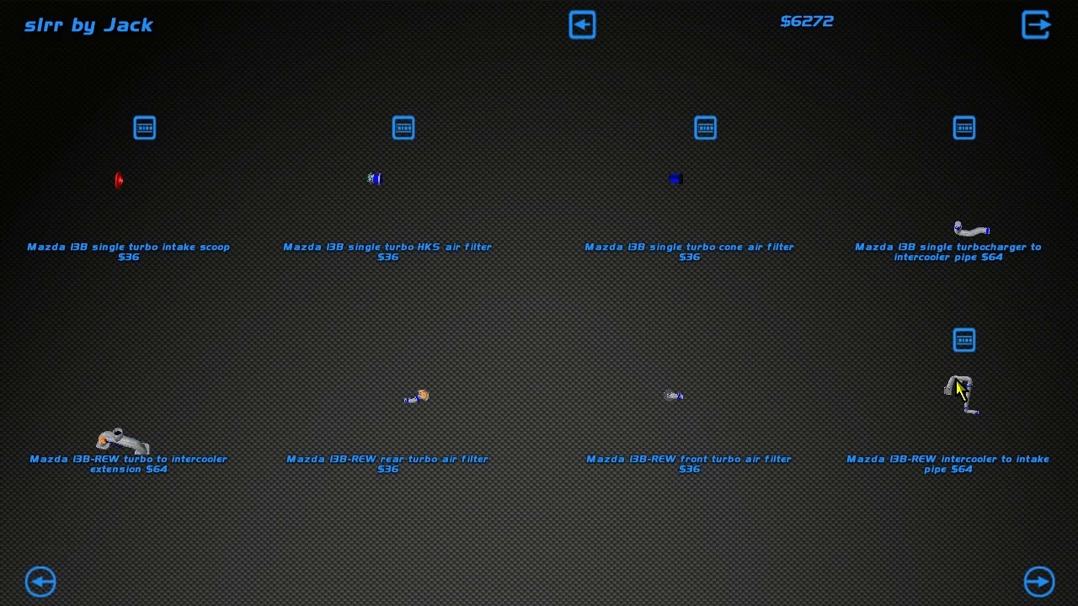
{"action": "left_click", "coordinate": [959, 390]}
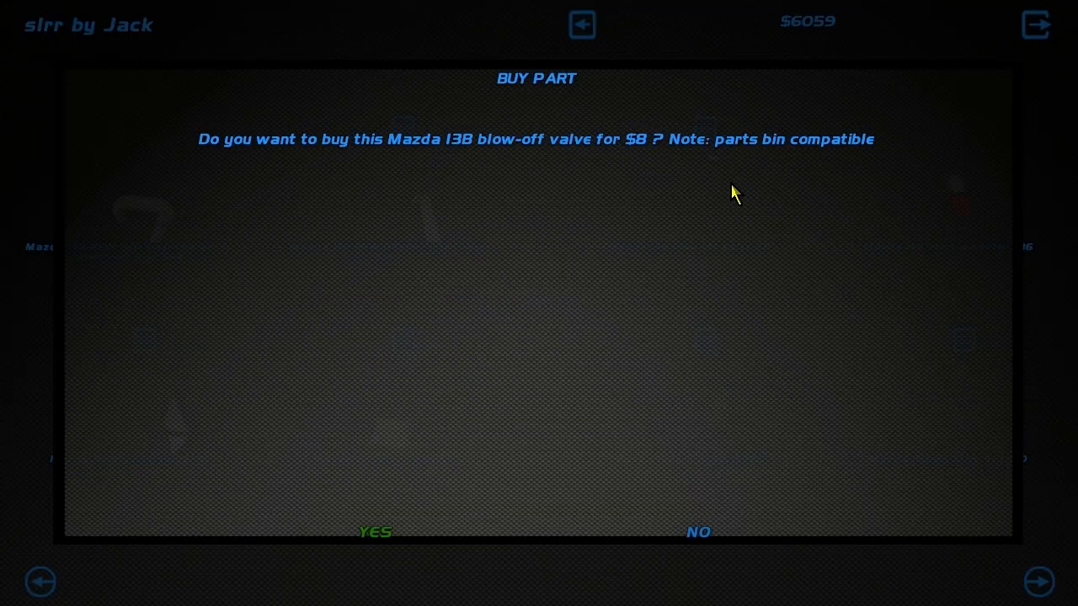
Buy the 13B blow-off valve, Rotary pulley, drive belt and alternator, then leave for Valo City
{"action": "left_click", "coordinate": [372, 532]}
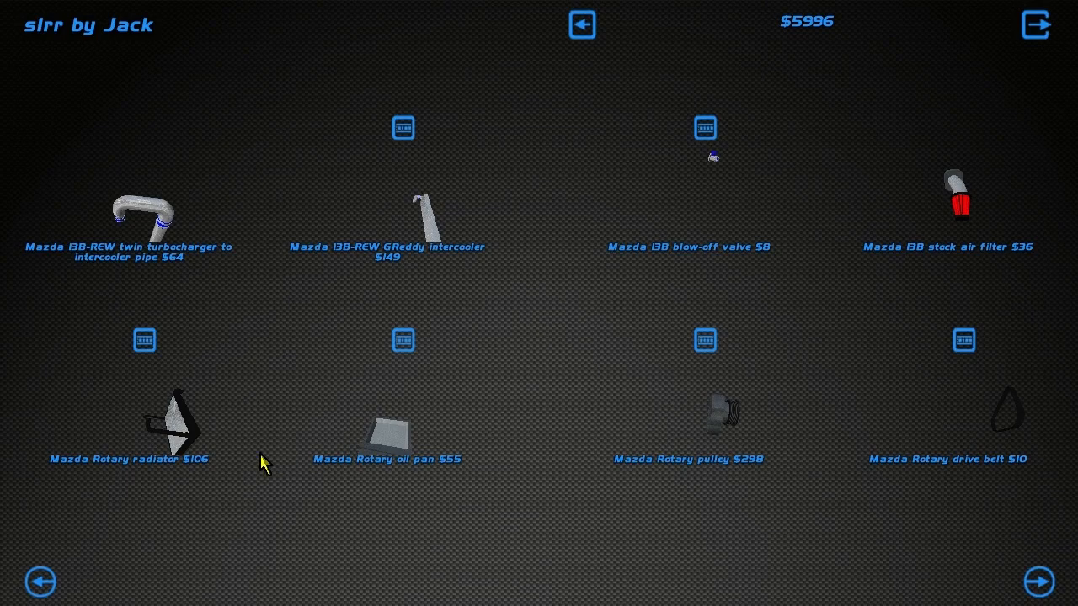
{"action": "left_click", "coordinate": [704, 412]}
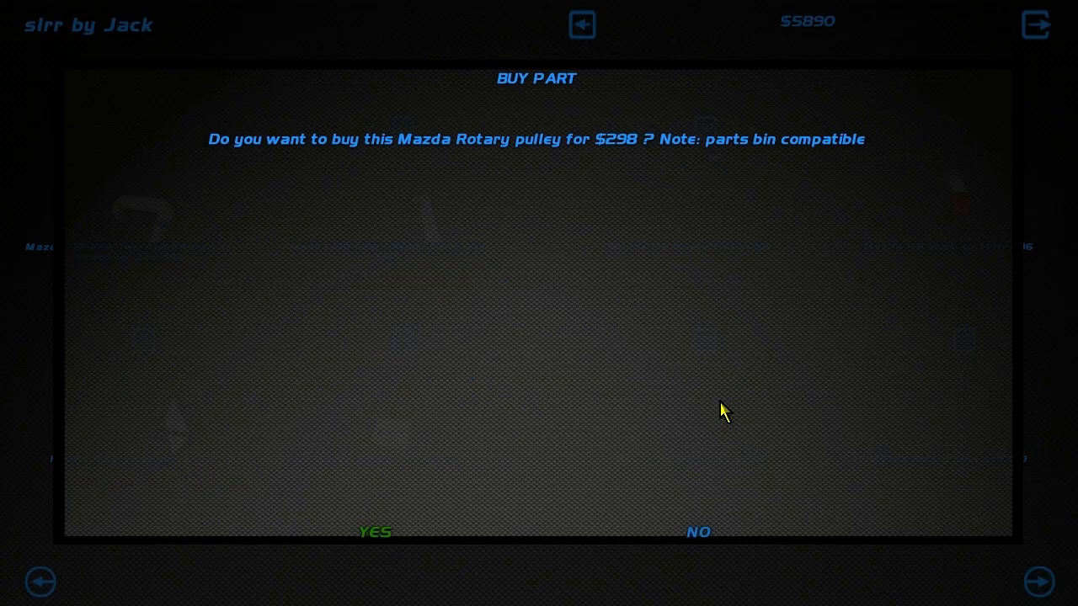
{"action": "left_click", "coordinate": [374, 532]}
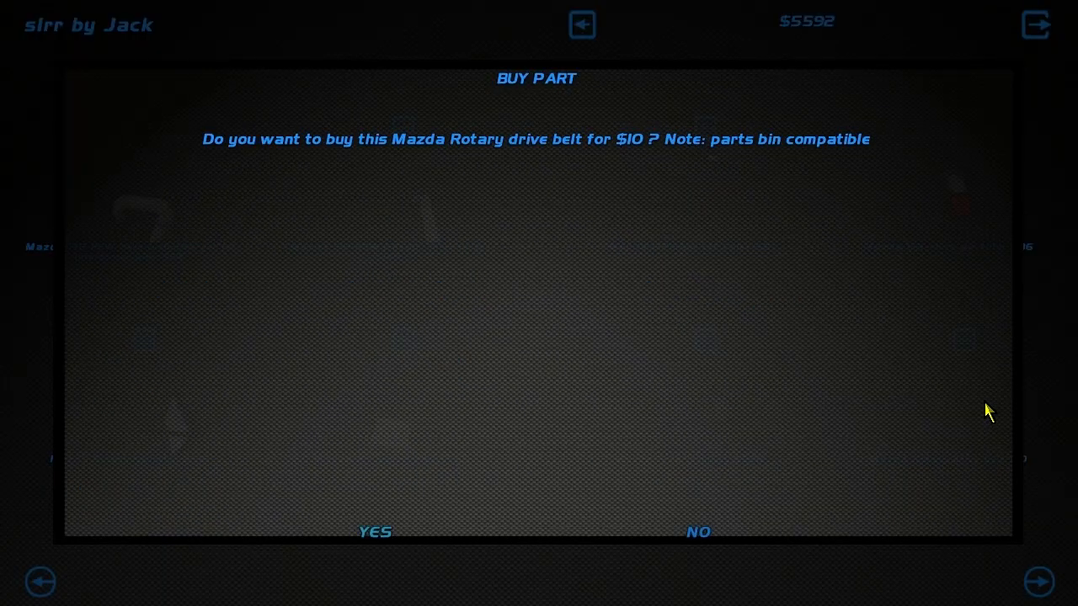
{"action": "left_click", "coordinate": [374, 532]}
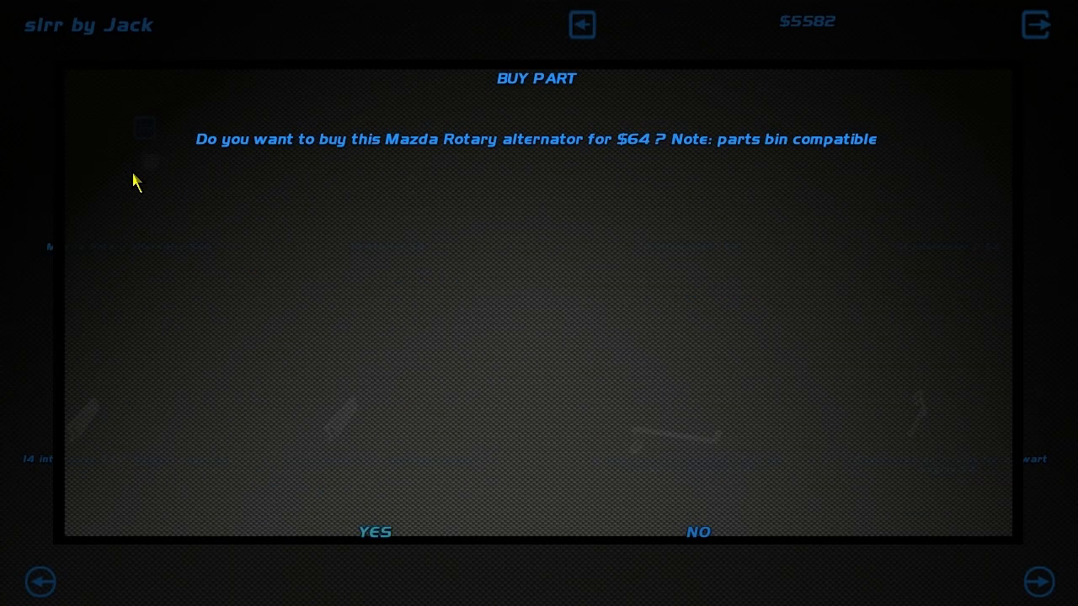
{"action": "left_click", "coordinate": [374, 532]}
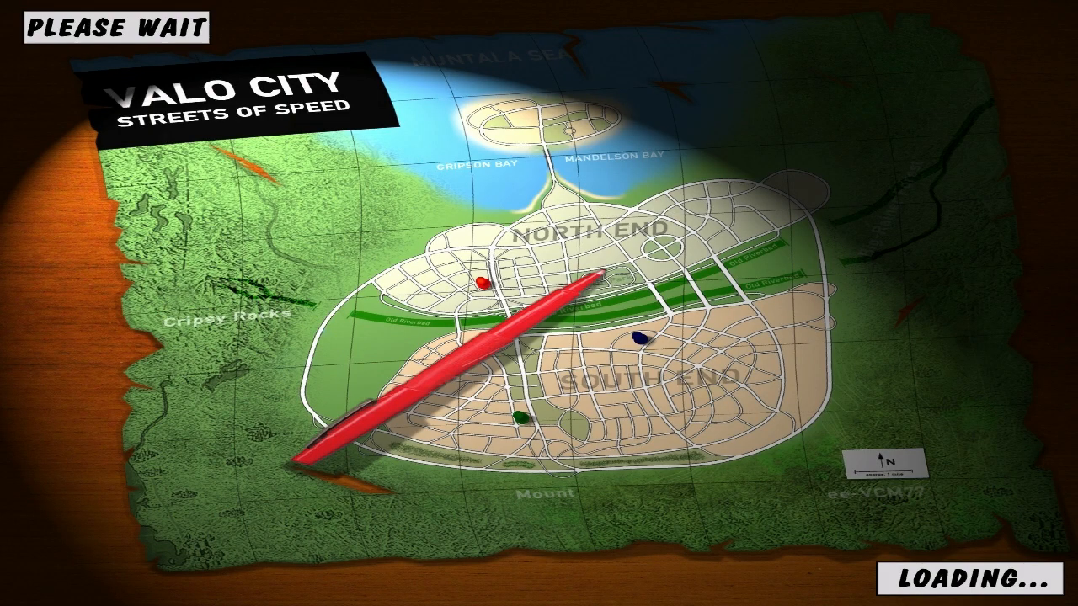